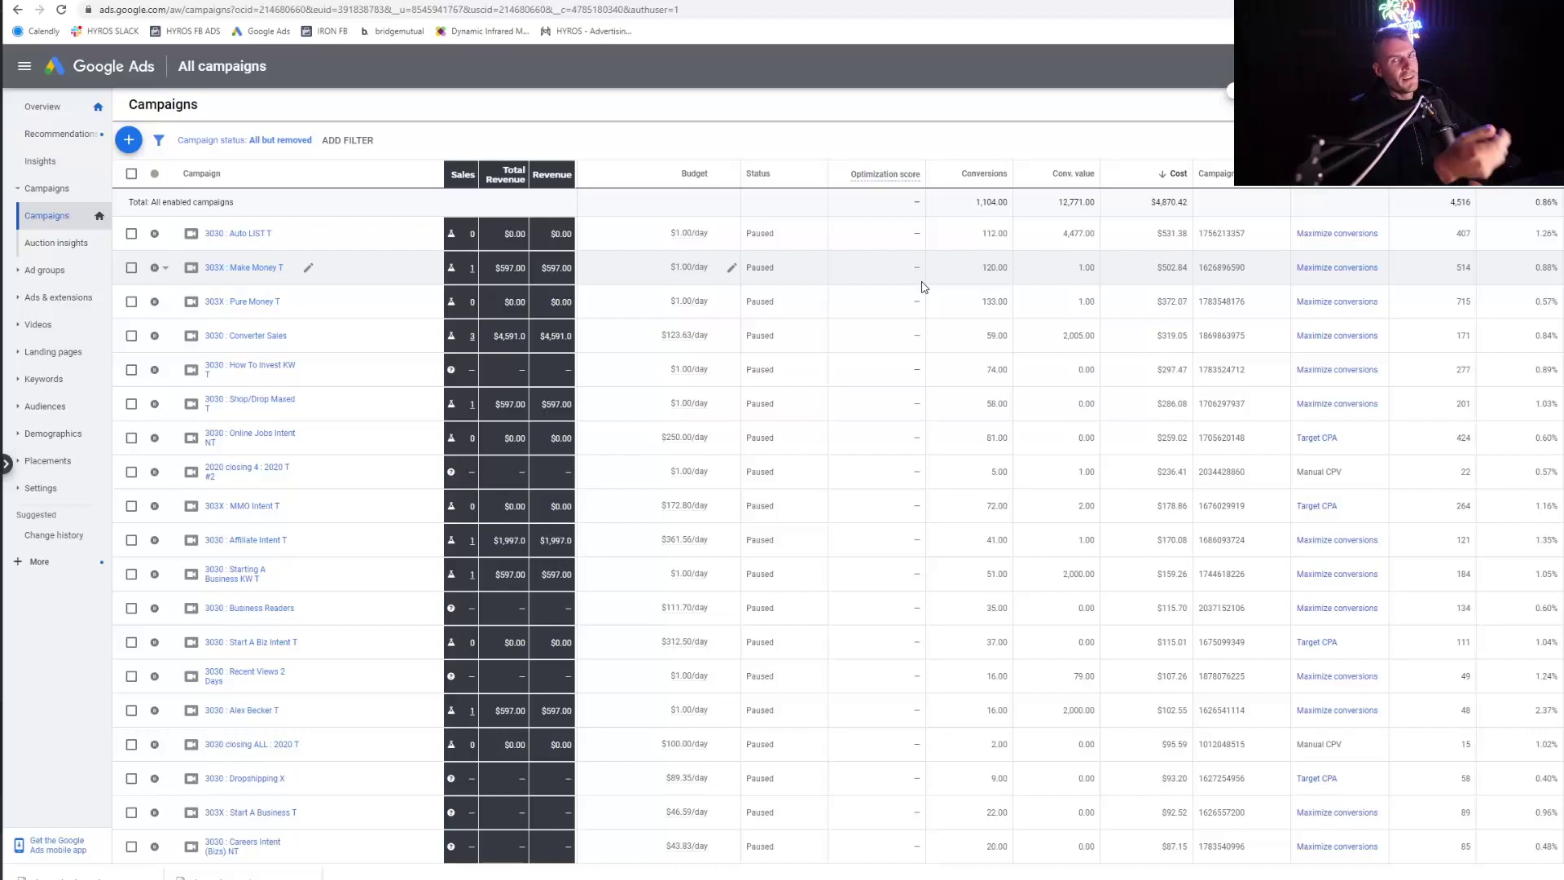
{"action": "mouse_move", "coordinate": [914, 282]}
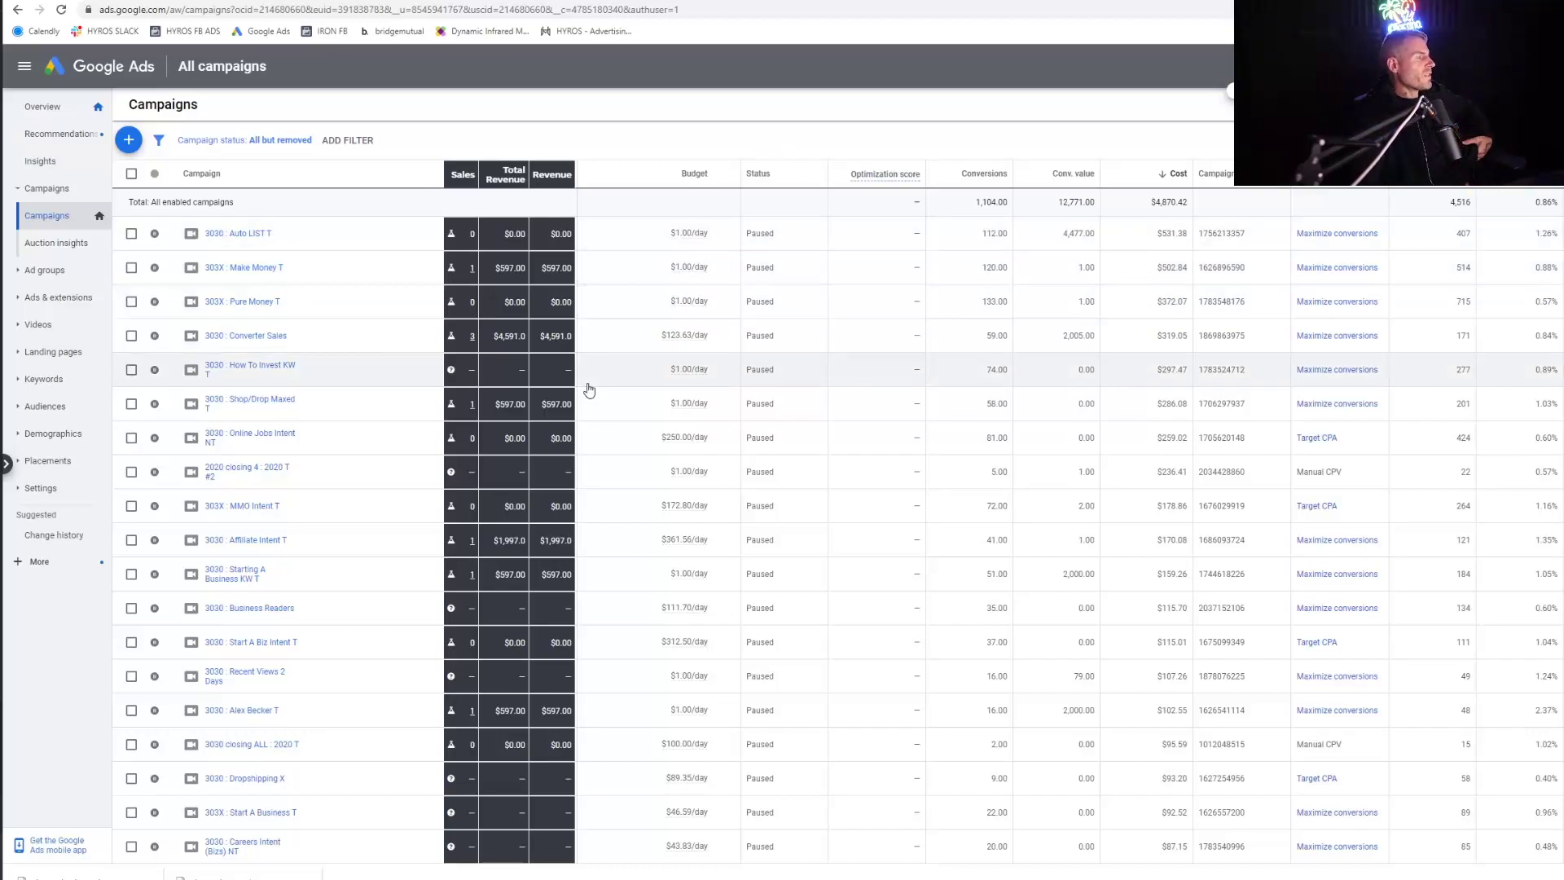
{"action": "mouse_move", "coordinate": [816, 203]}
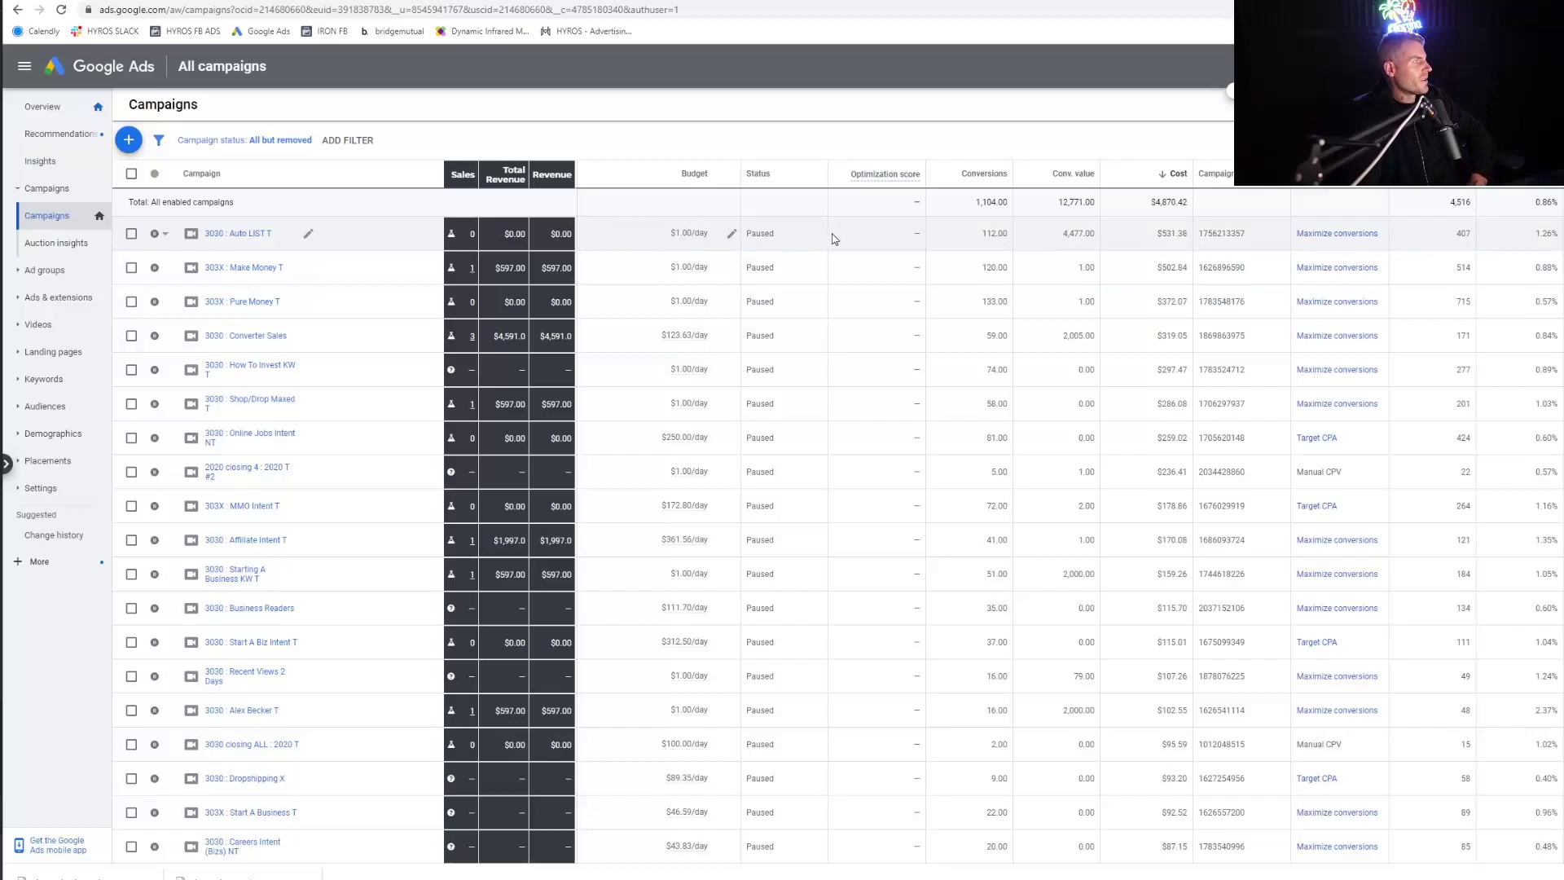
{"action": "mouse_move", "coordinate": [891, 255]}
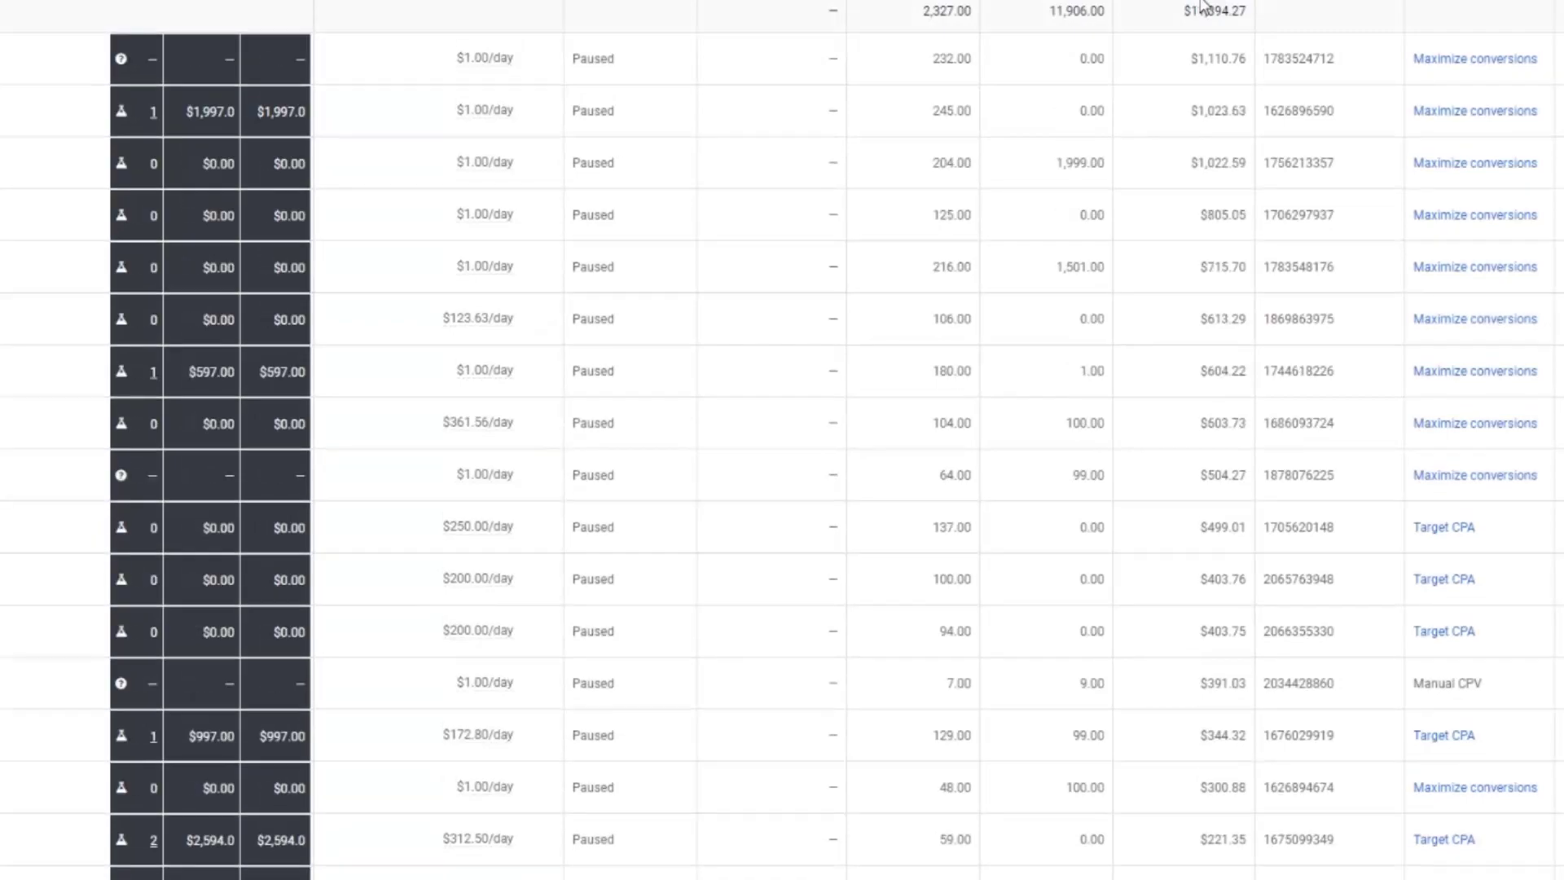
Step: Highlight the 11,906.00 total conversion value in the Google Ads totals row
{"action": "double_click", "coordinate": [1208, 13]}
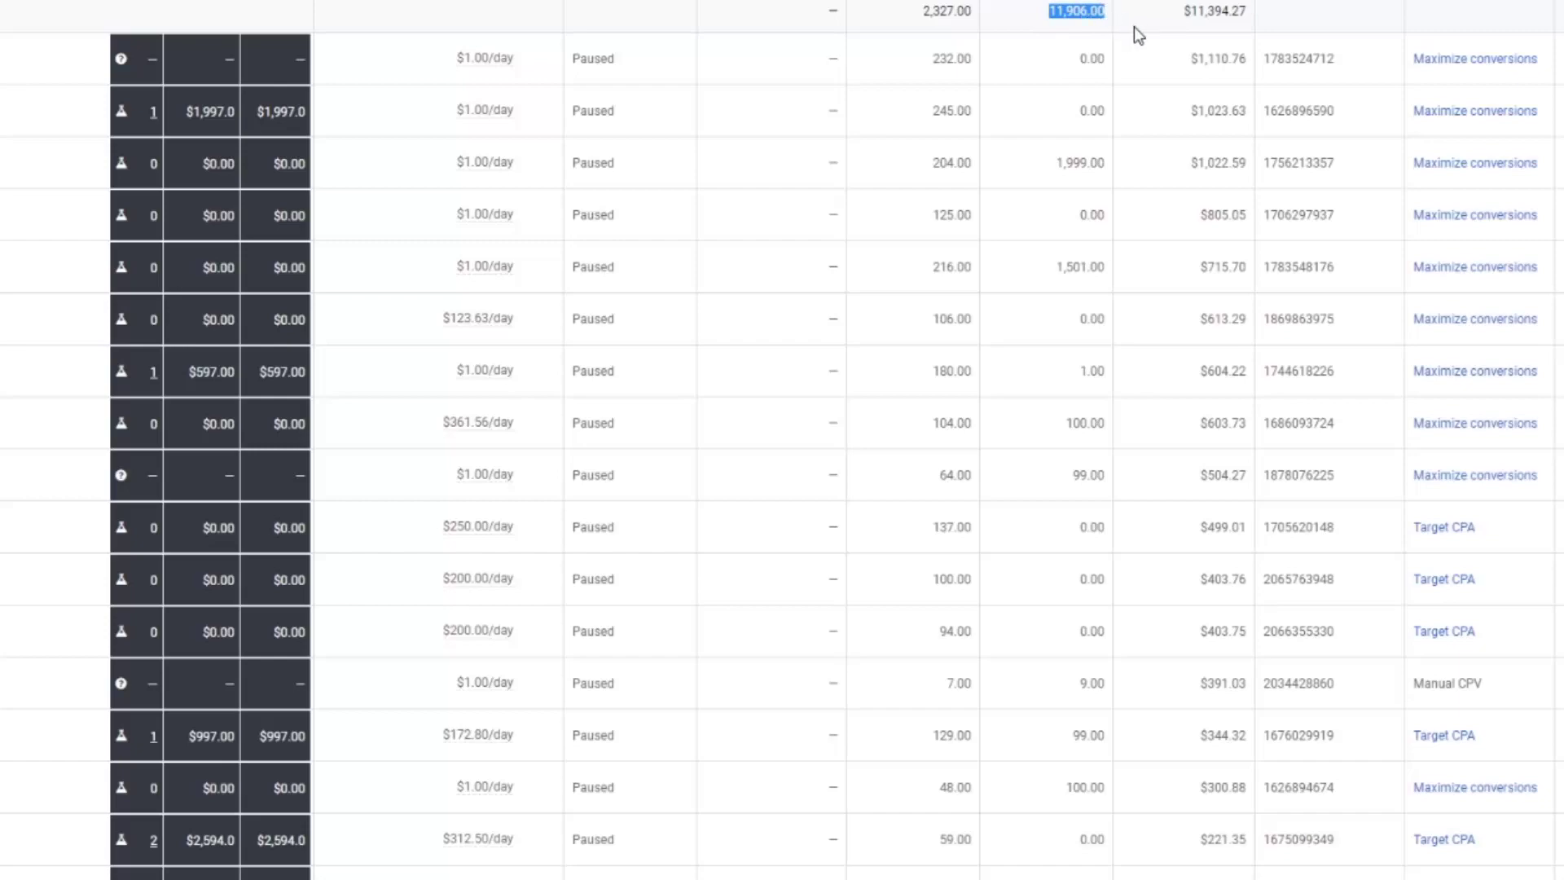
{"action": "mouse_move", "coordinate": [1125, 25]}
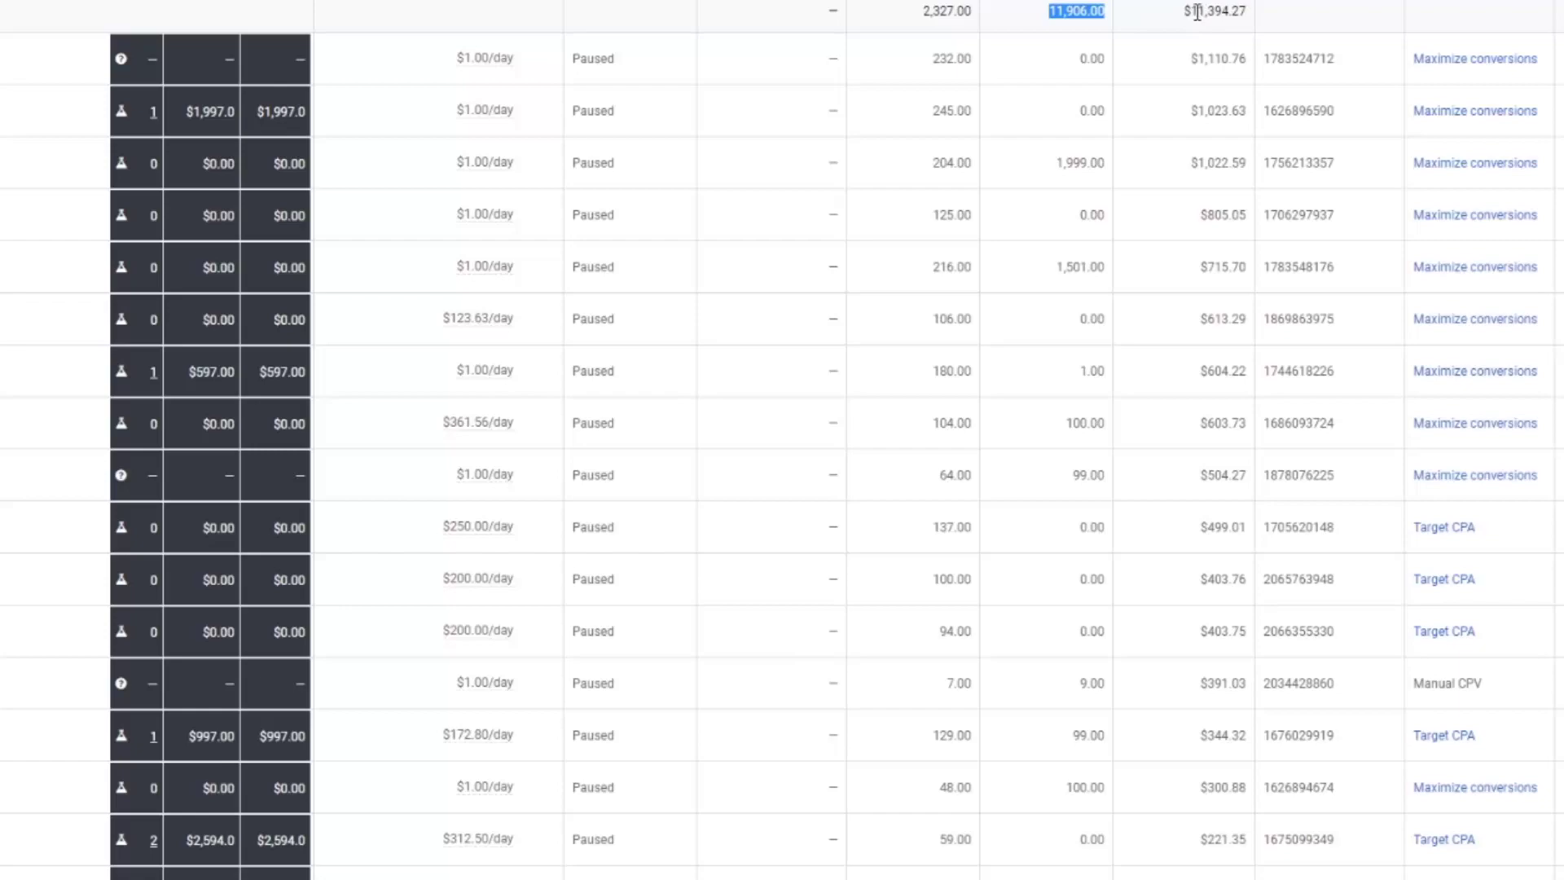
{"action": "mouse_move", "coordinate": [1203, 39]}
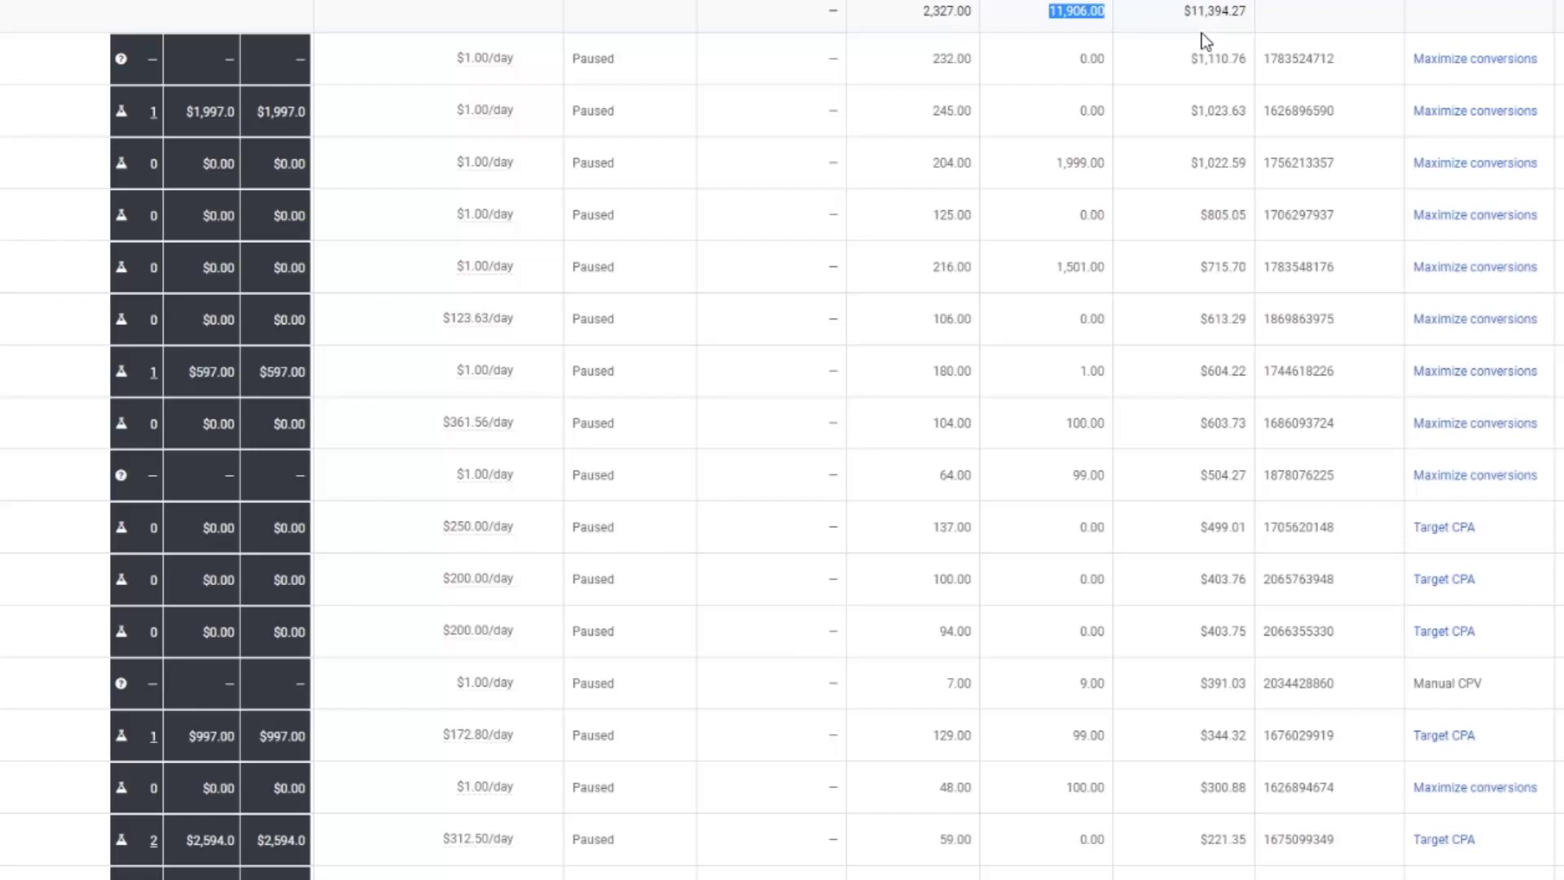
{"action": "mouse_move", "coordinate": [1080, 64]}
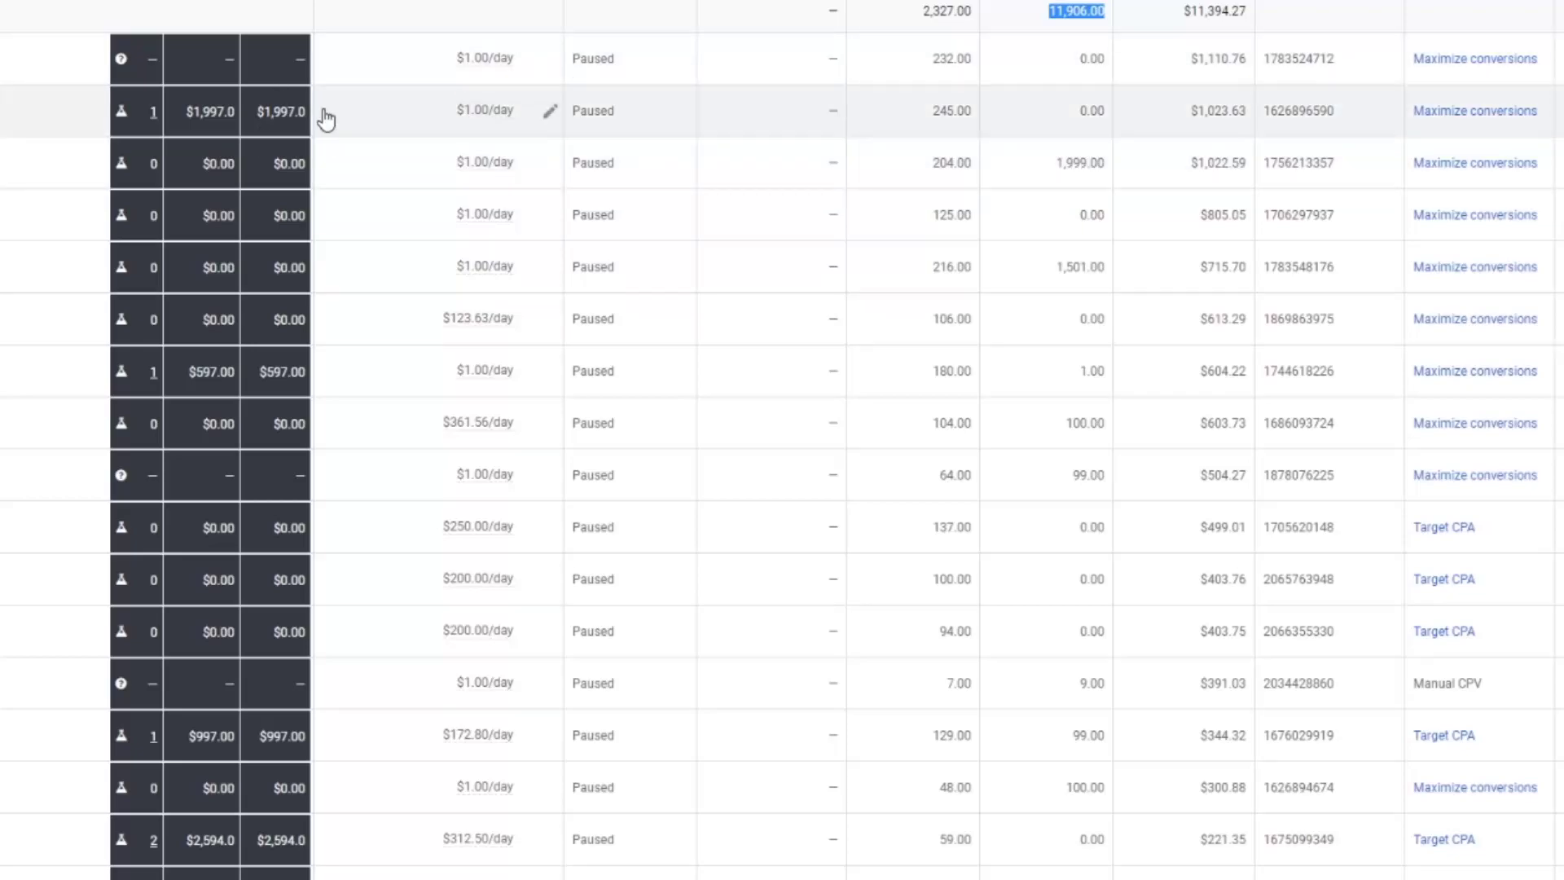
{"action": "mouse_move", "coordinate": [719, 506]}
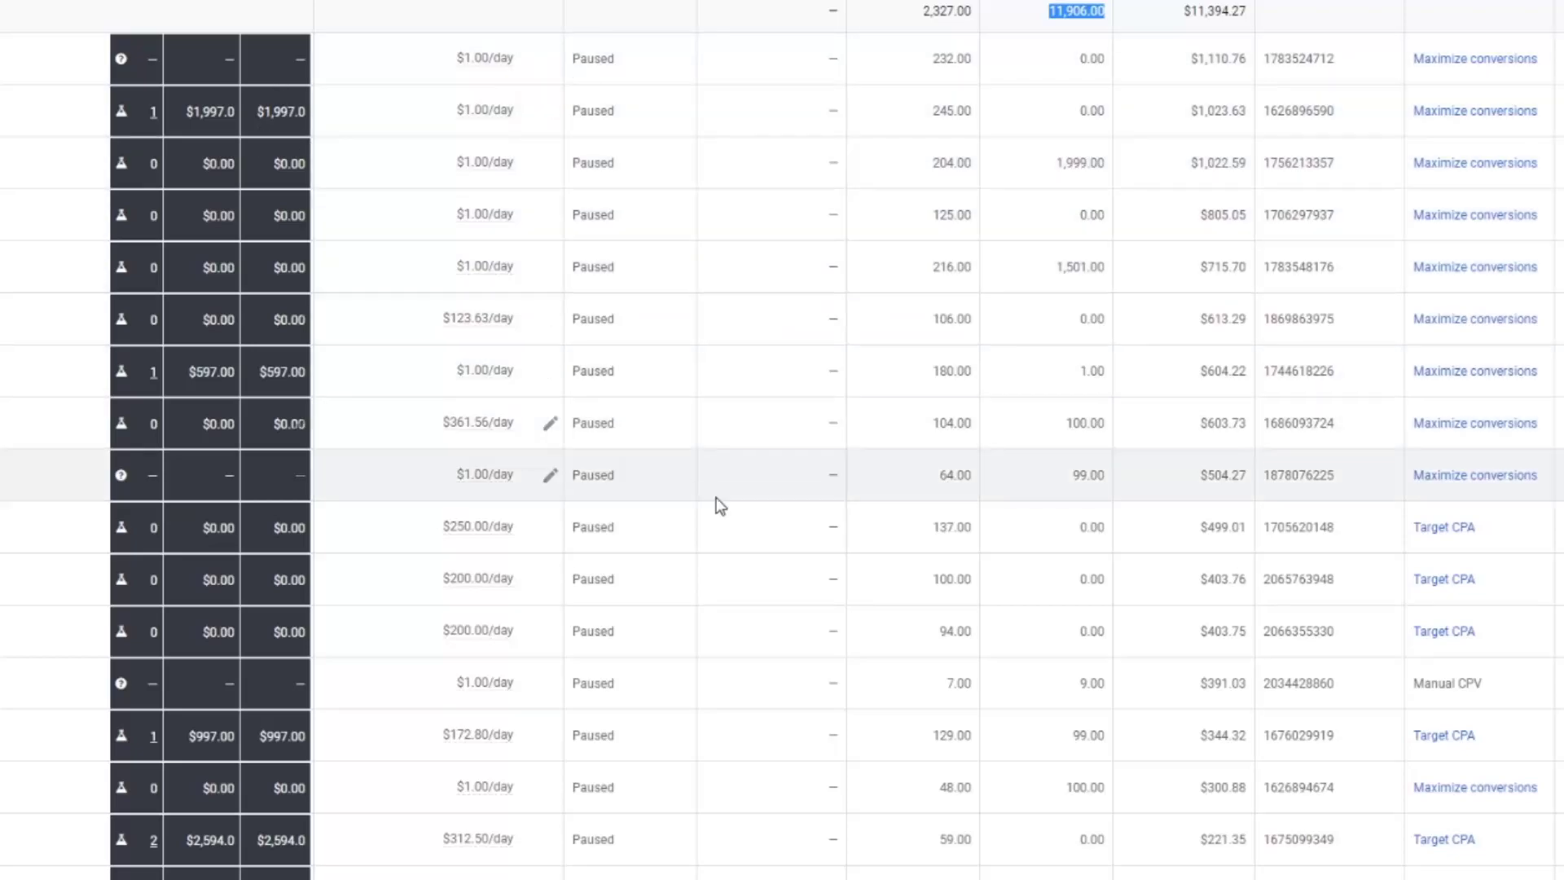
{"action": "mouse_move", "coordinate": [194, 839]}
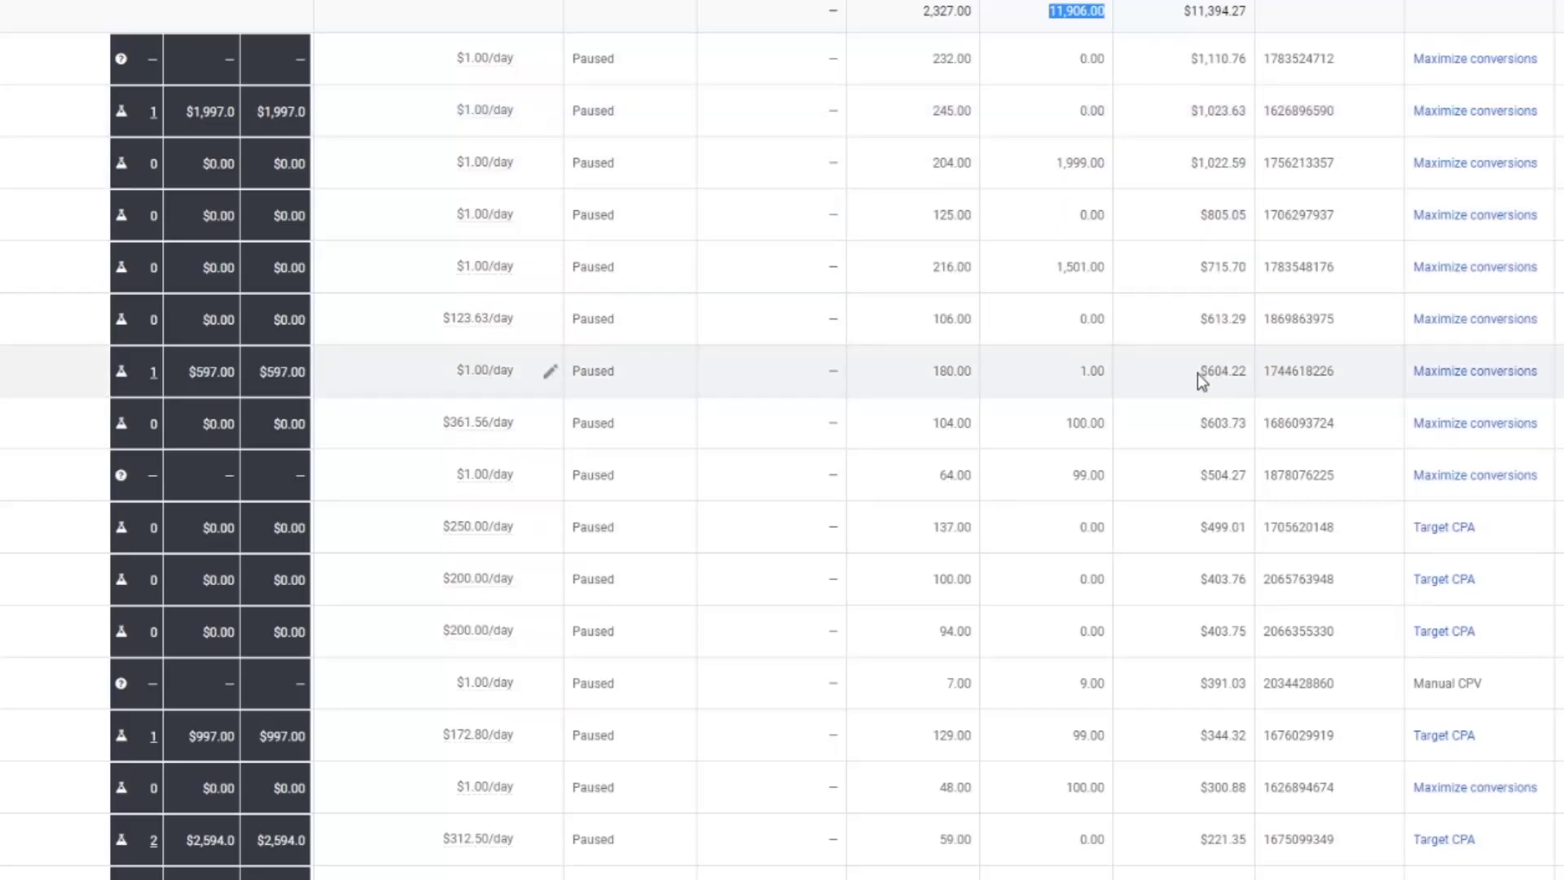
{"action": "mouse_move", "coordinate": [210, 395]}
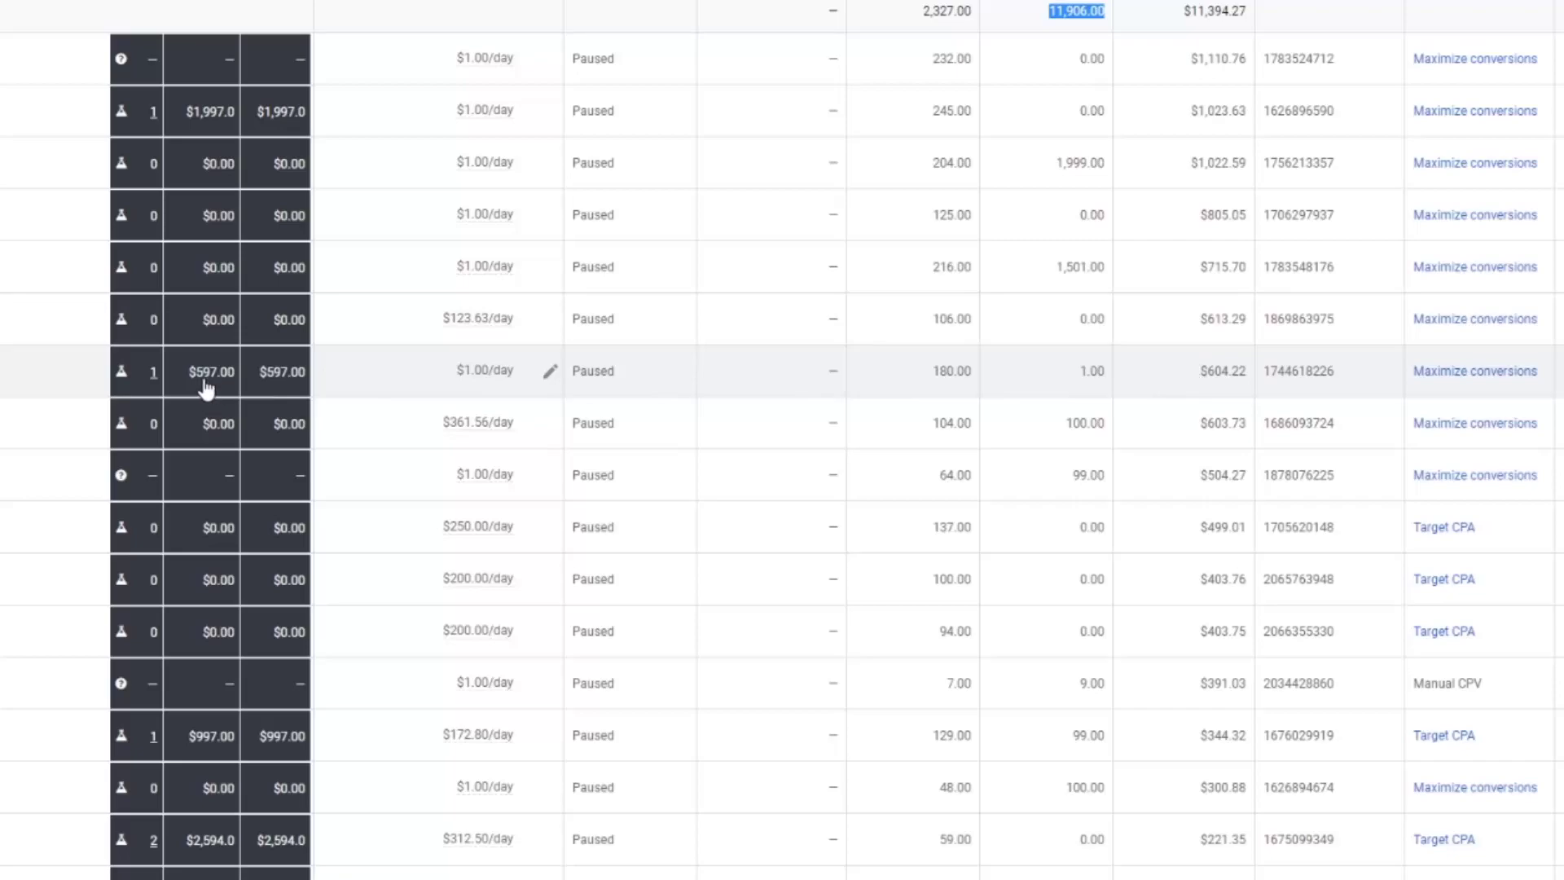
{"action": "mouse_move", "coordinate": [228, 385]}
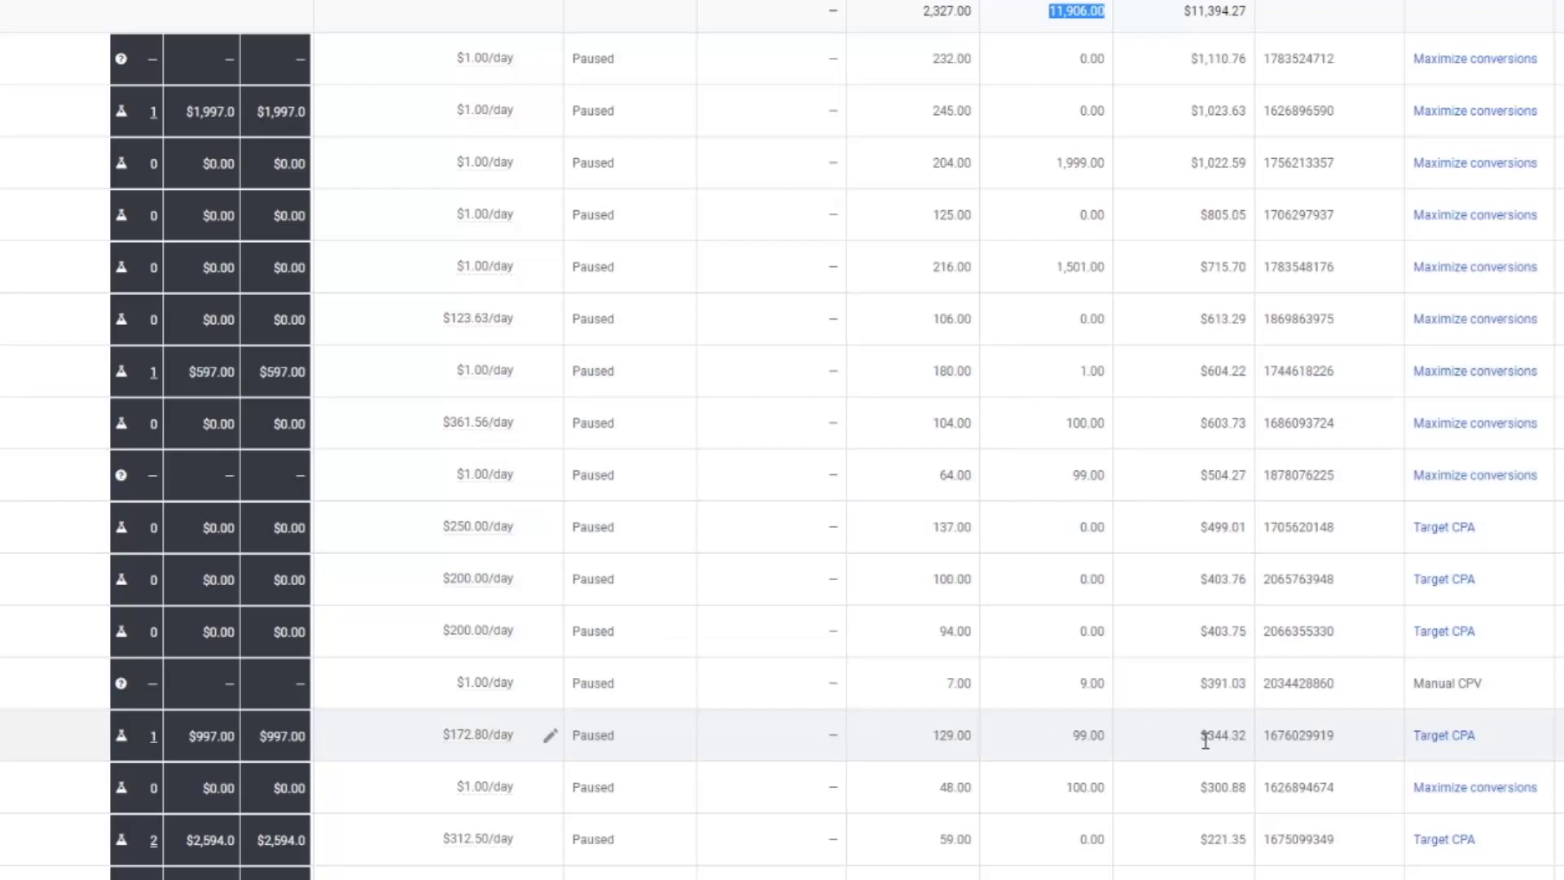
{"action": "mouse_move", "coordinate": [226, 744]}
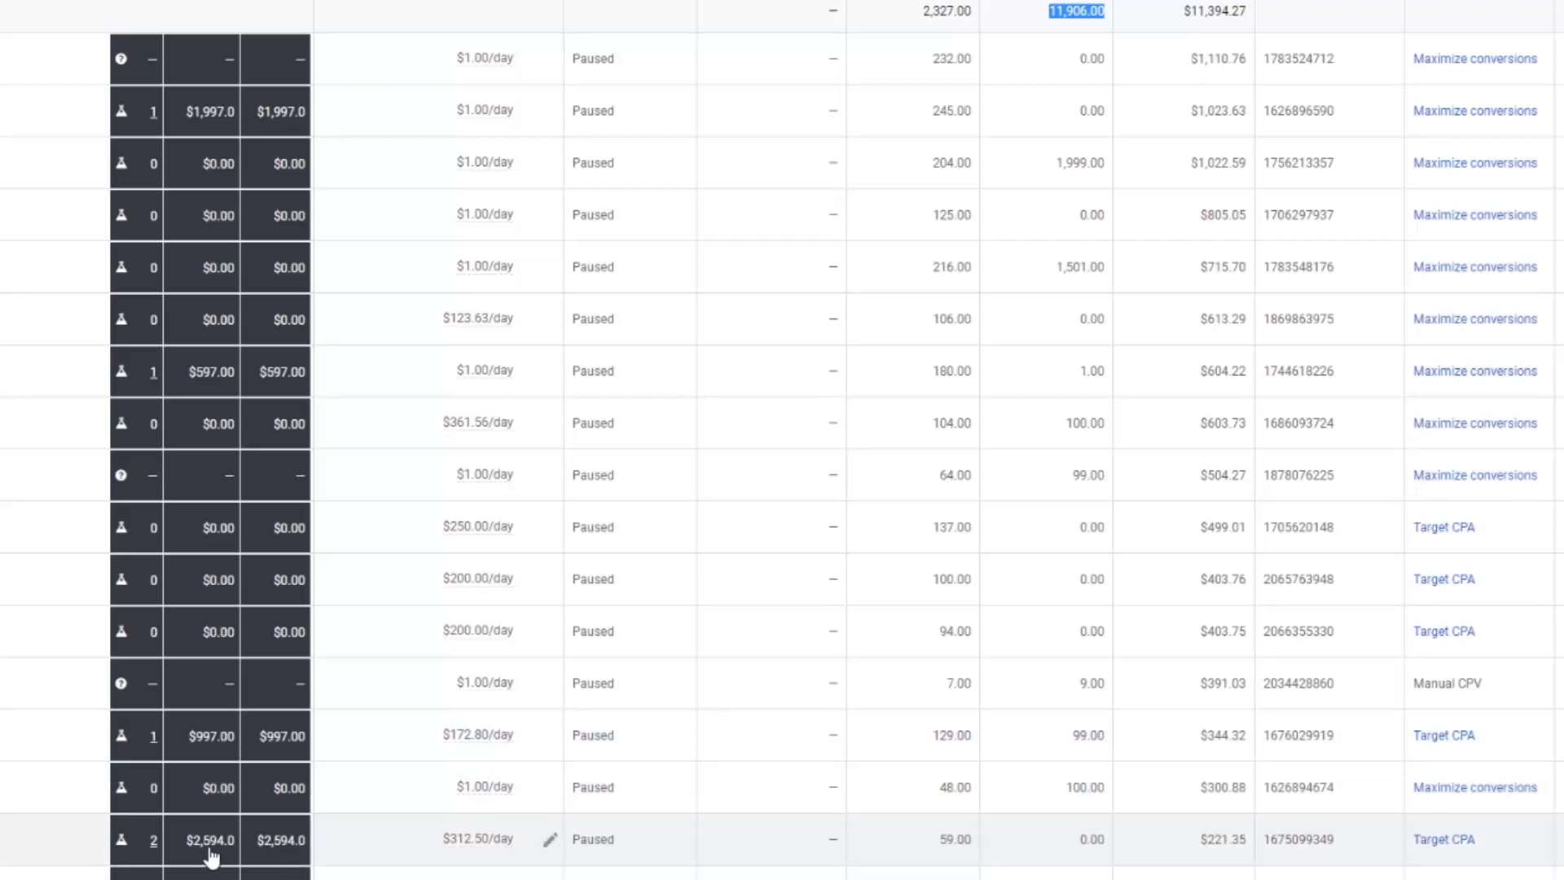
{"action": "mouse_move", "coordinate": [238, 862]}
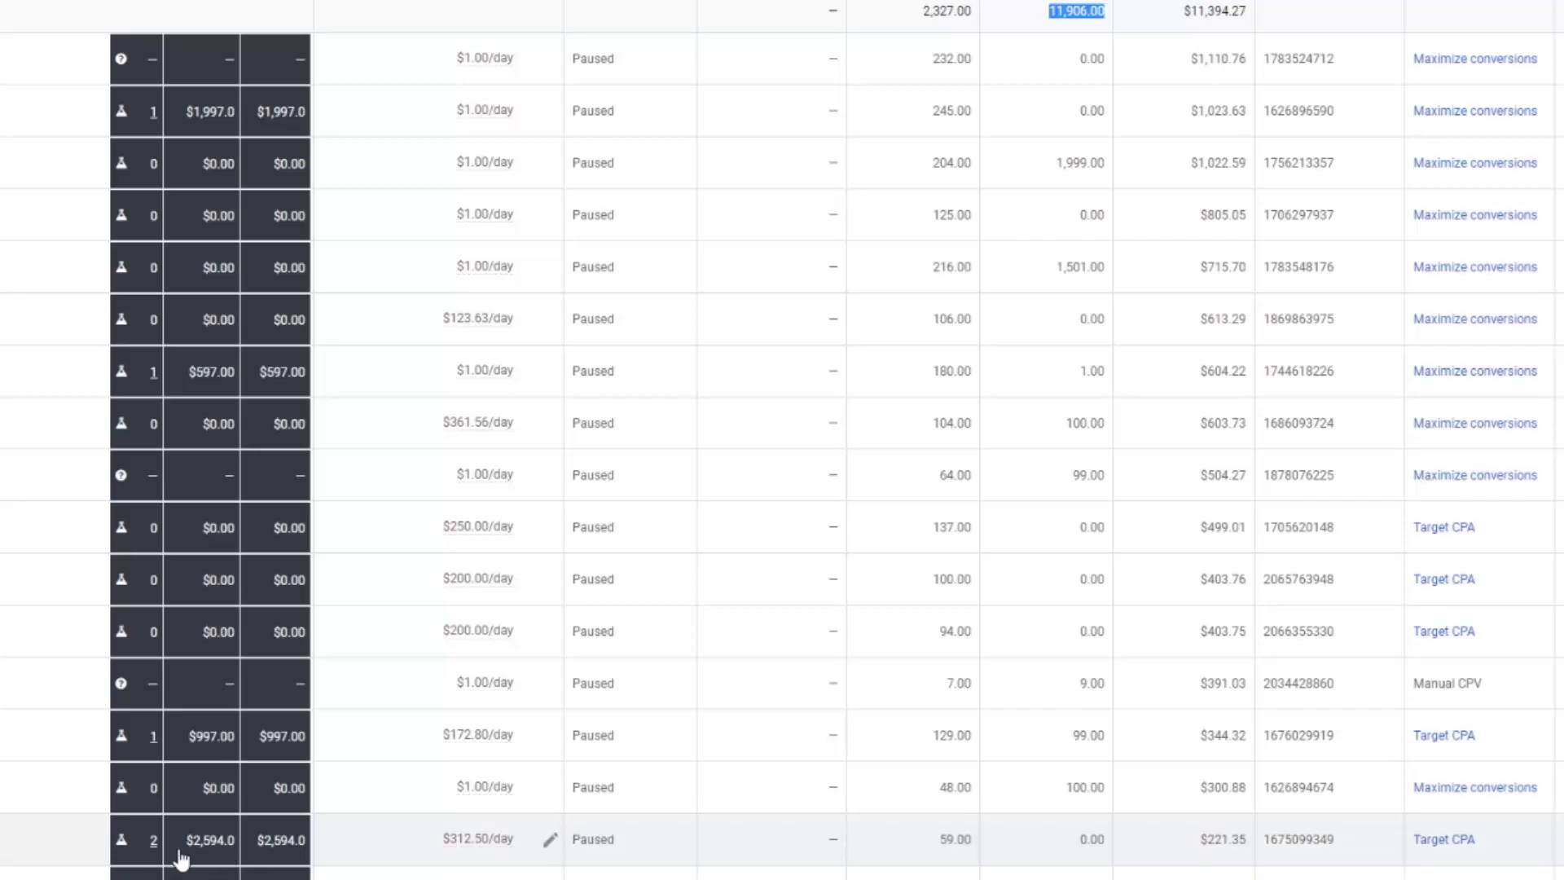
{"action": "mouse_move", "coordinate": [268, 864]}
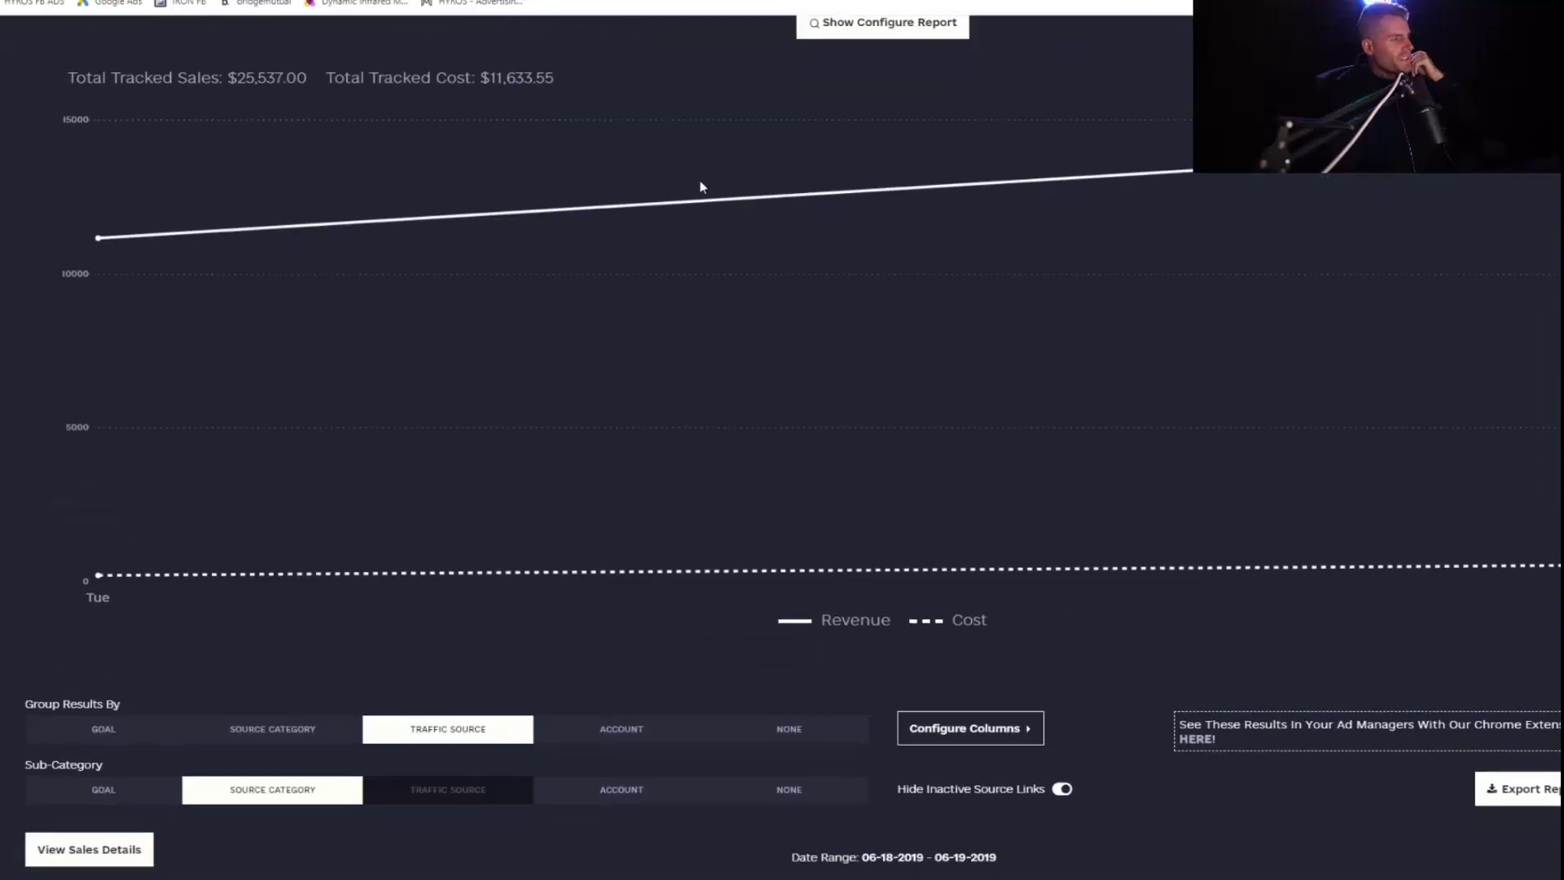
Step: Expand the 3030 Ads category under Google traffic to list its paused source links
{"action": "scroll", "scroll_direction": "down", "scroll_amount": 3}
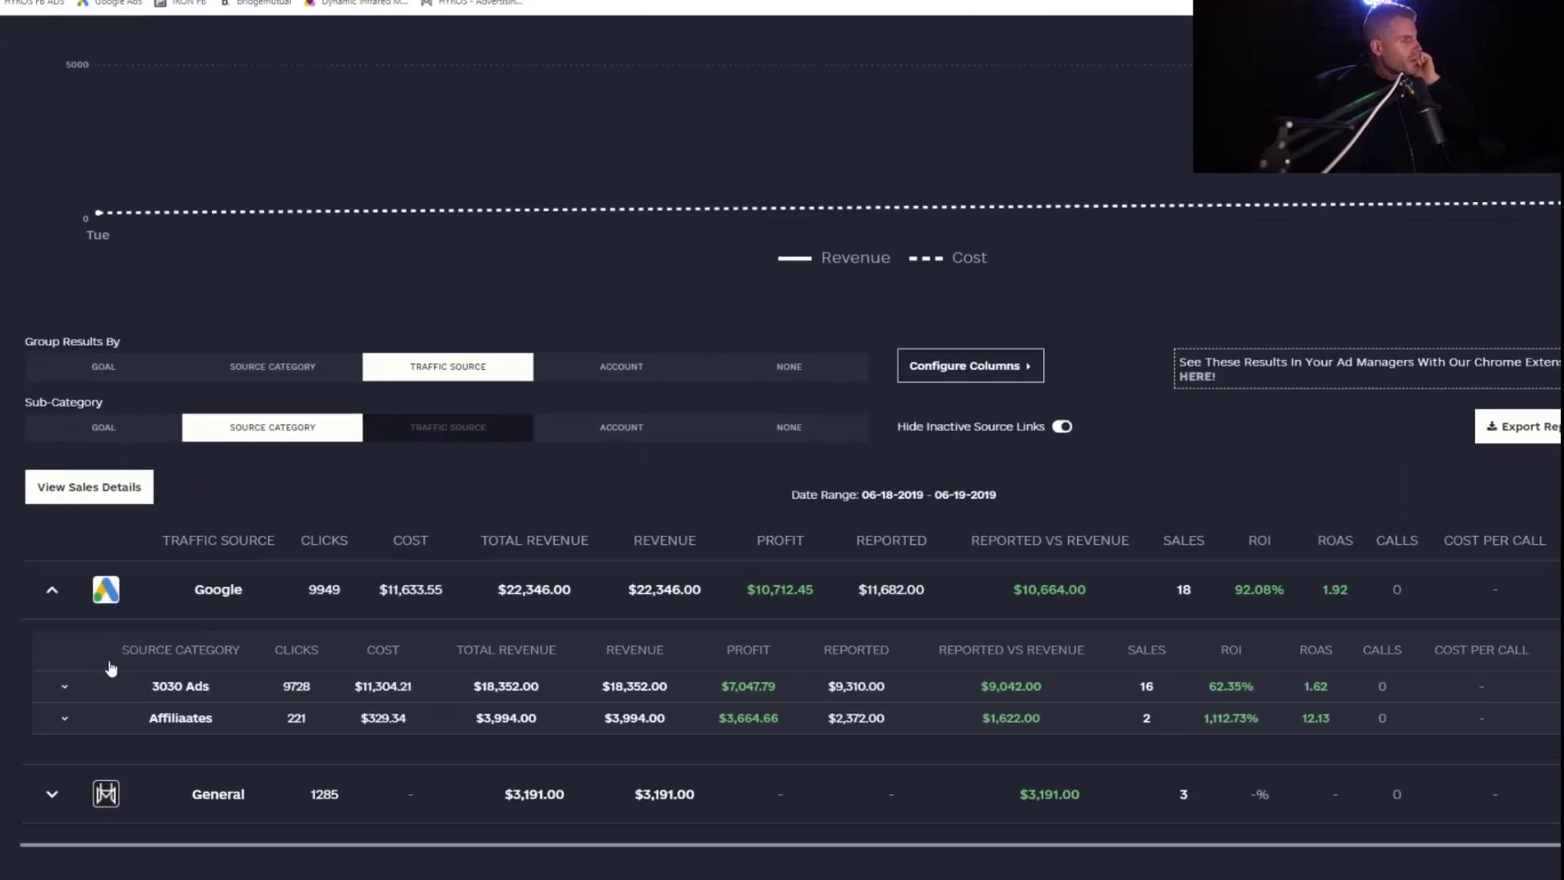
{"action": "mouse_move", "coordinate": [773, 607]}
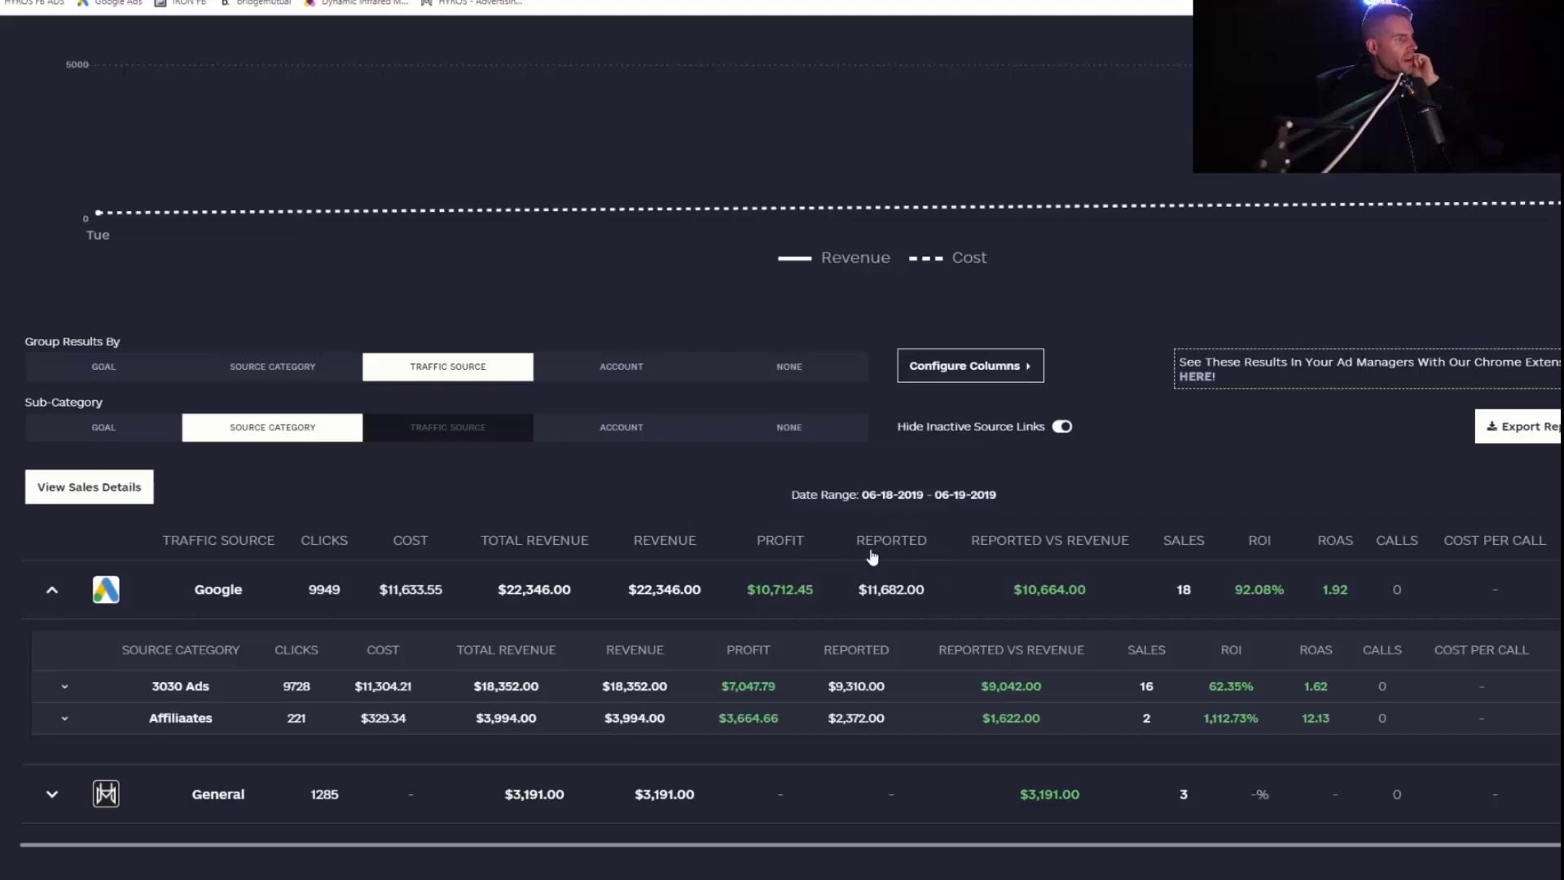
{"action": "mouse_move", "coordinate": [874, 605]}
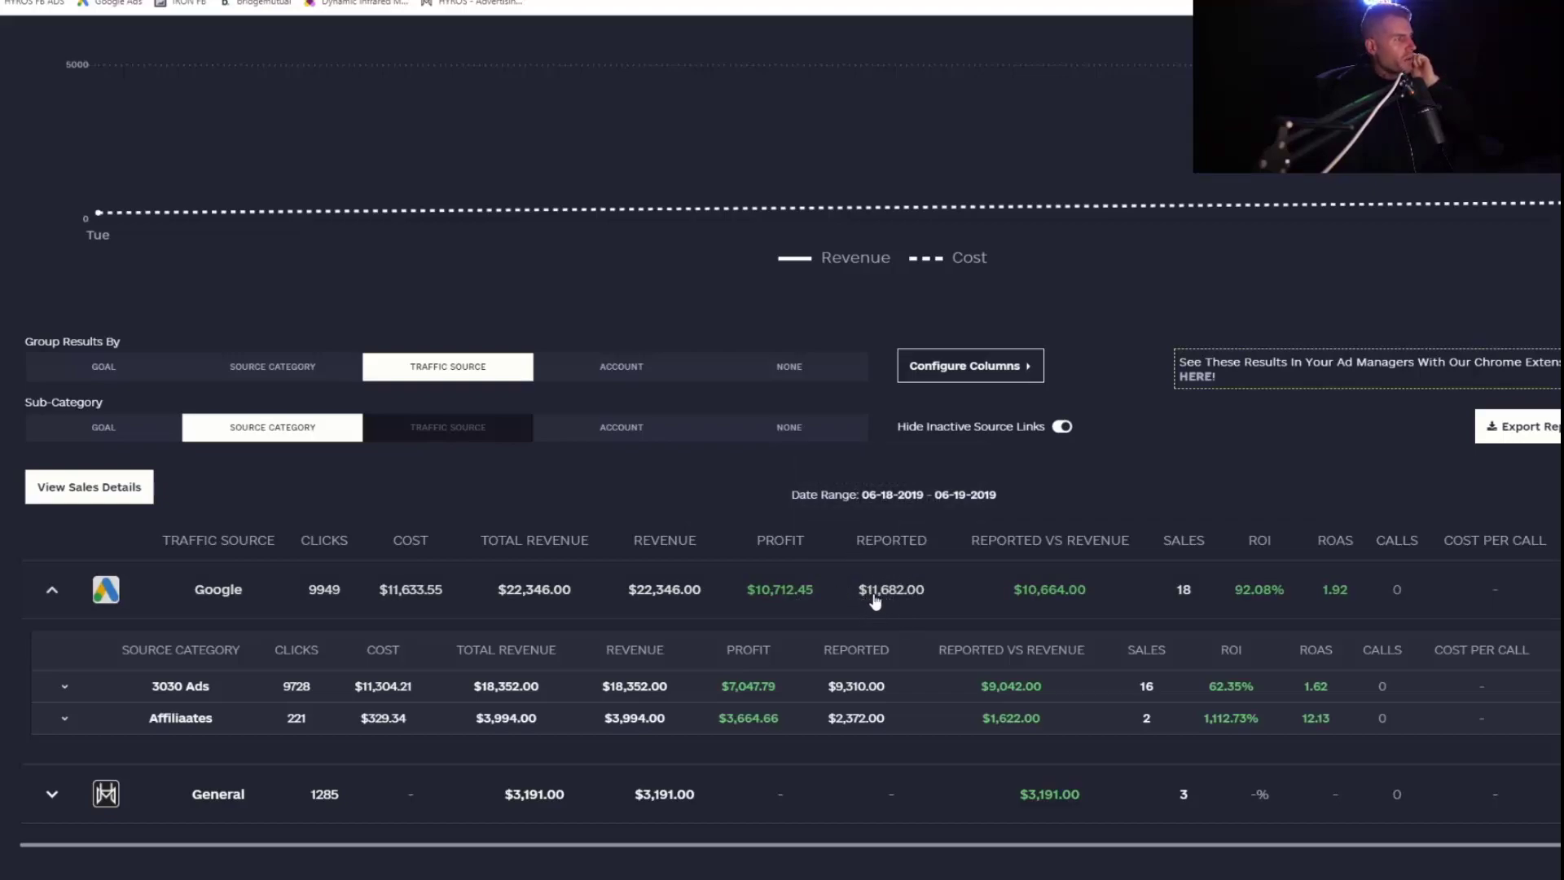
{"action": "mouse_move", "coordinate": [779, 595]}
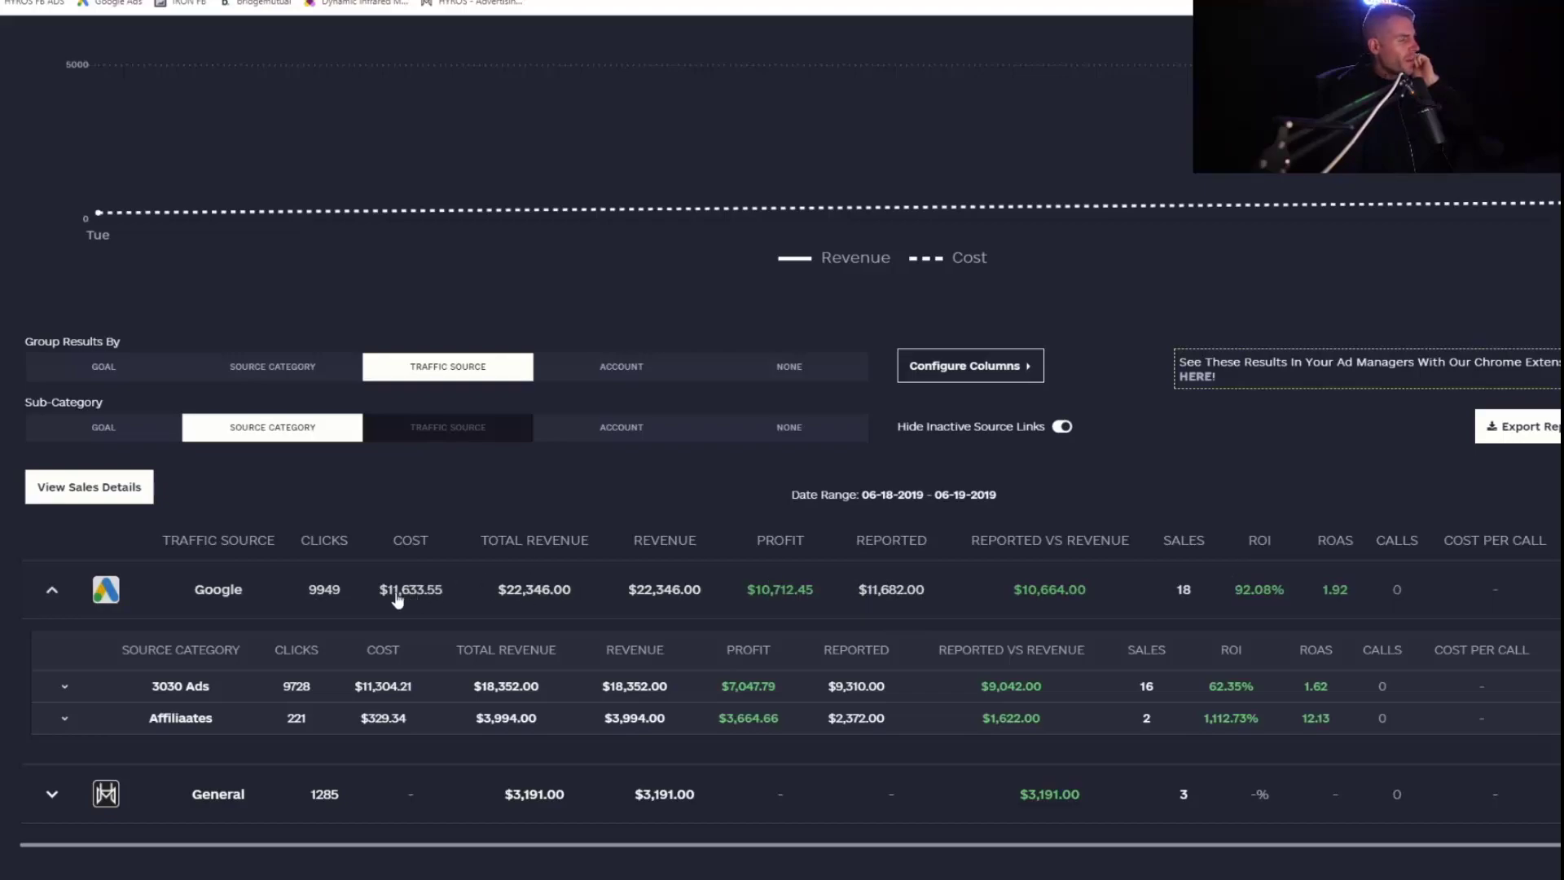
{"action": "mouse_move", "coordinate": [549, 605]}
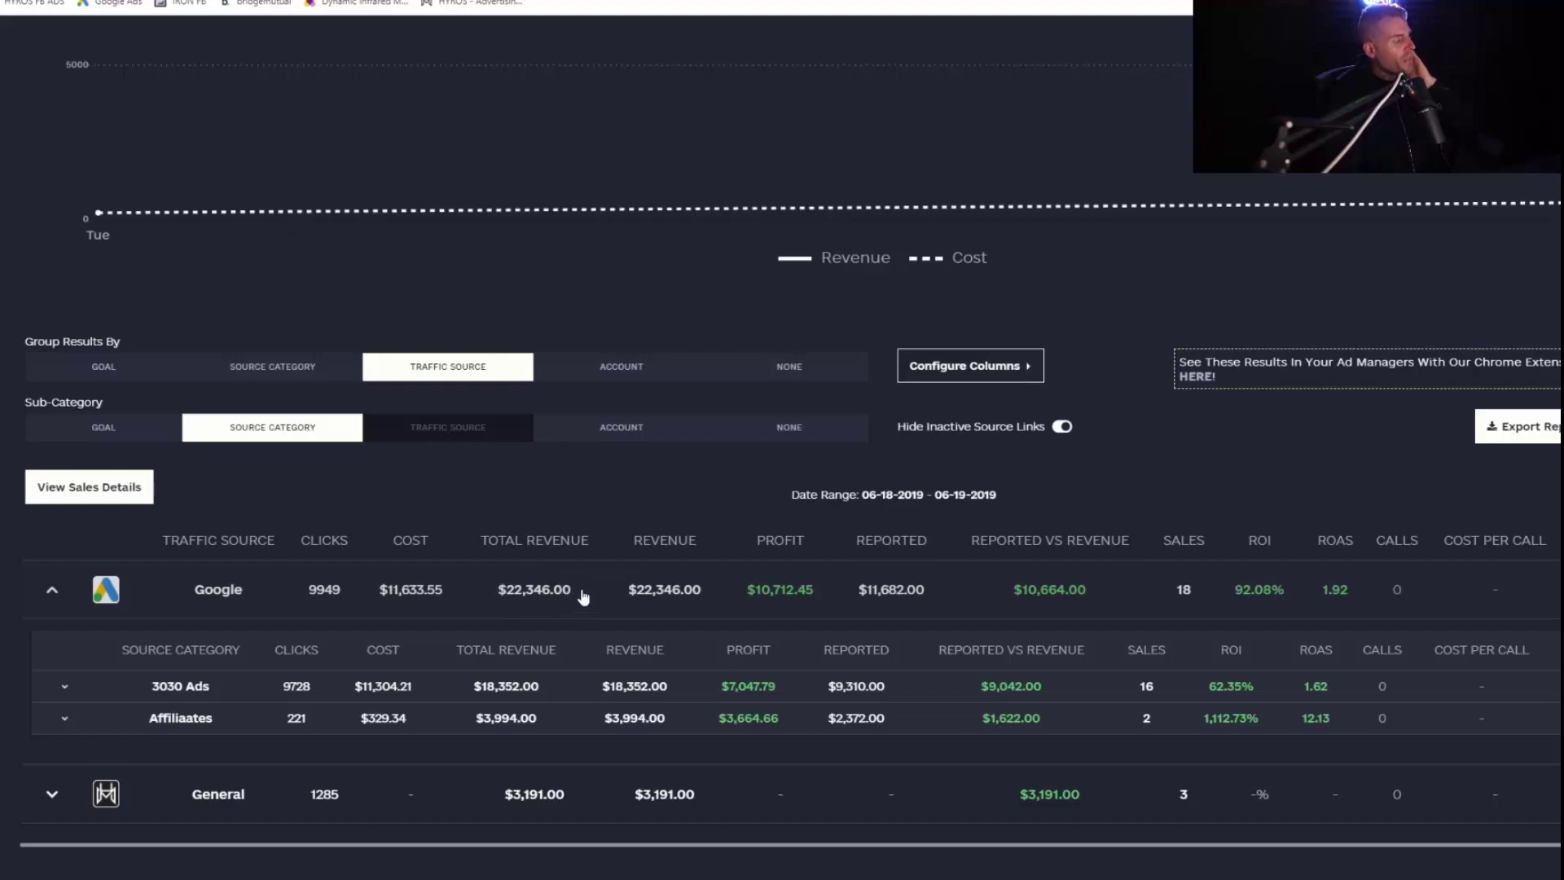
{"action": "mouse_move", "coordinate": [610, 601]}
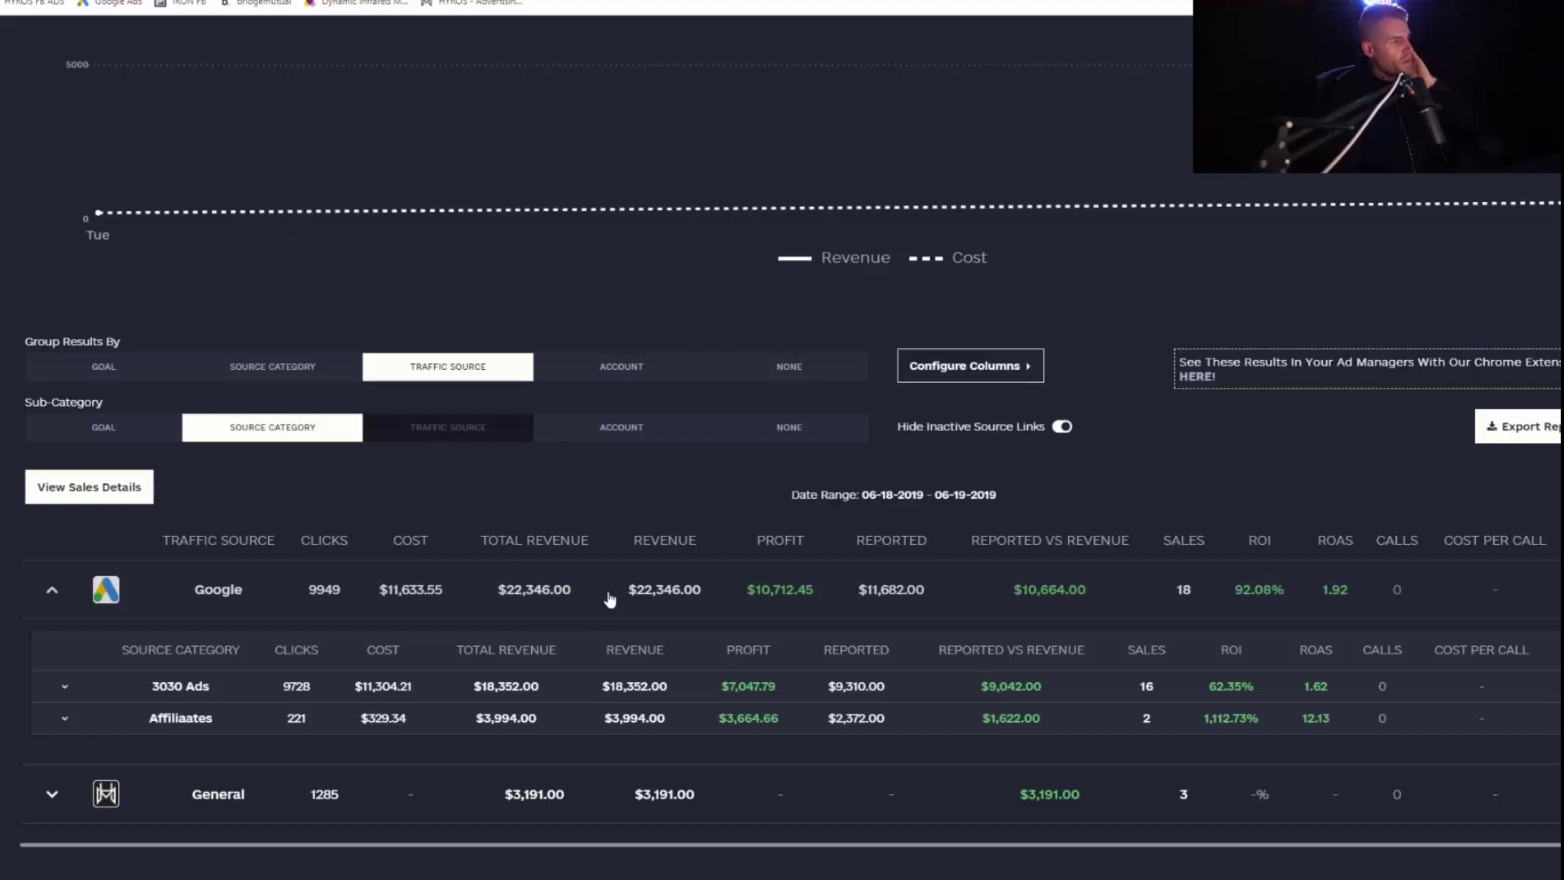
{"action": "mouse_move", "coordinate": [517, 563]}
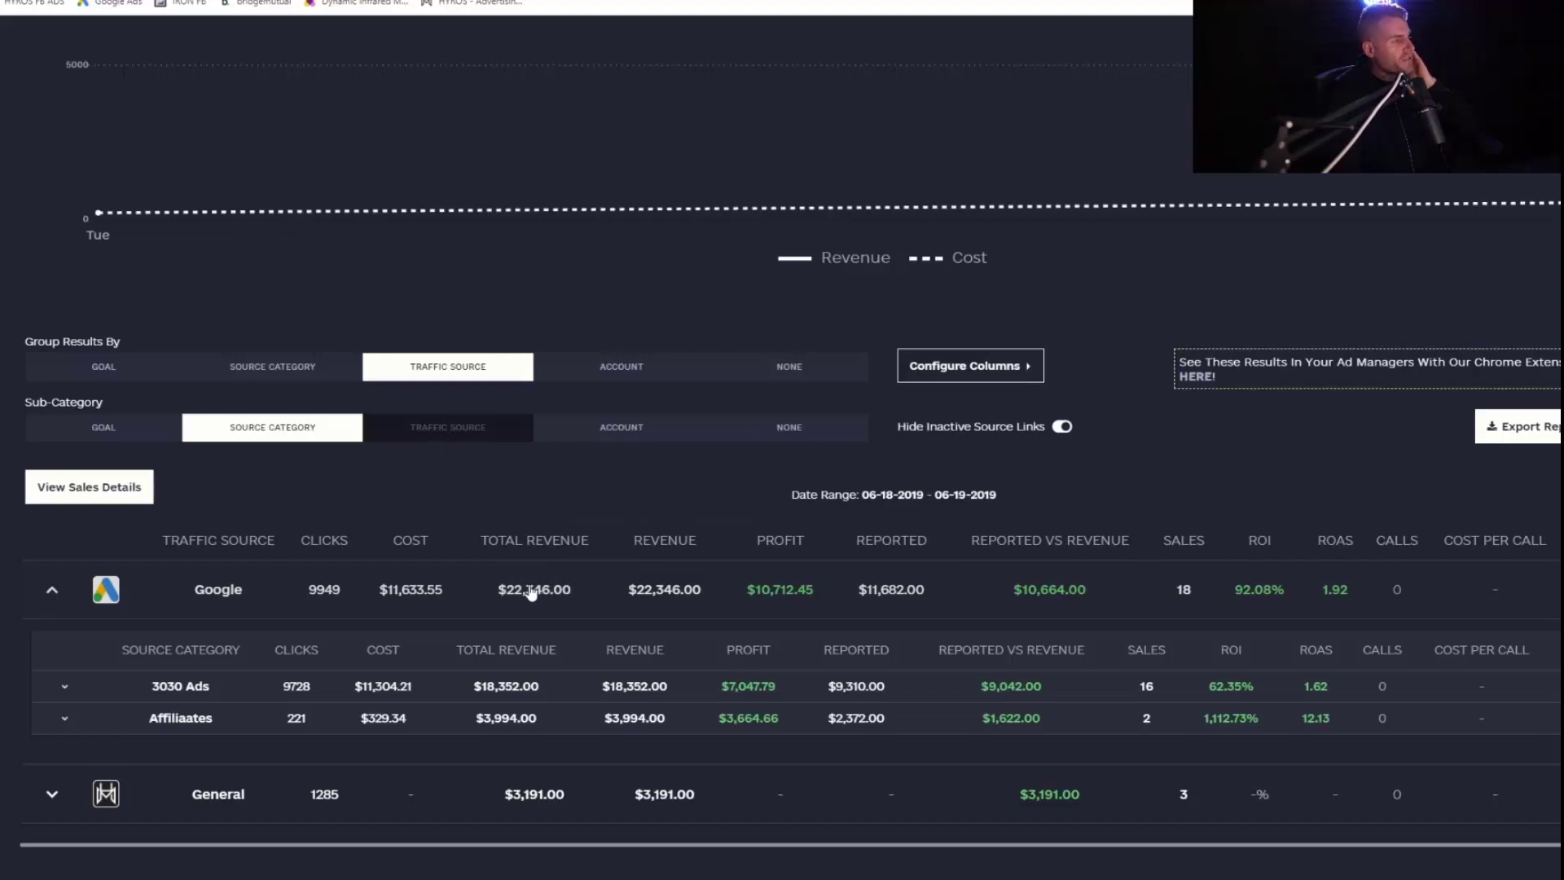
{"action": "mouse_move", "coordinate": [409, 612]}
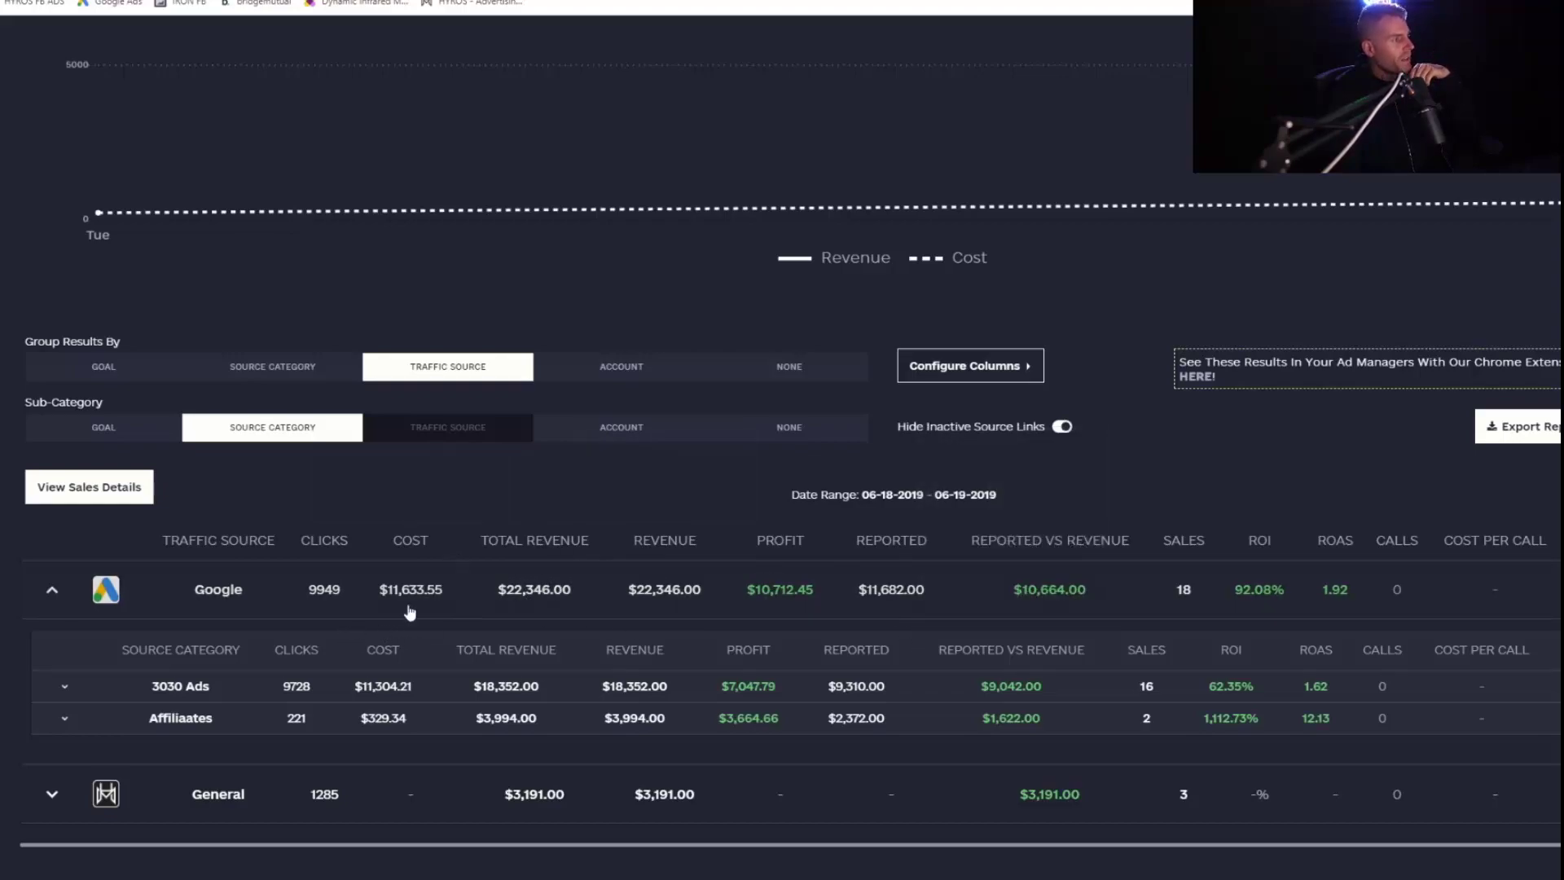
{"action": "mouse_move", "coordinate": [169, 722]}
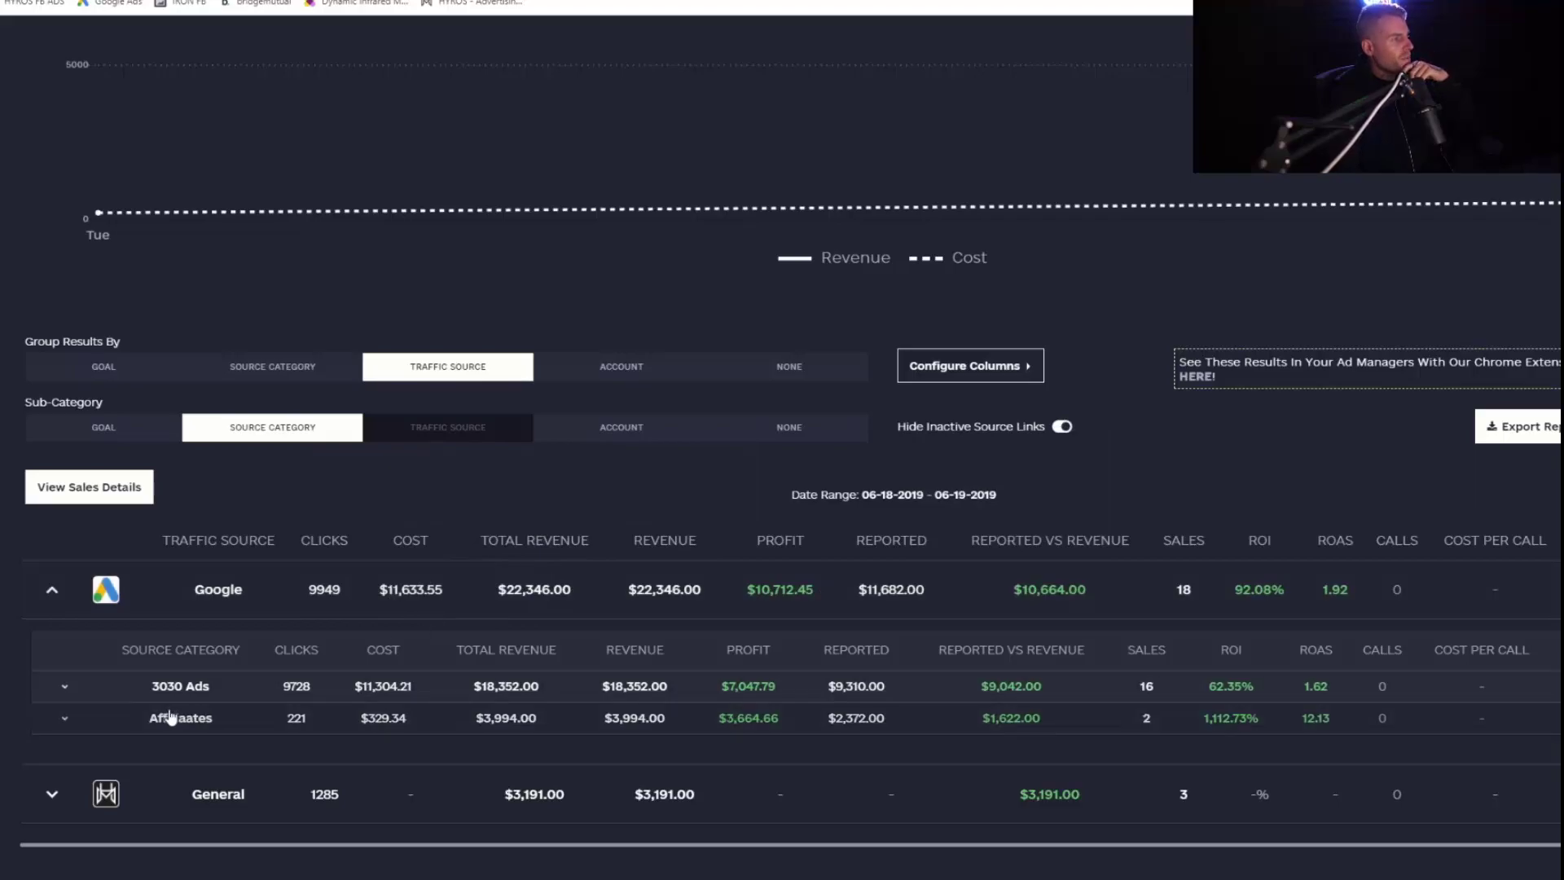
{"action": "left_click", "coordinate": [62, 687]}
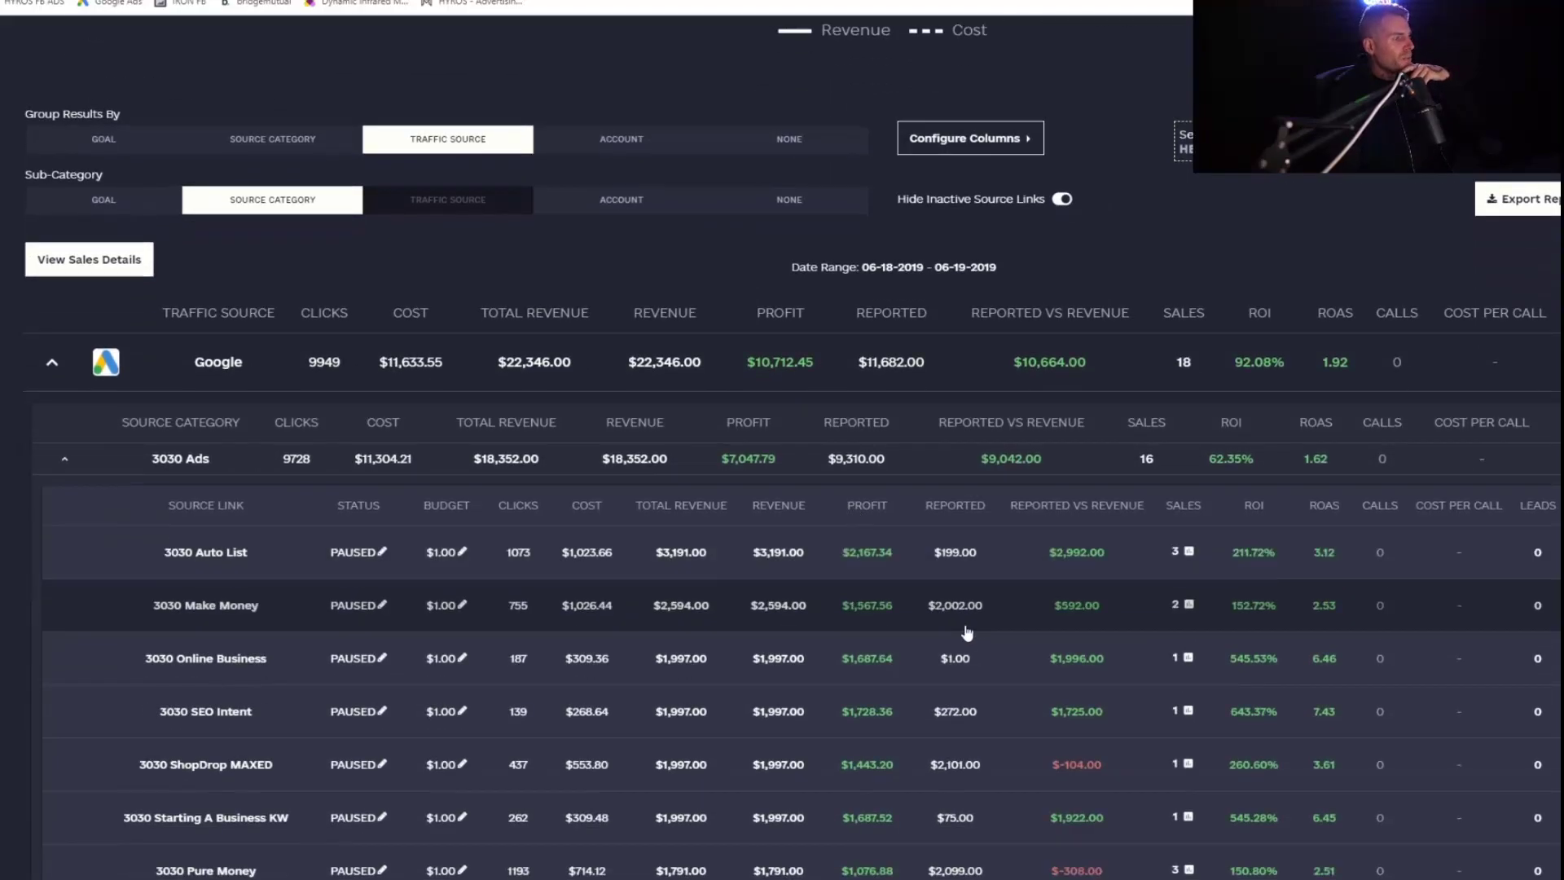
Step: Show the HYROS Configure Report settings with date range, ad accounts and source filters
{"action": "scroll", "scroll_direction": "down", "scroll_amount": 3}
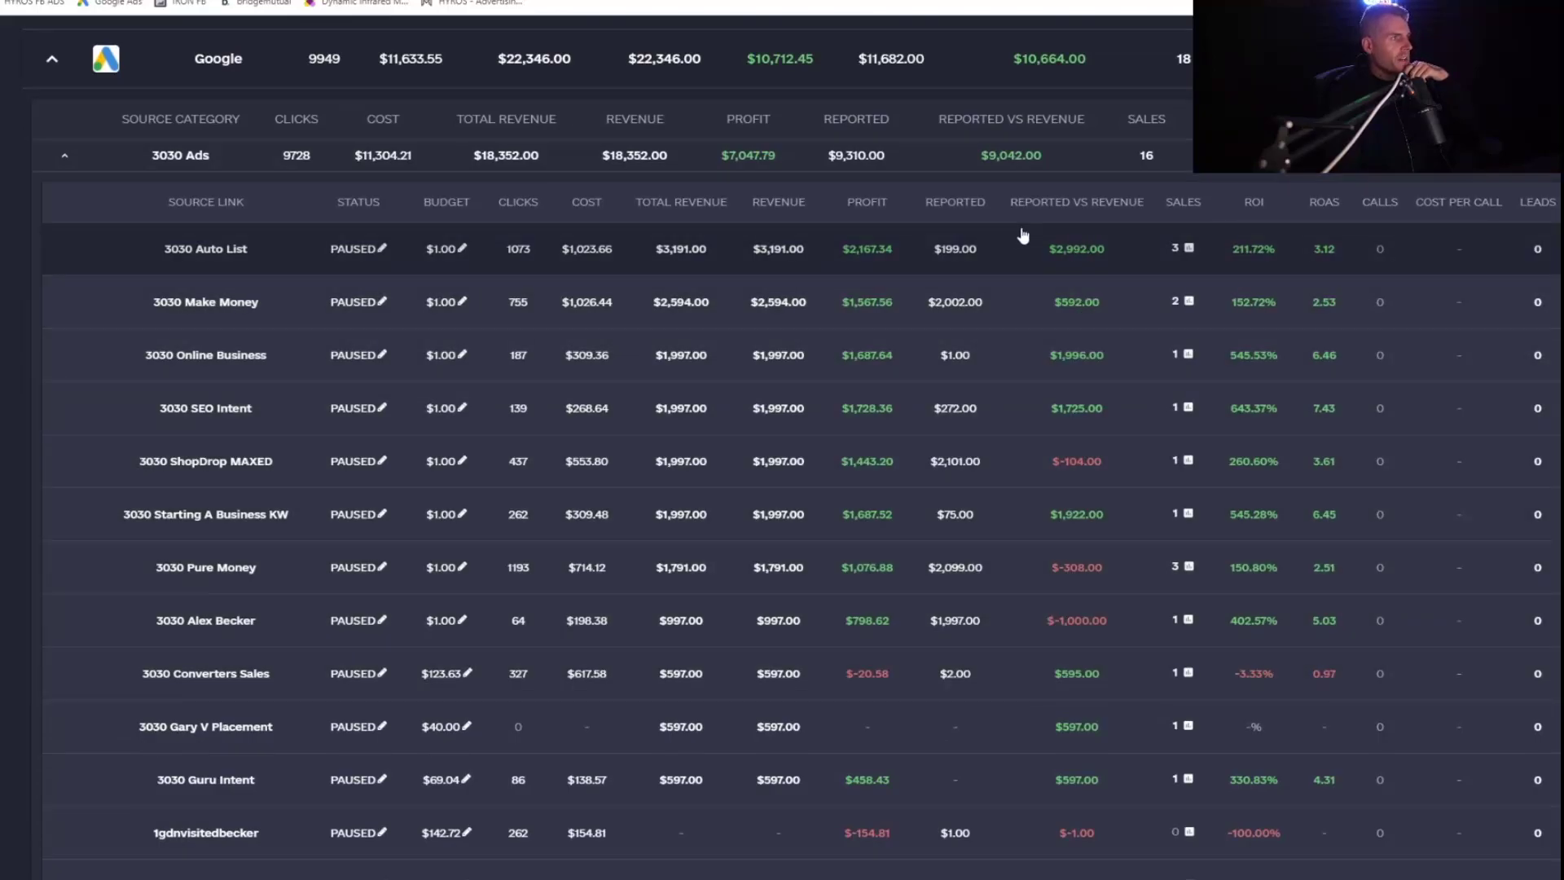
{"action": "mouse_move", "coordinate": [1095, 272]}
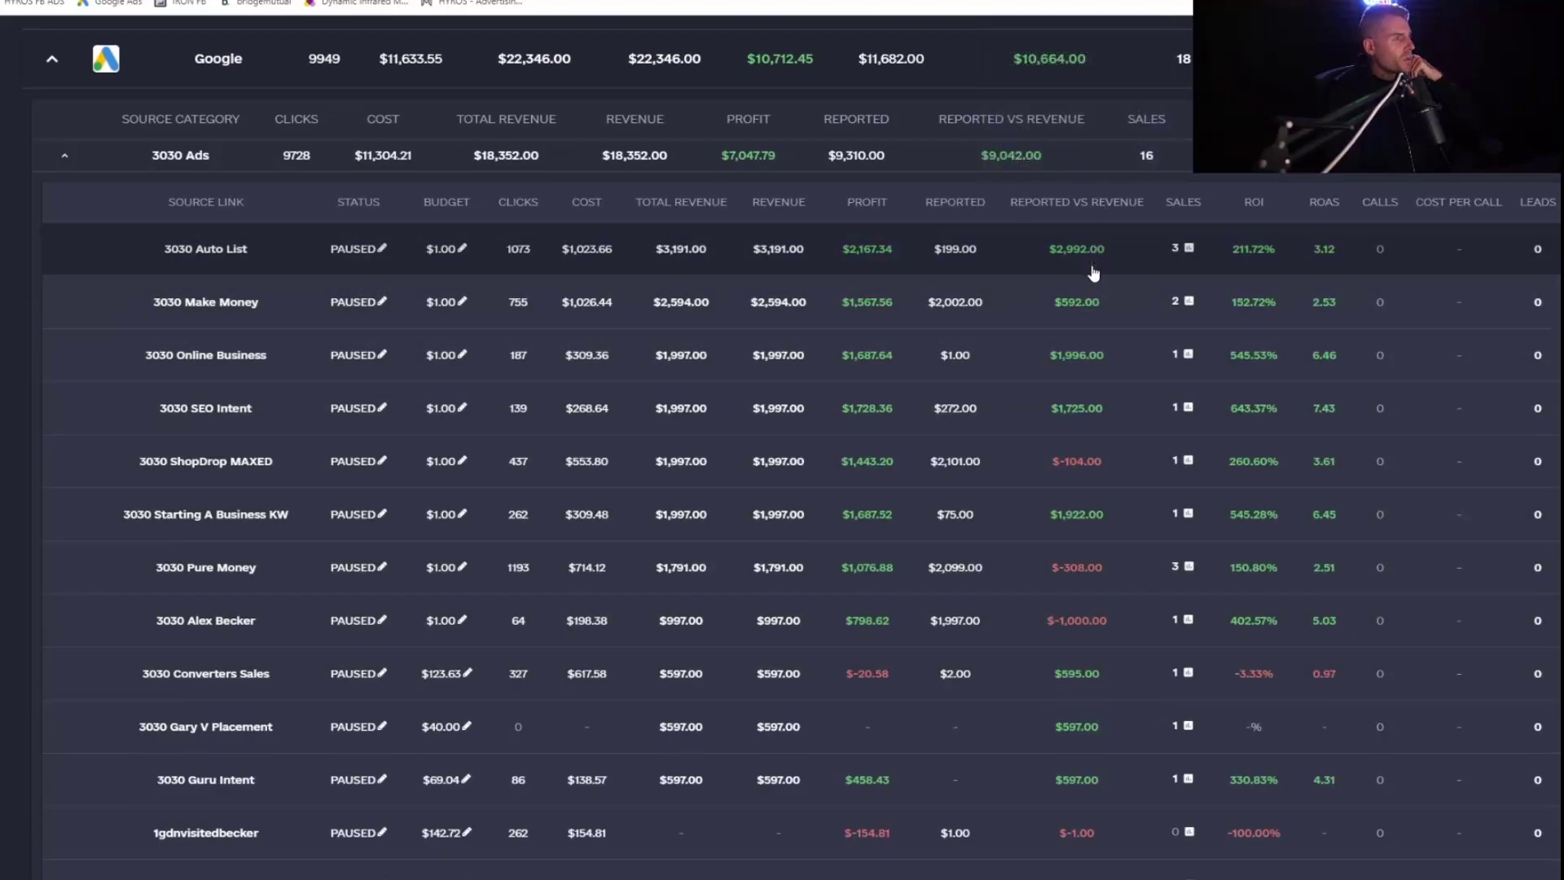
{"action": "mouse_move", "coordinate": [1065, 658]}
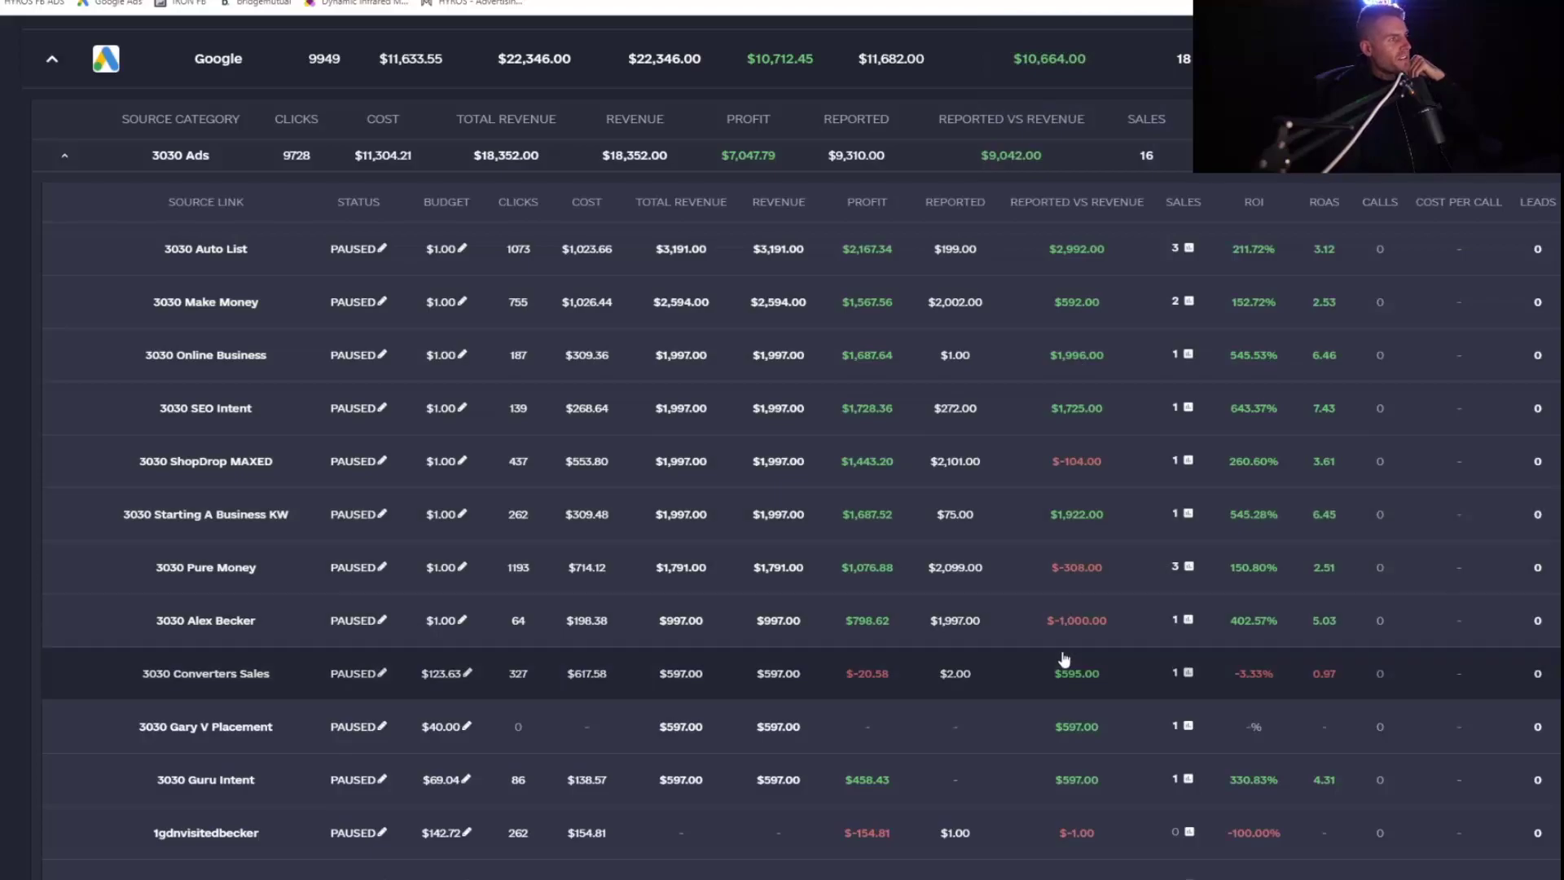
{"action": "mouse_move", "coordinate": [1083, 263]}
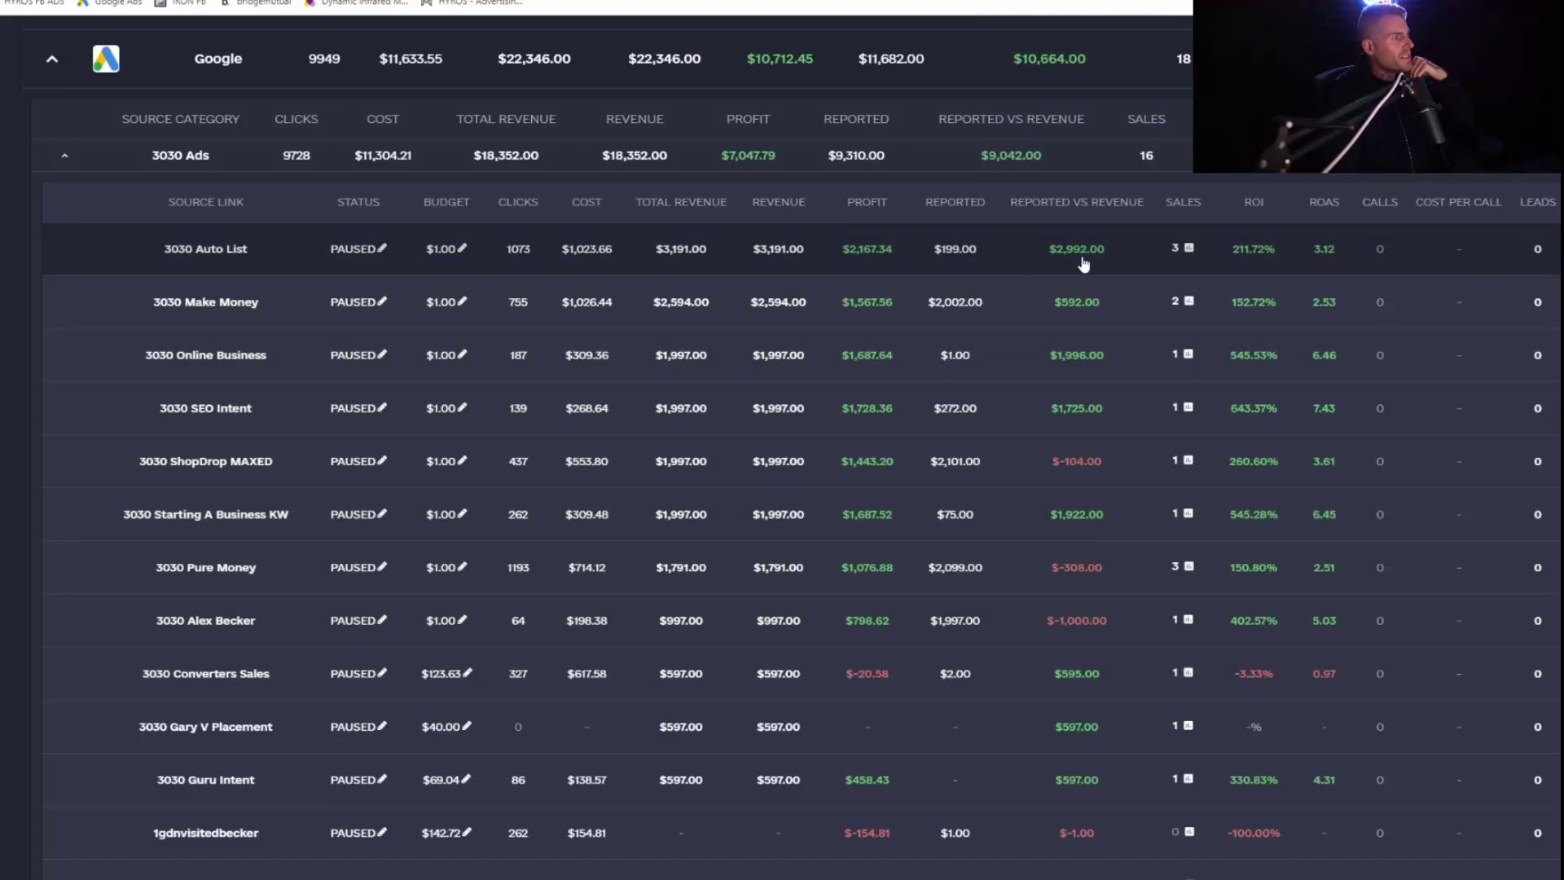
{"action": "mouse_move", "coordinate": [948, 280]}
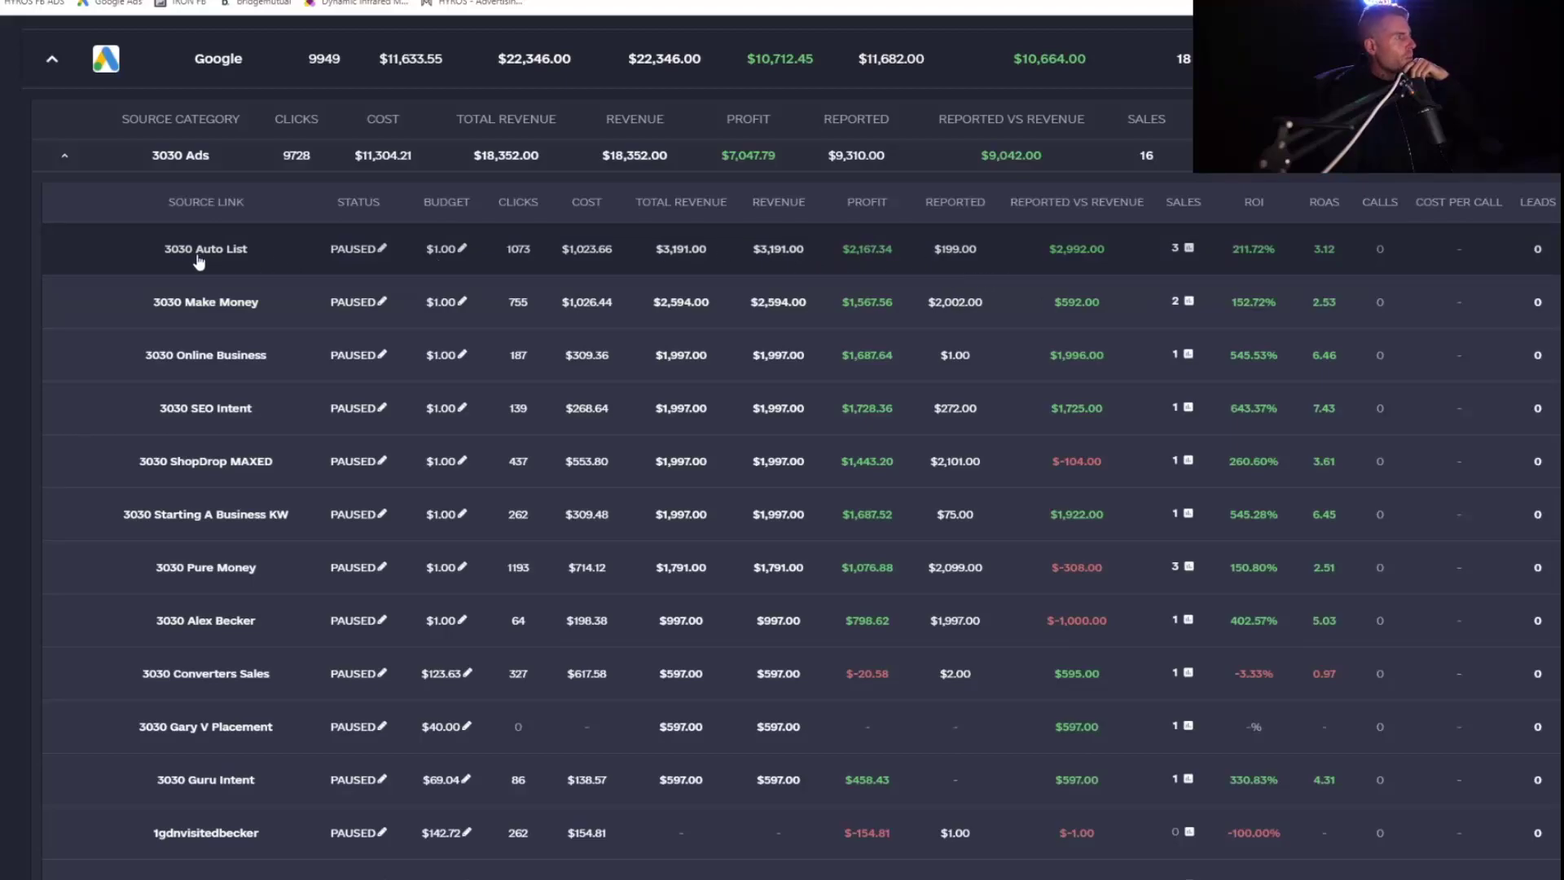
{"action": "mouse_move", "coordinate": [962, 234]}
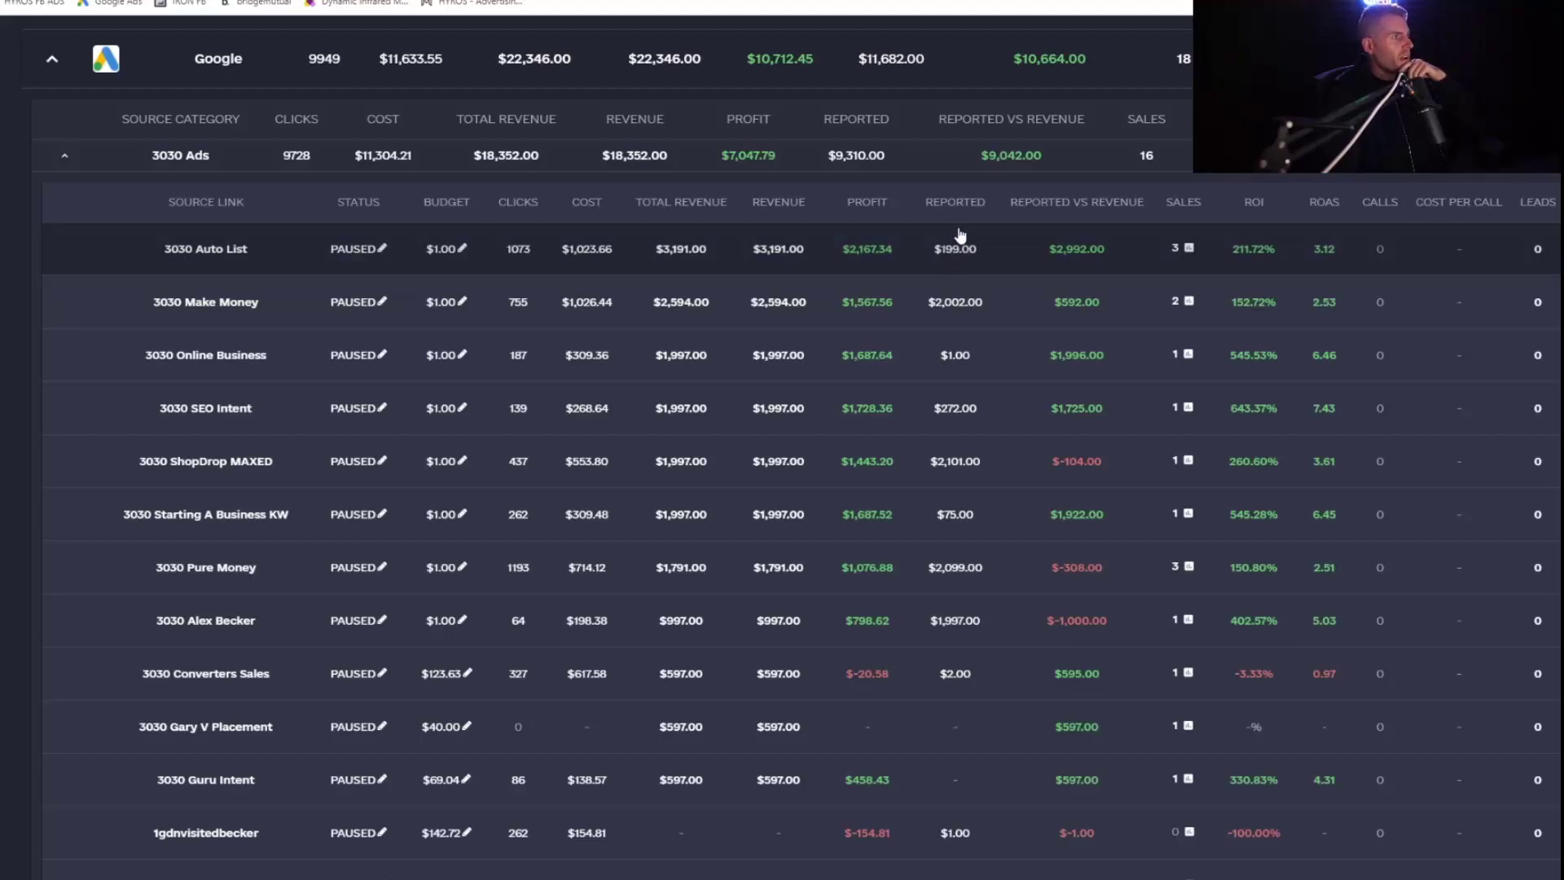
{"action": "mouse_move", "coordinate": [978, 262]}
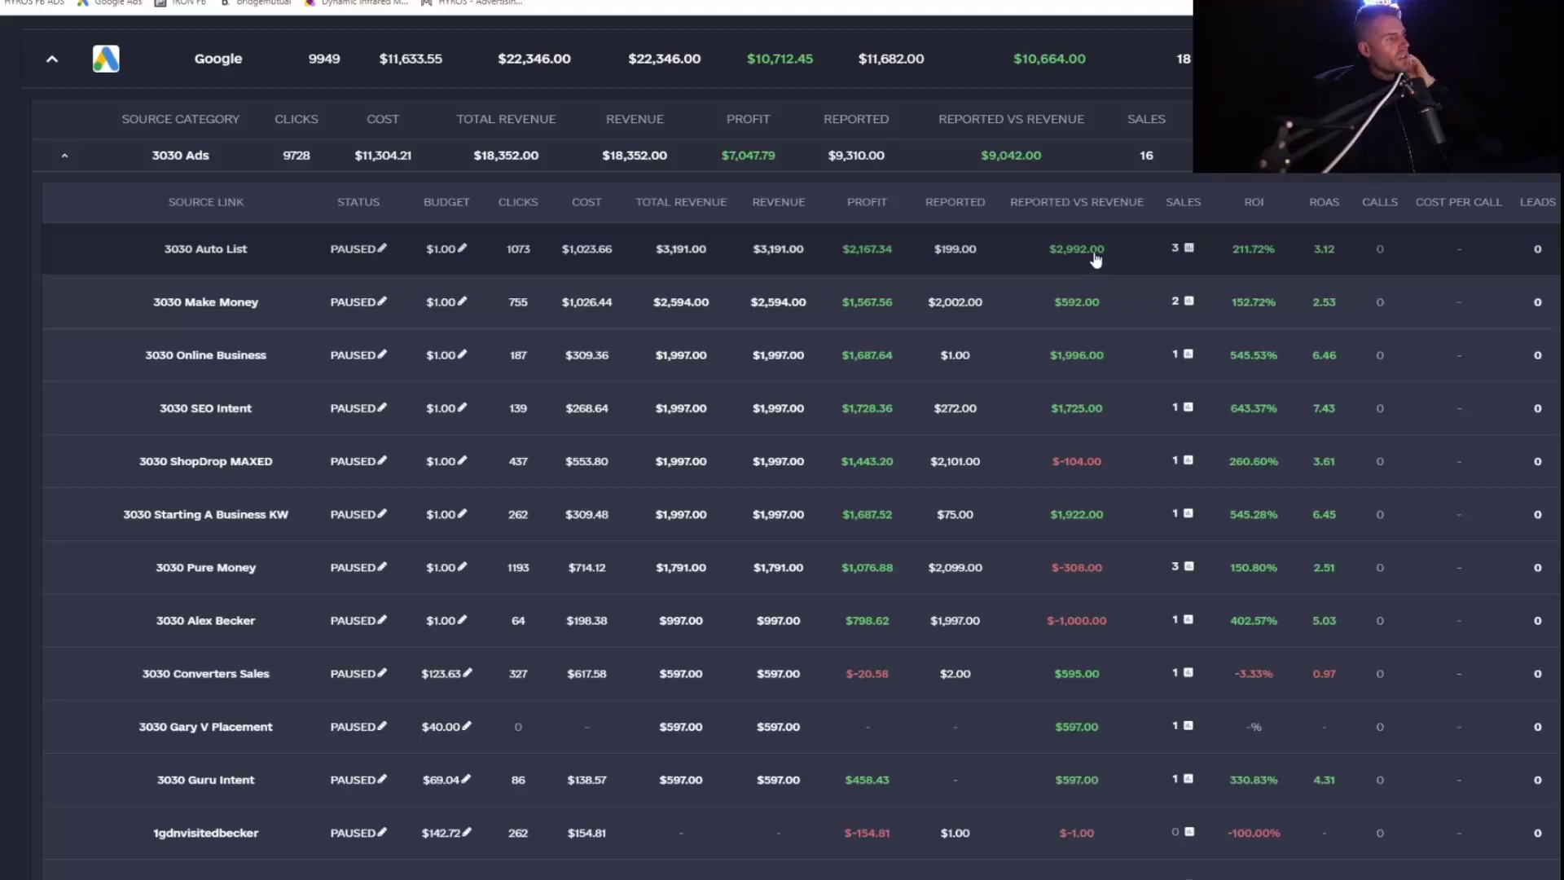
{"action": "mouse_move", "coordinate": [1045, 247]}
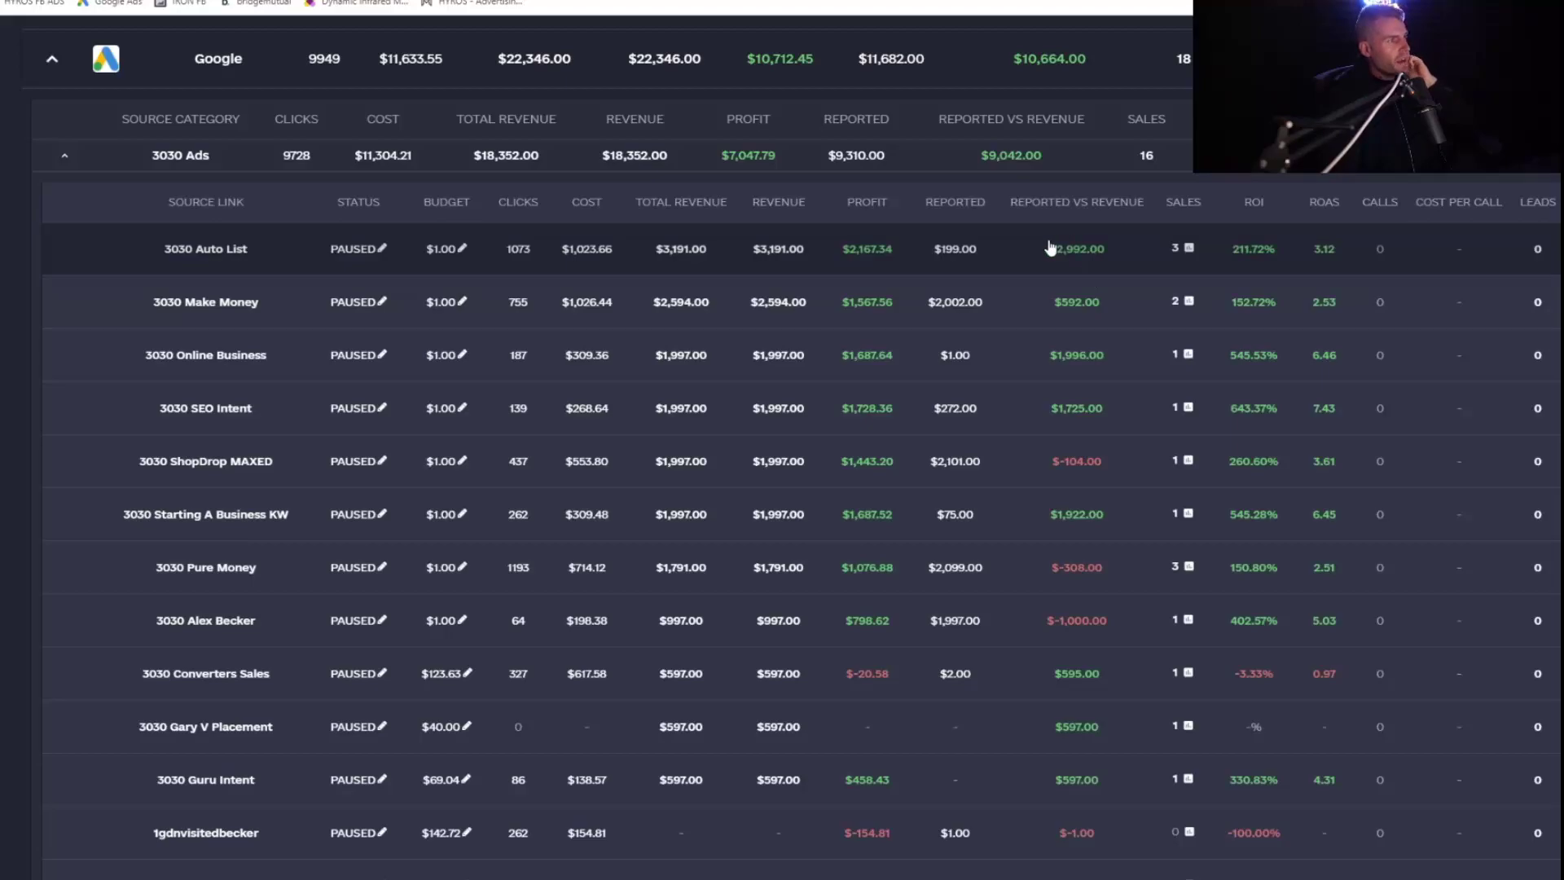
{"action": "mouse_move", "coordinate": [1064, 259]}
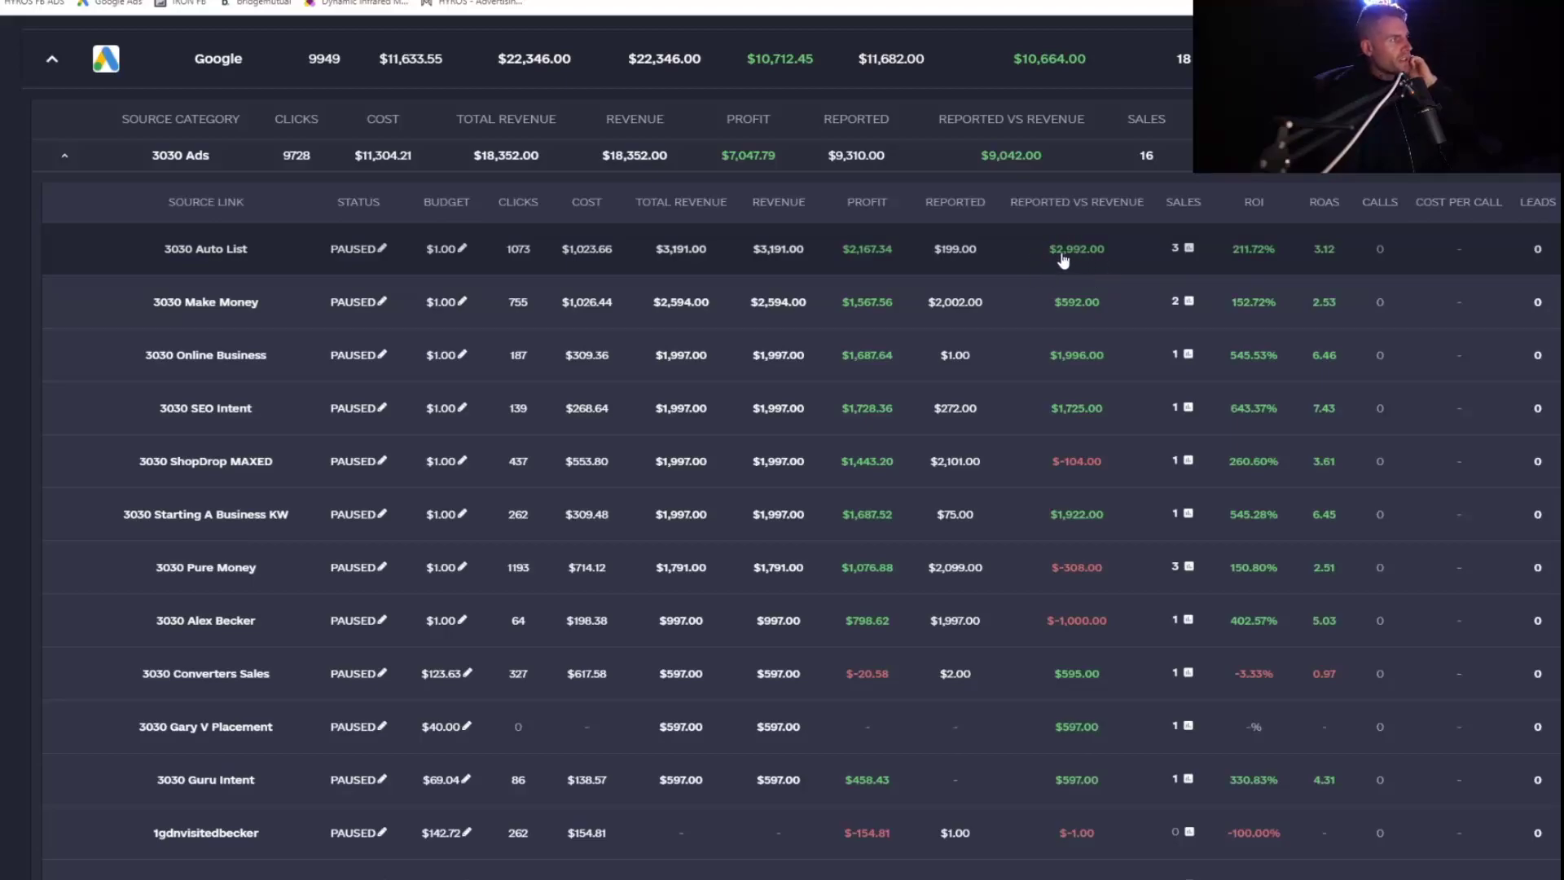
{"action": "mouse_move", "coordinate": [1109, 267]}
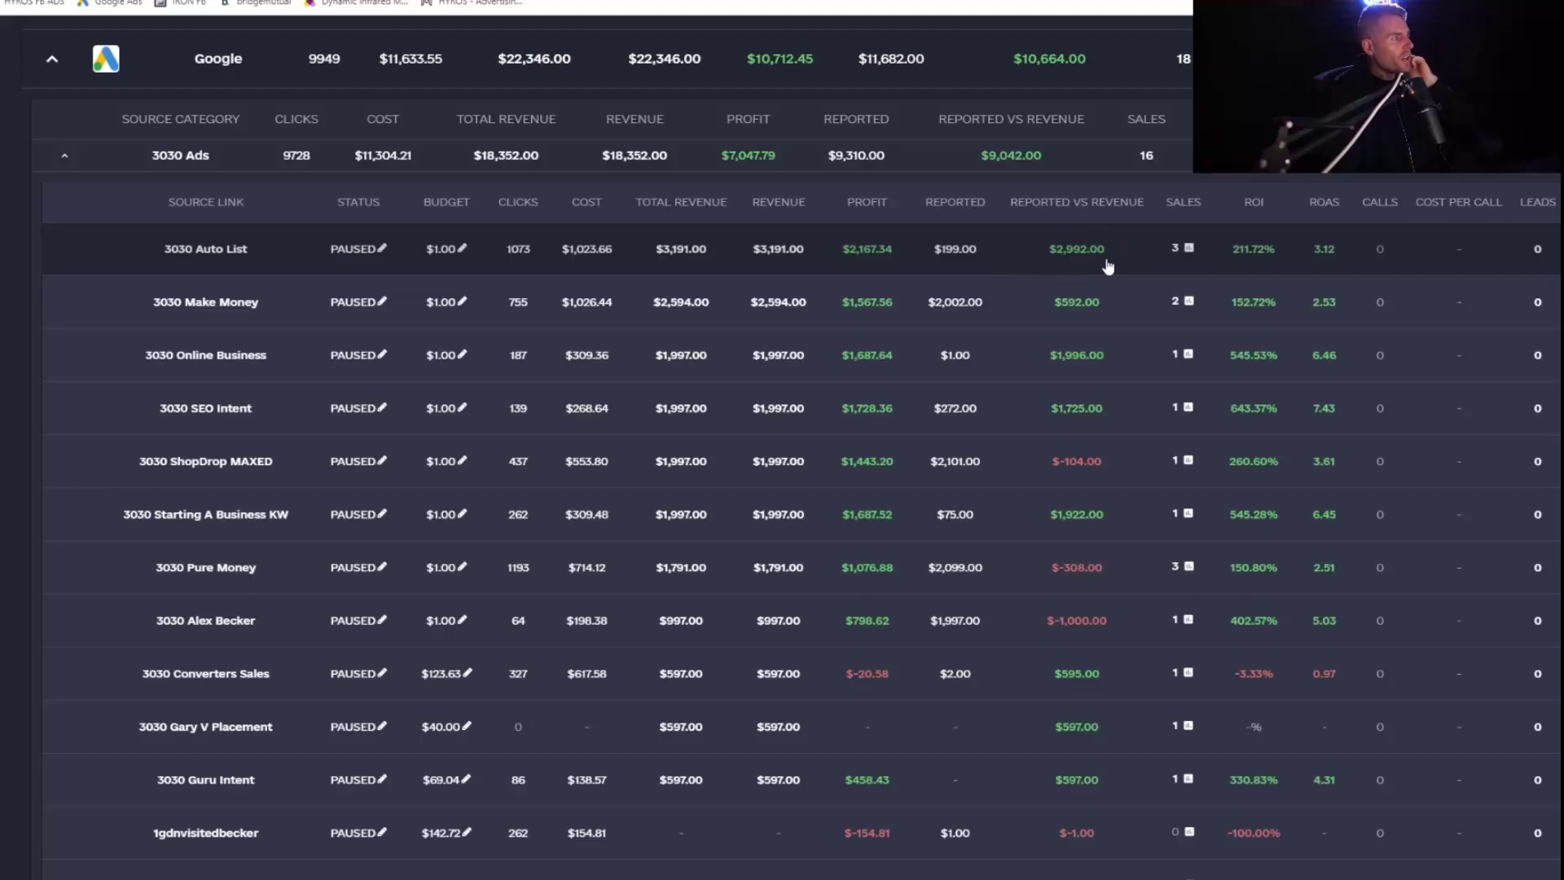
{"action": "mouse_move", "coordinate": [1086, 256]}
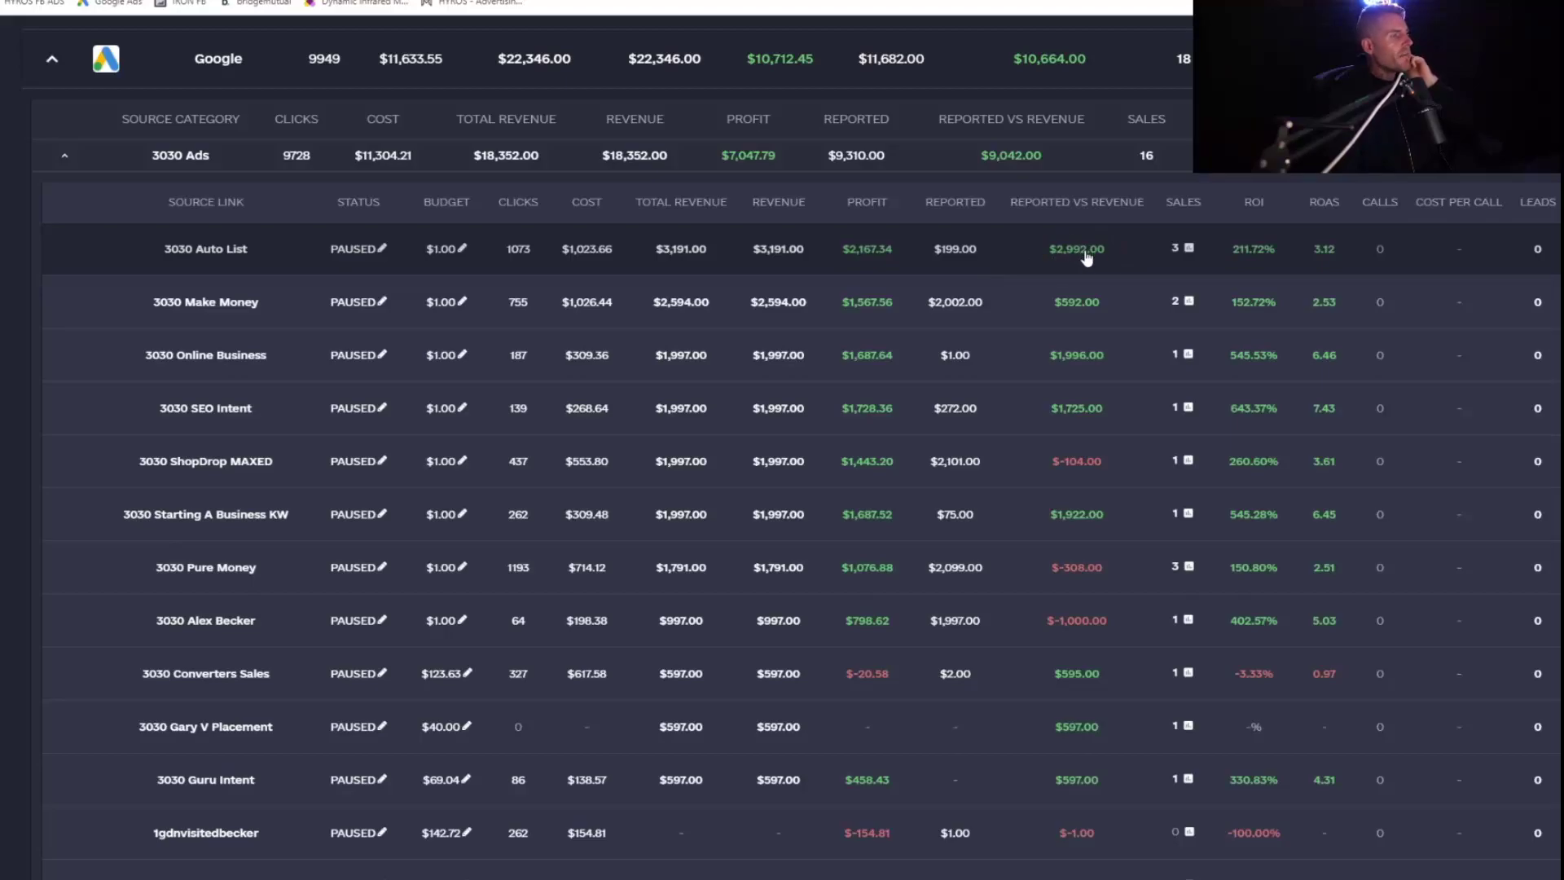
{"action": "mouse_move", "coordinate": [1050, 259]}
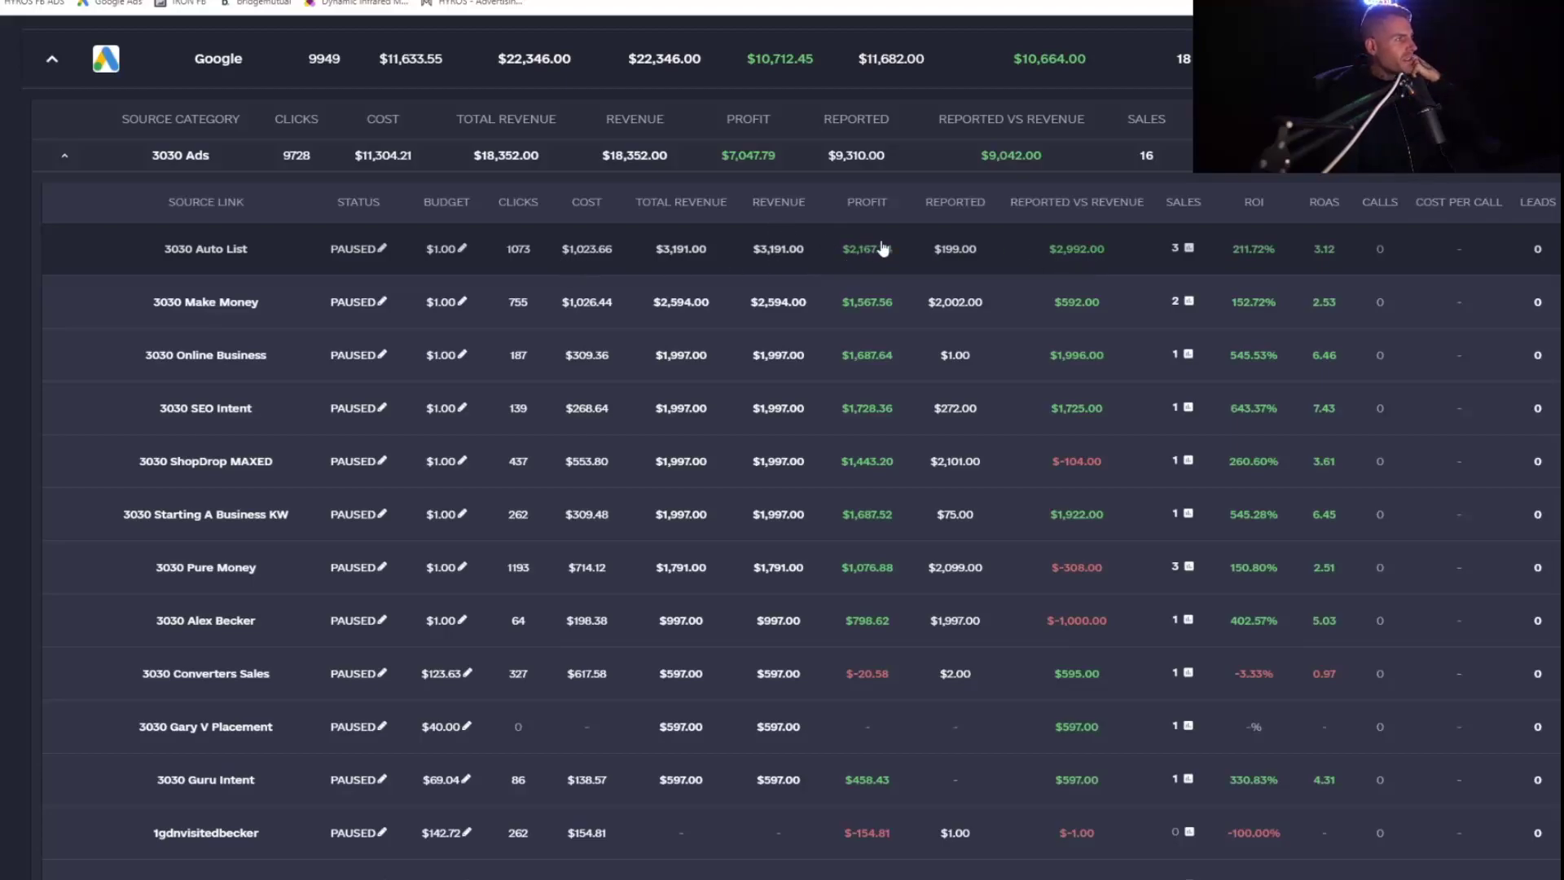
{"action": "mouse_move", "coordinate": [1047, 231]}
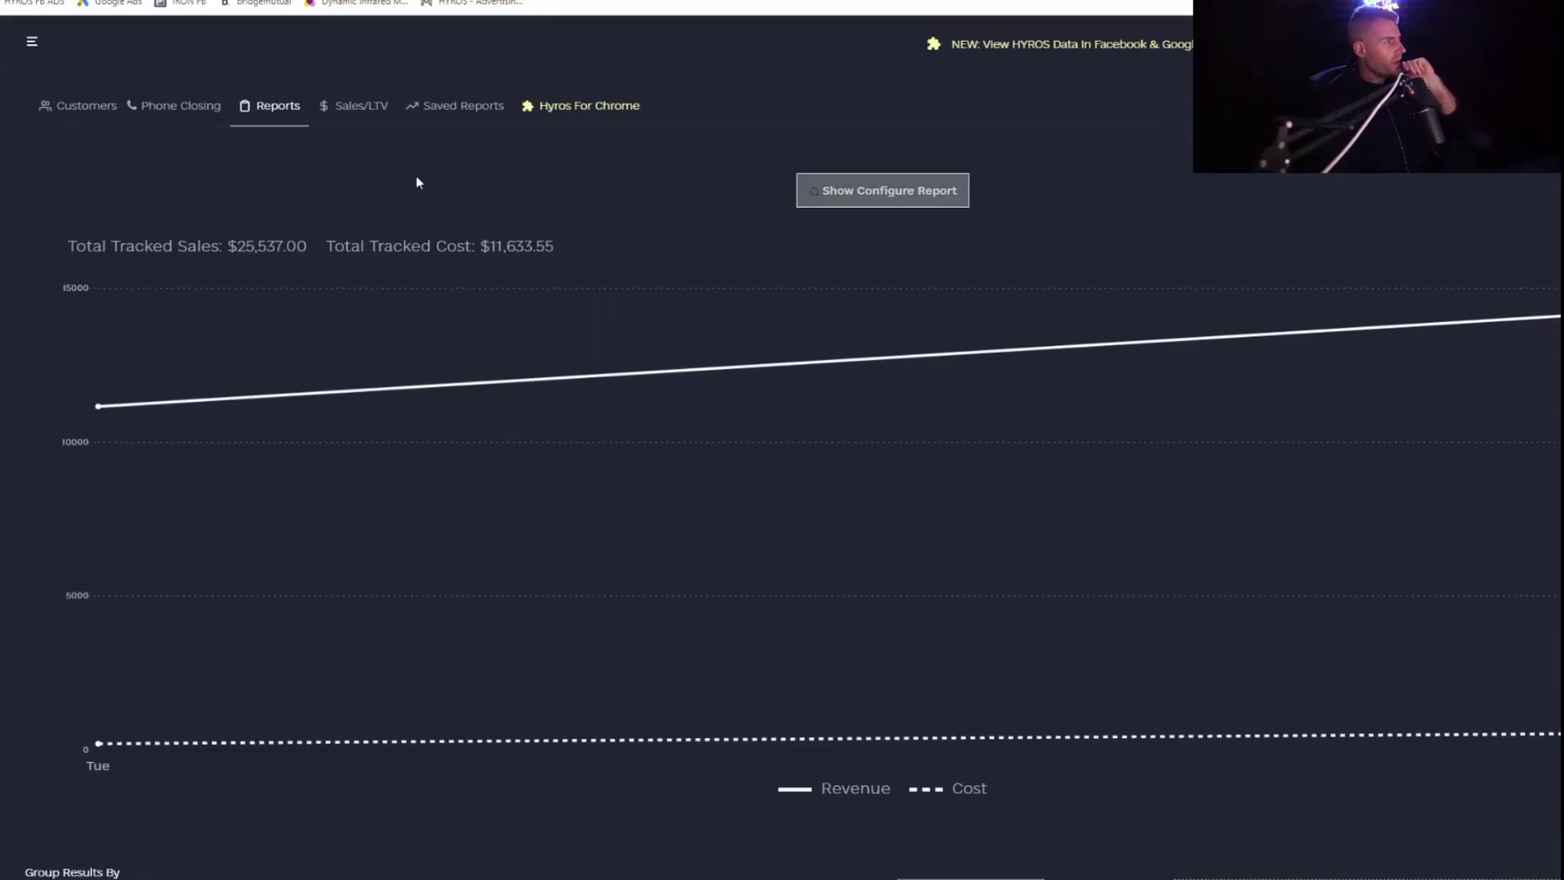
{"action": "left_click", "coordinate": [882, 190]}
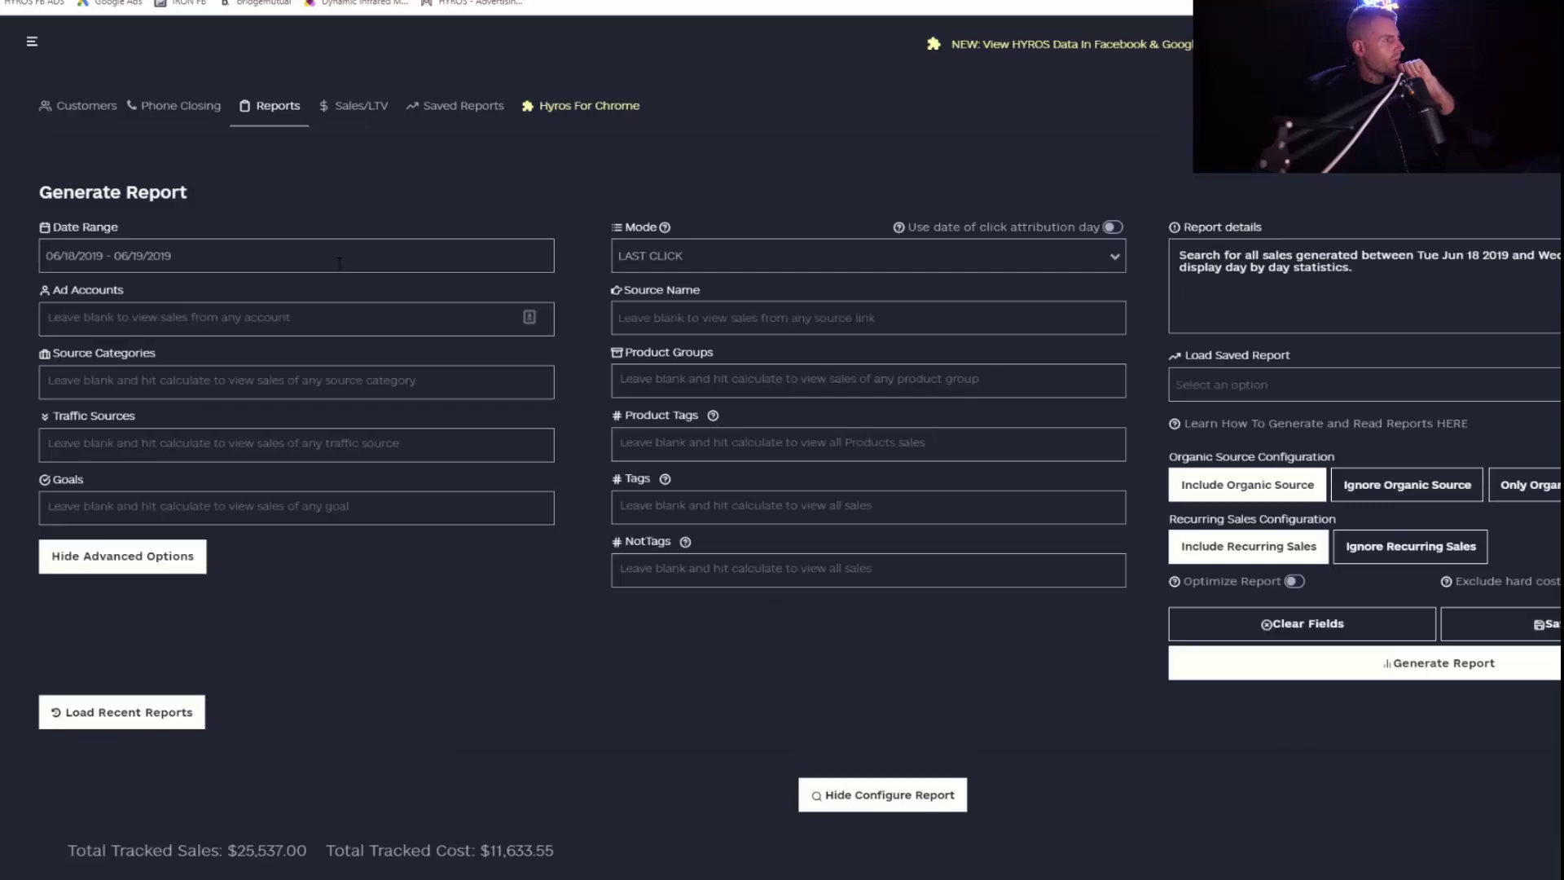
{"action": "left_click", "coordinate": [297, 255]}
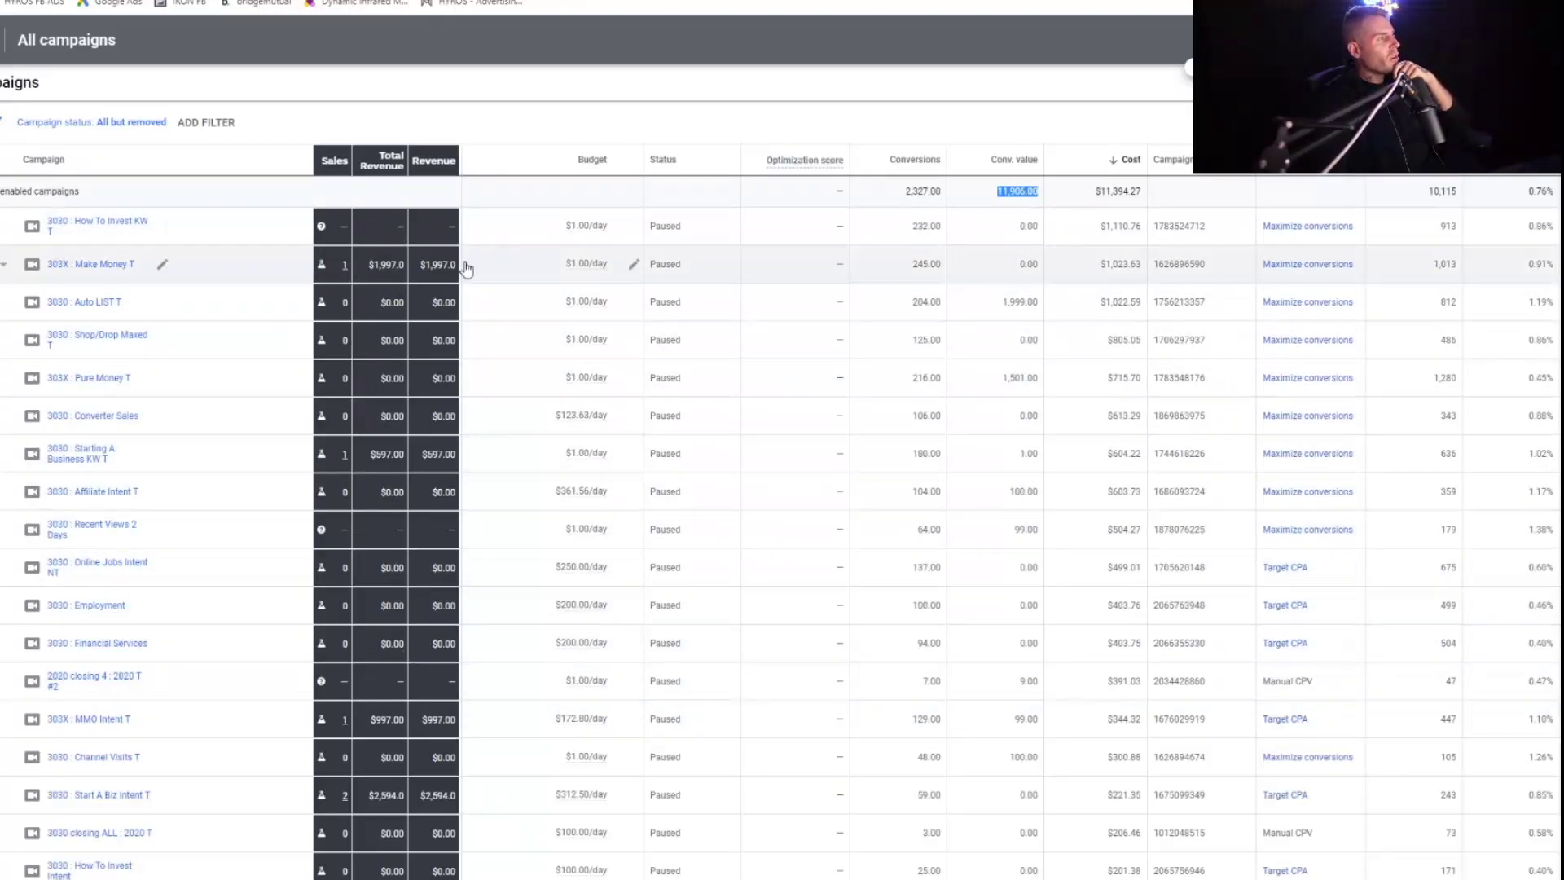
{"action": "mouse_move", "coordinate": [435, 262]}
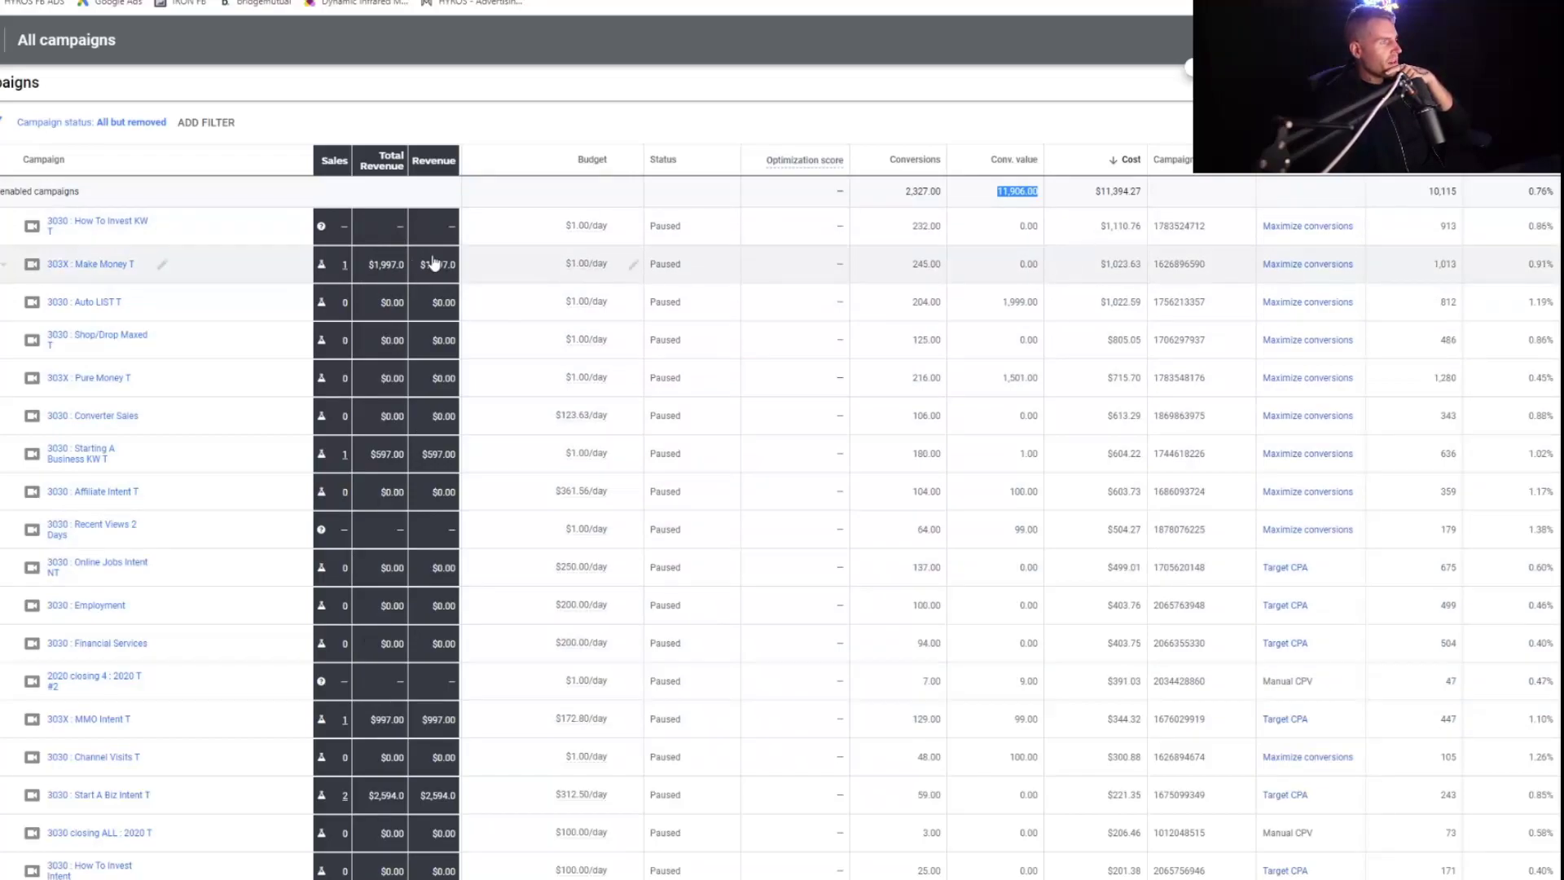
{"action": "mouse_move", "coordinate": [416, 698]}
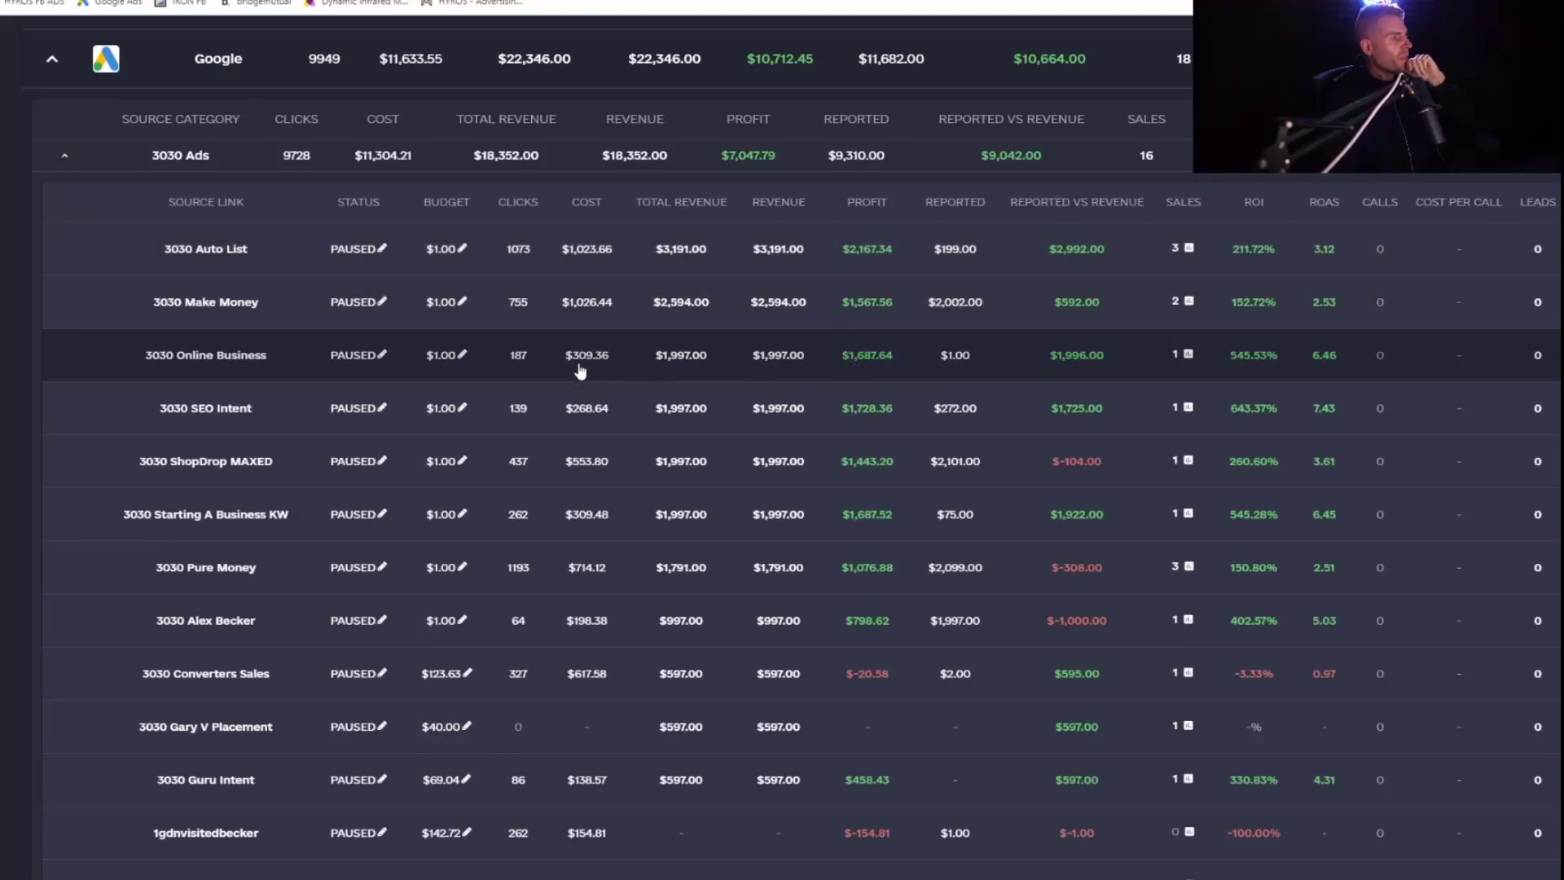
{"action": "mouse_move", "coordinate": [870, 372]}
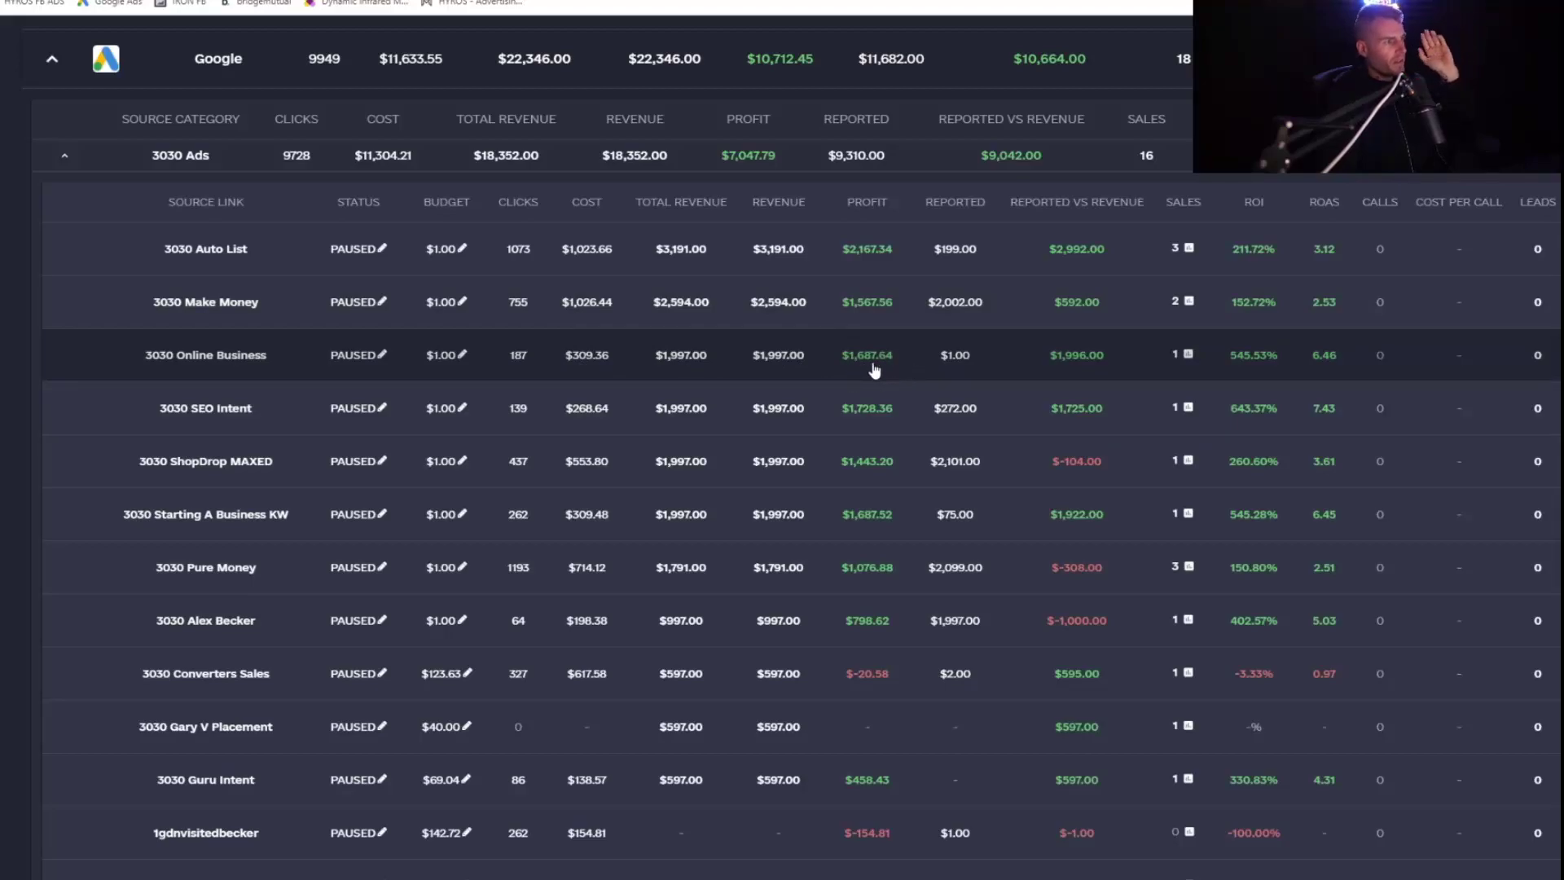
{"action": "mouse_move", "coordinate": [769, 358]}
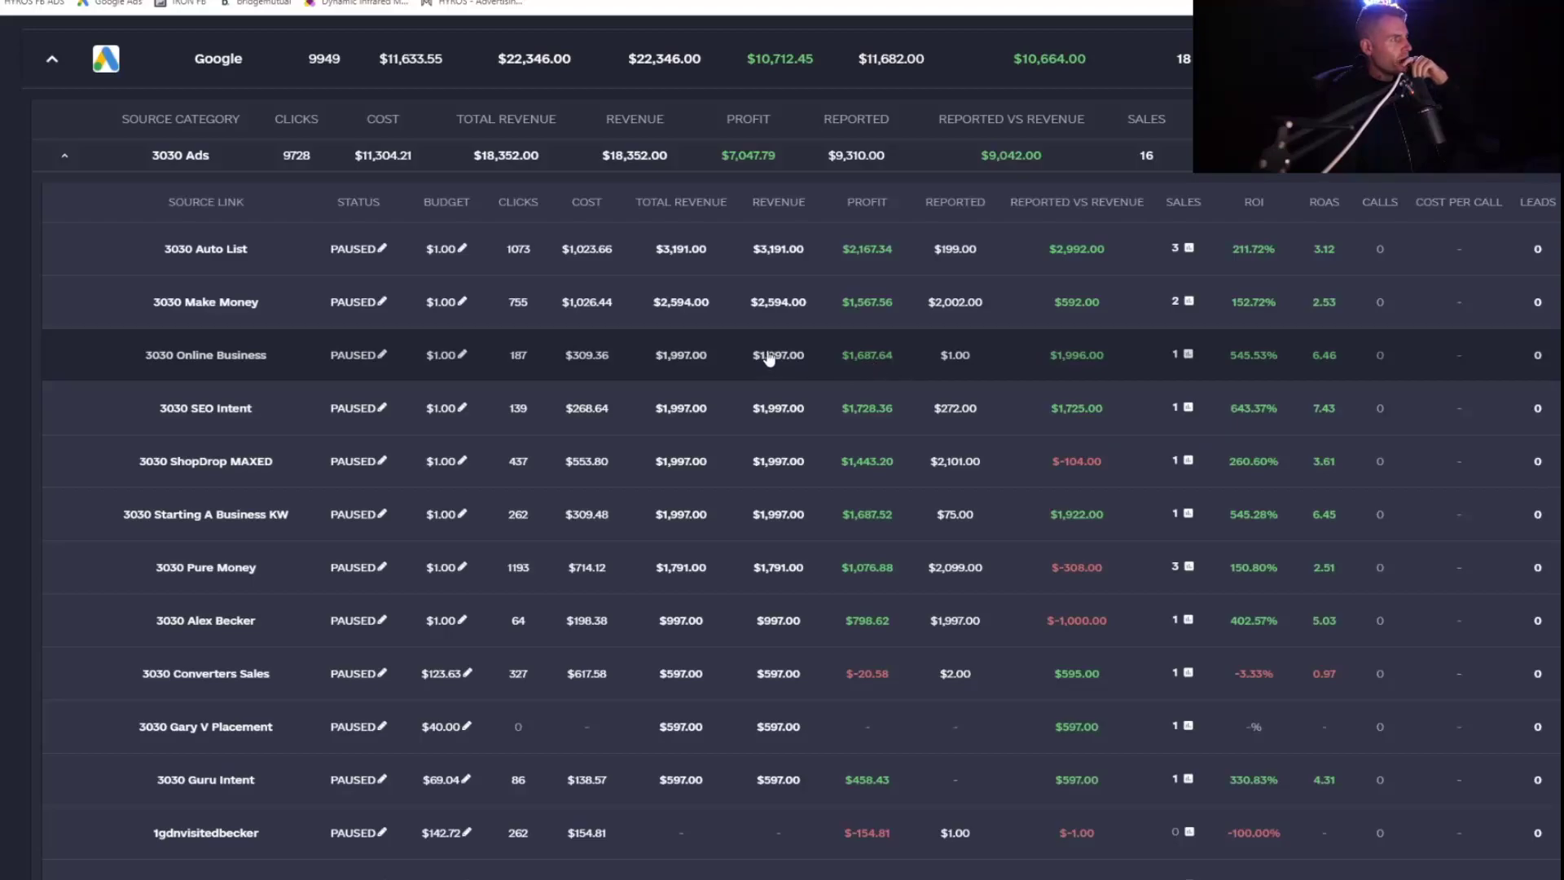
{"action": "mouse_move", "coordinate": [776, 353]}
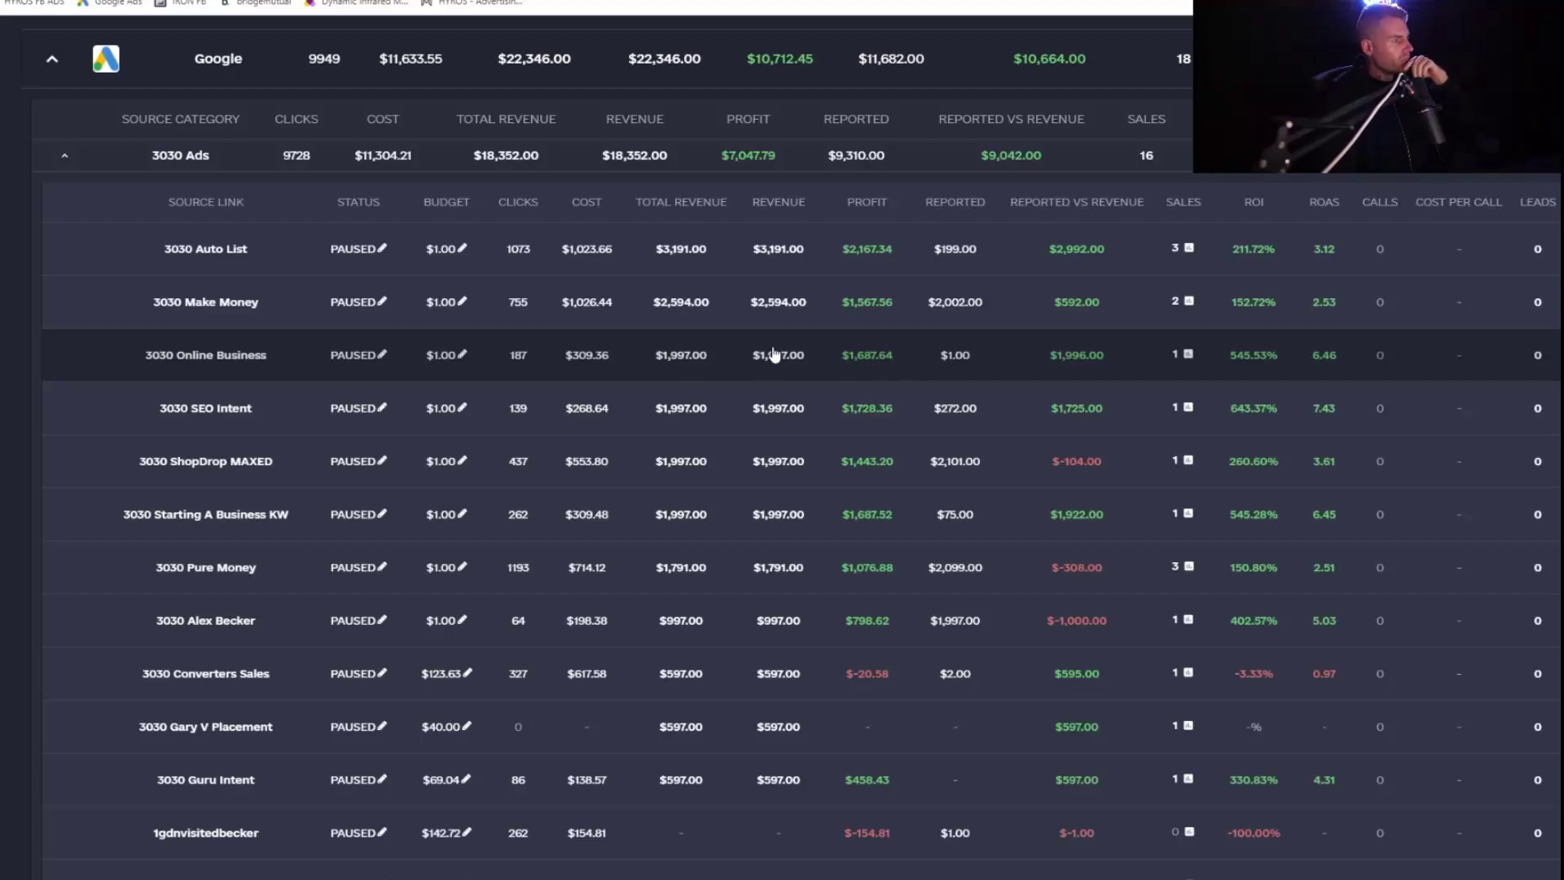
{"action": "mouse_move", "coordinate": [880, 368]}
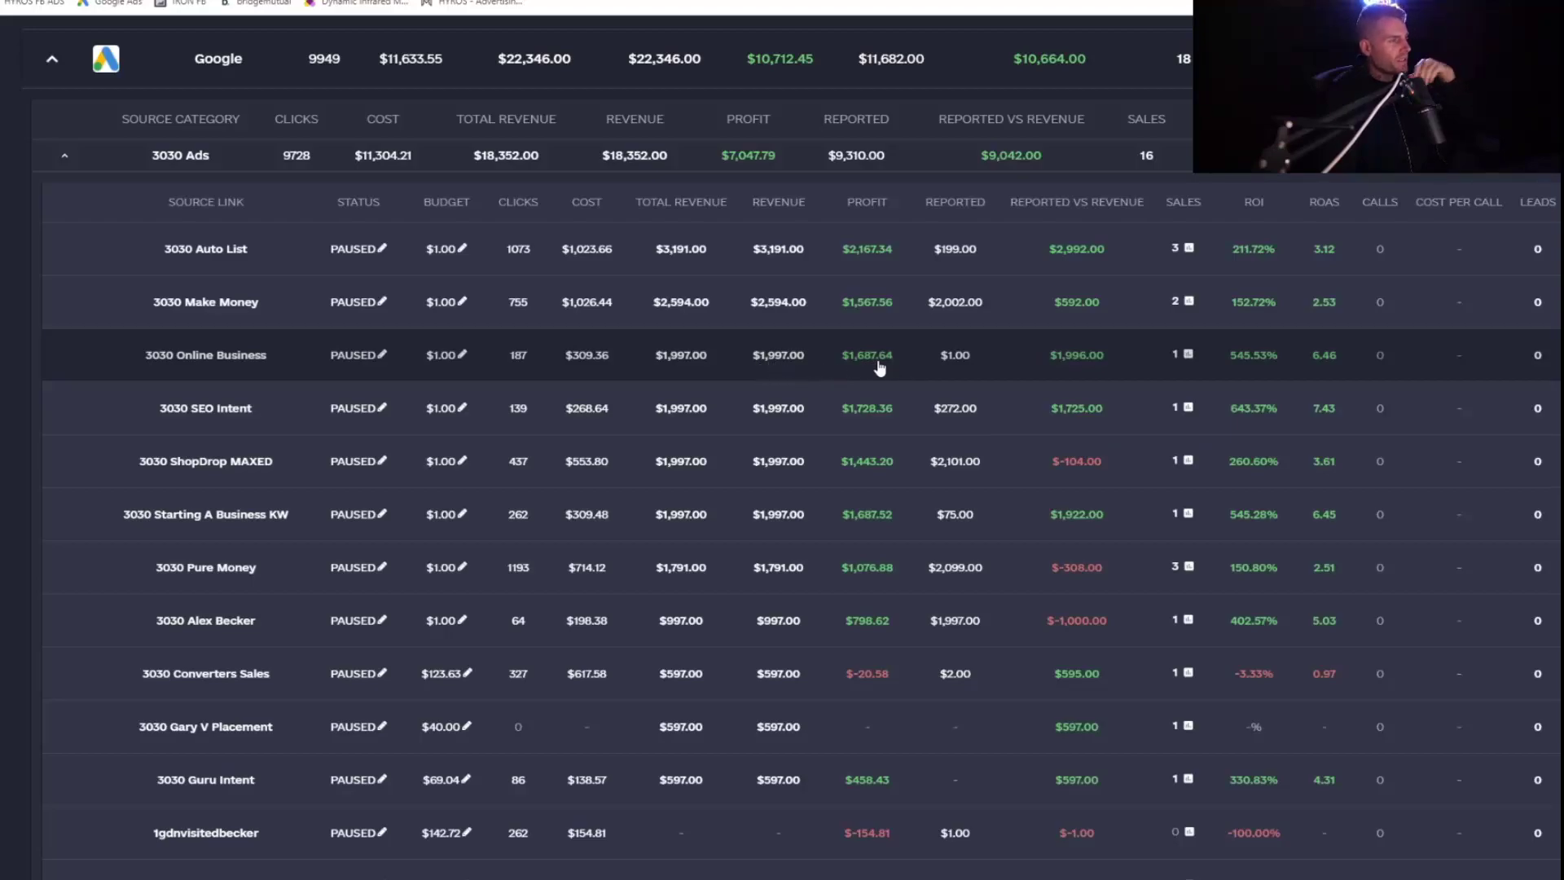
{"action": "mouse_move", "coordinate": [913, 376]}
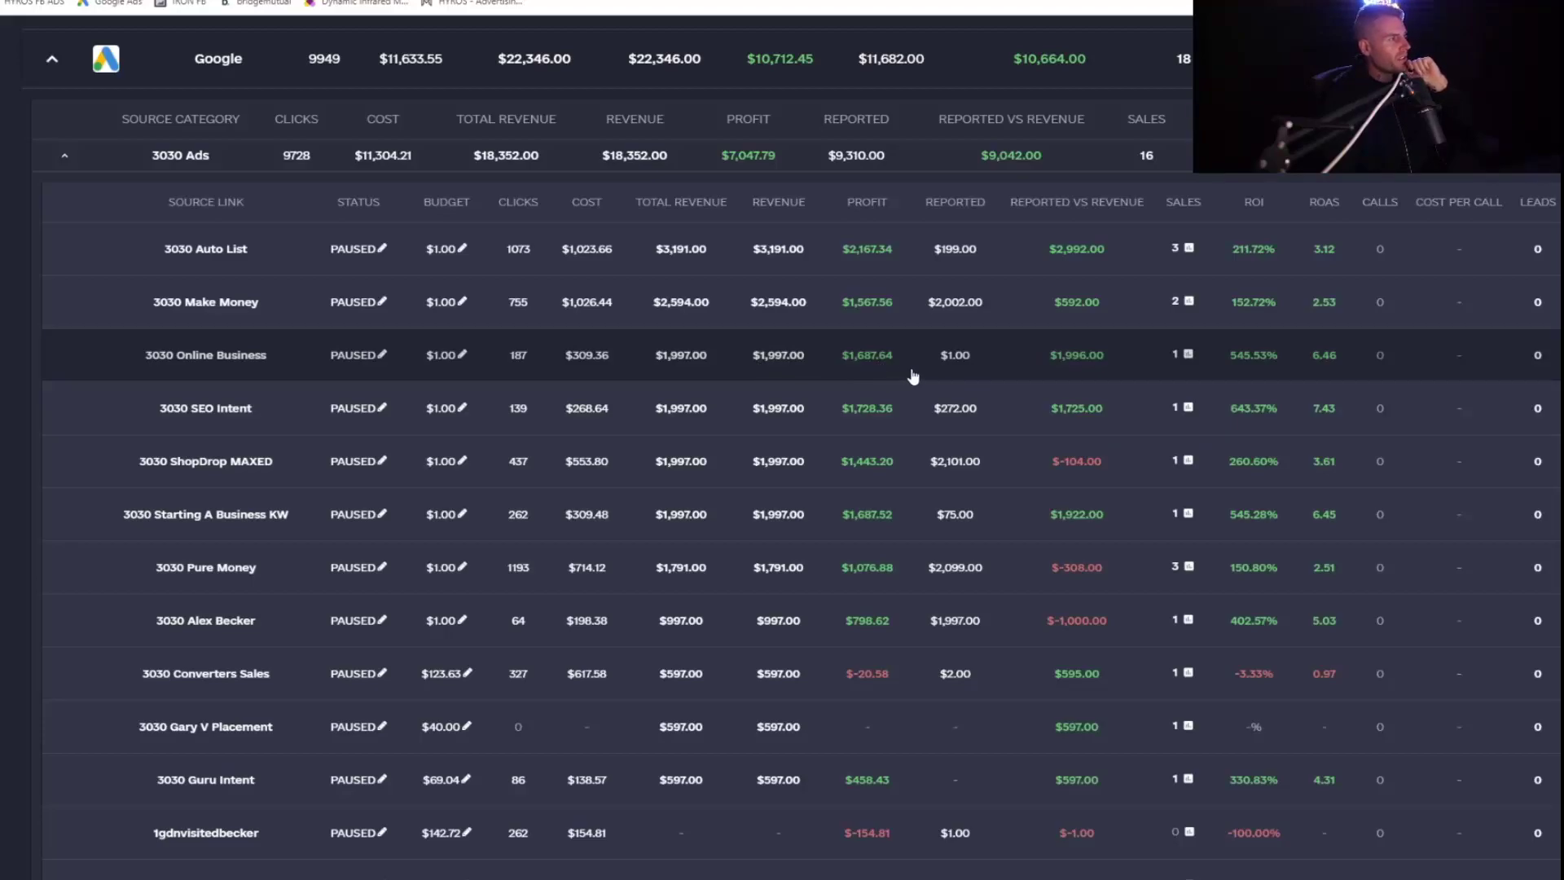
{"action": "mouse_move", "coordinate": [1070, 370]}
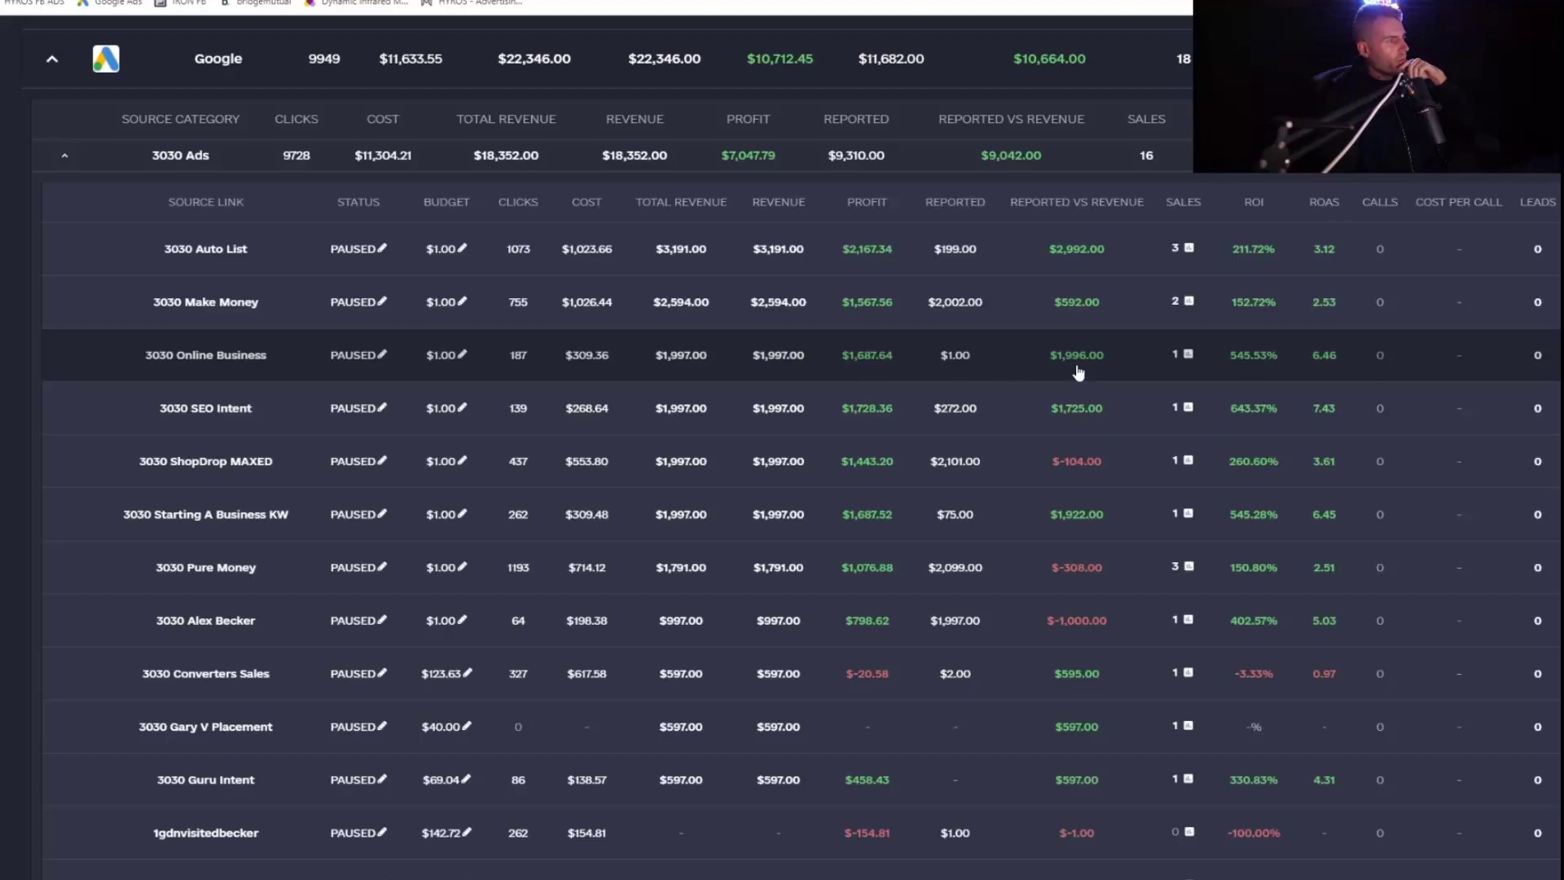
{"action": "mouse_move", "coordinate": [1072, 370]}
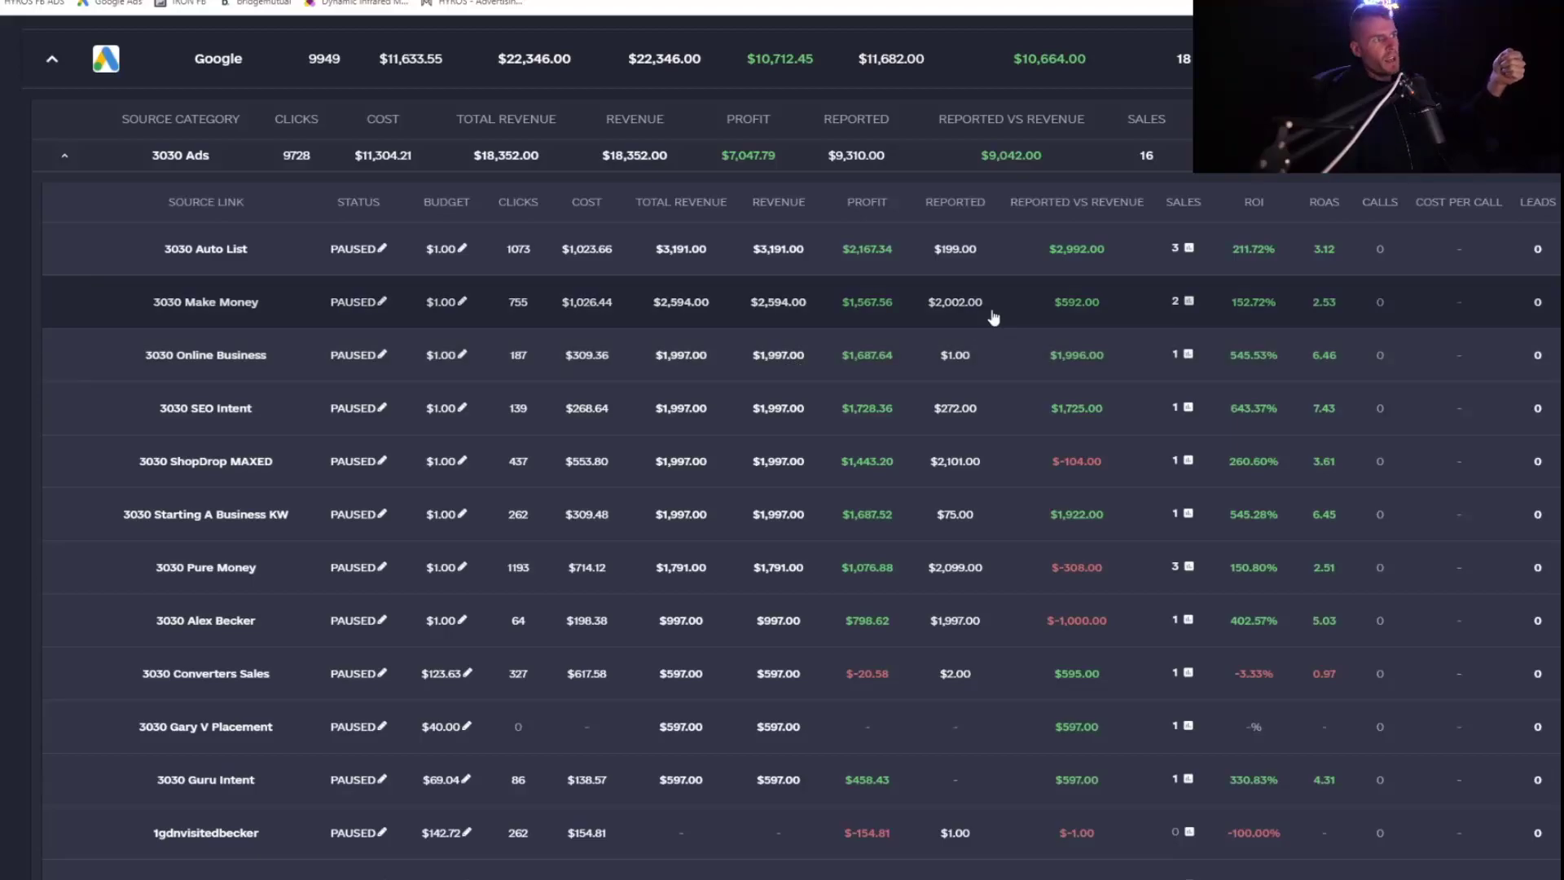
{"action": "mouse_move", "coordinate": [1098, 253]}
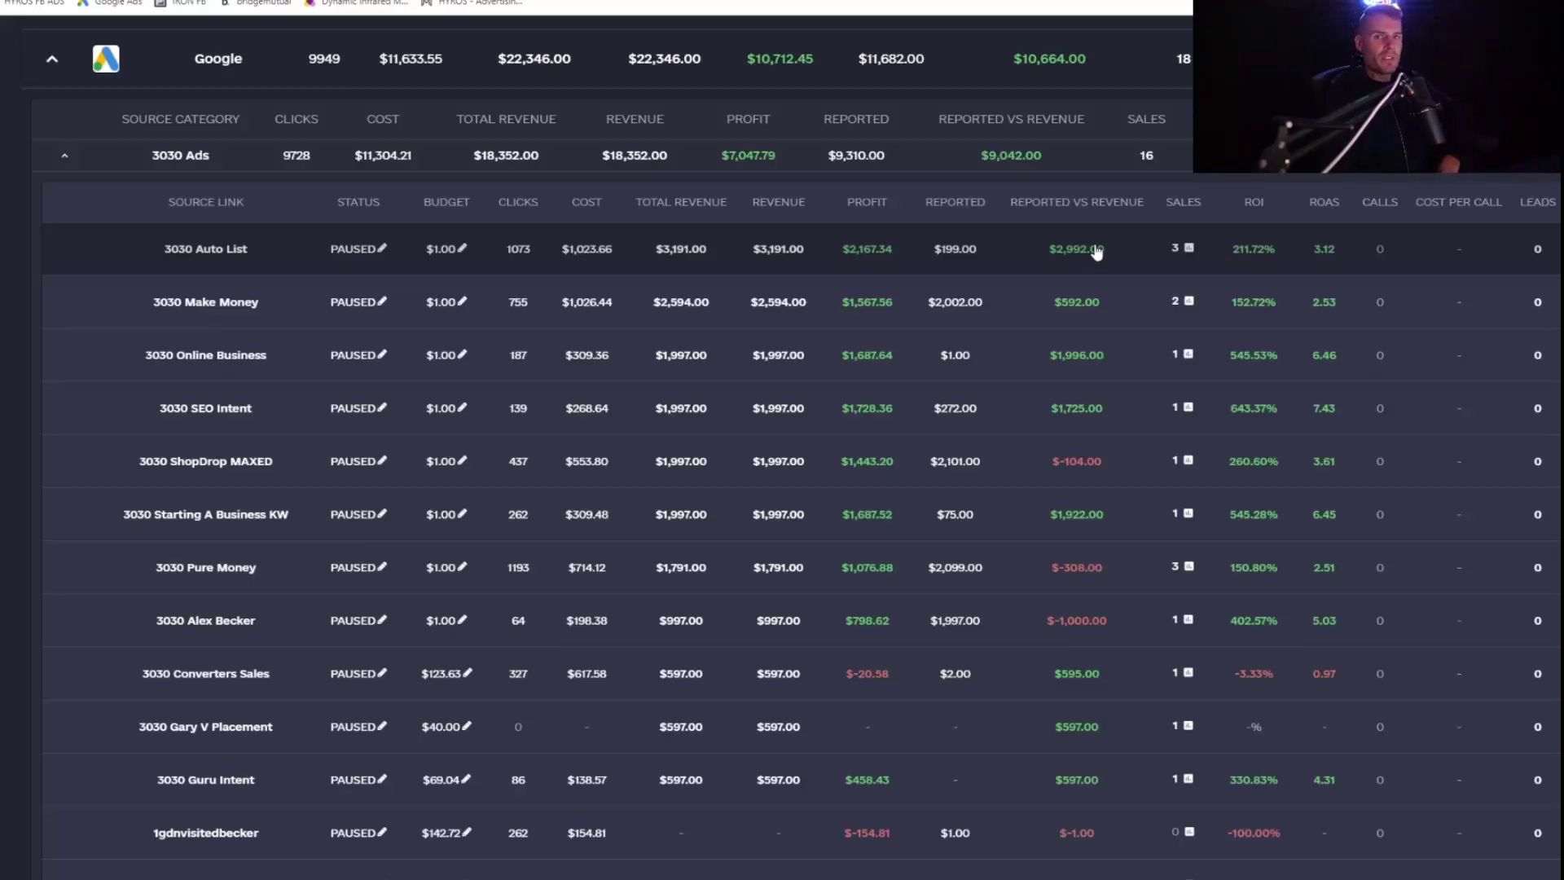
{"action": "mouse_move", "coordinate": [942, 359]}
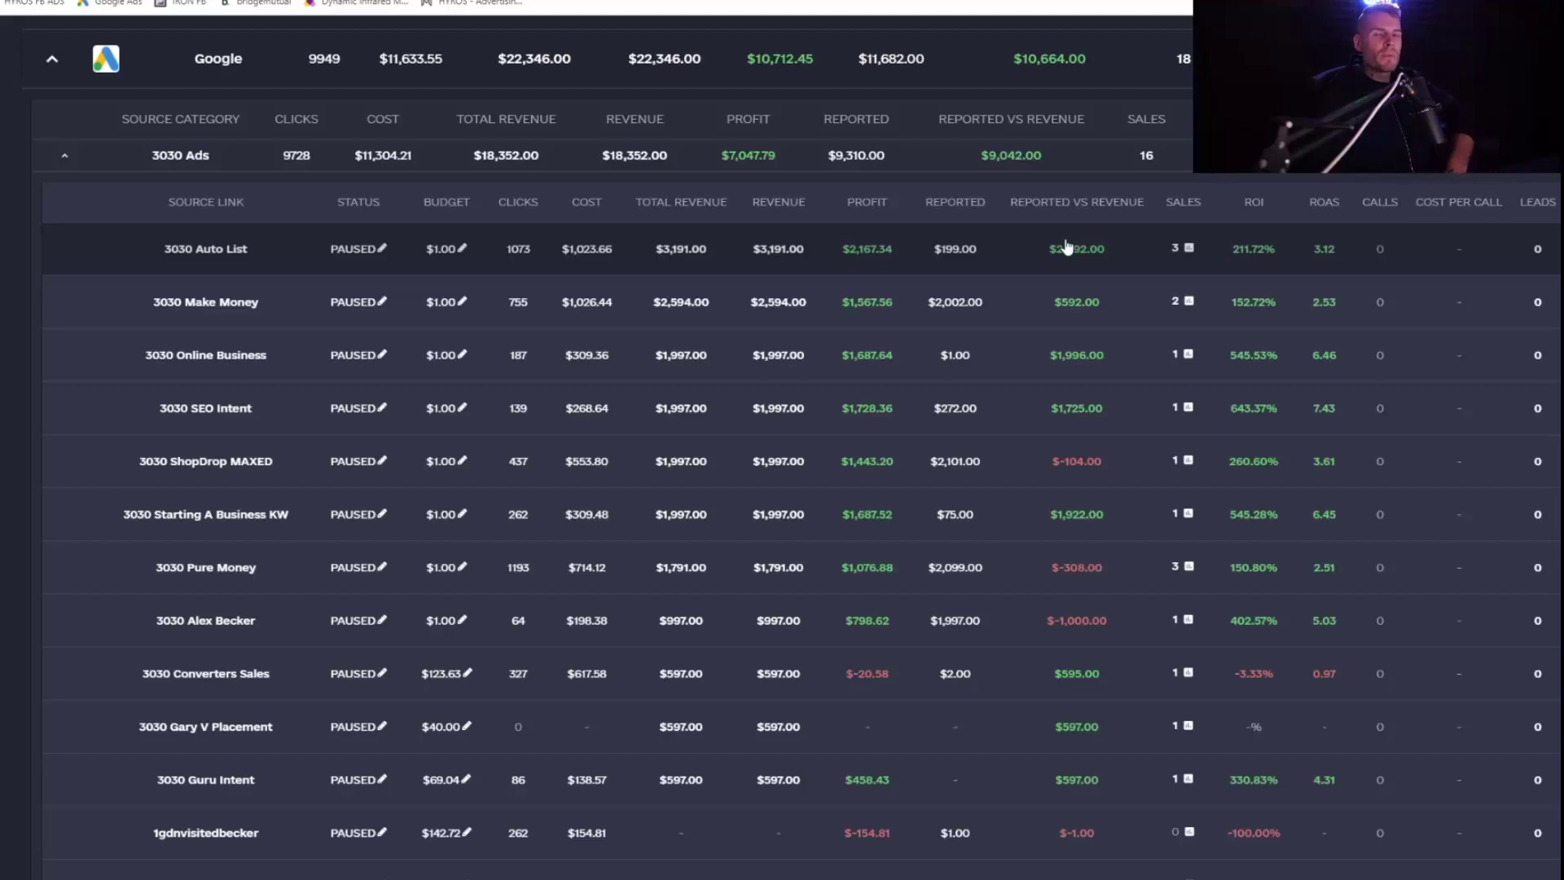
{"action": "mouse_move", "coordinate": [1037, 230]}
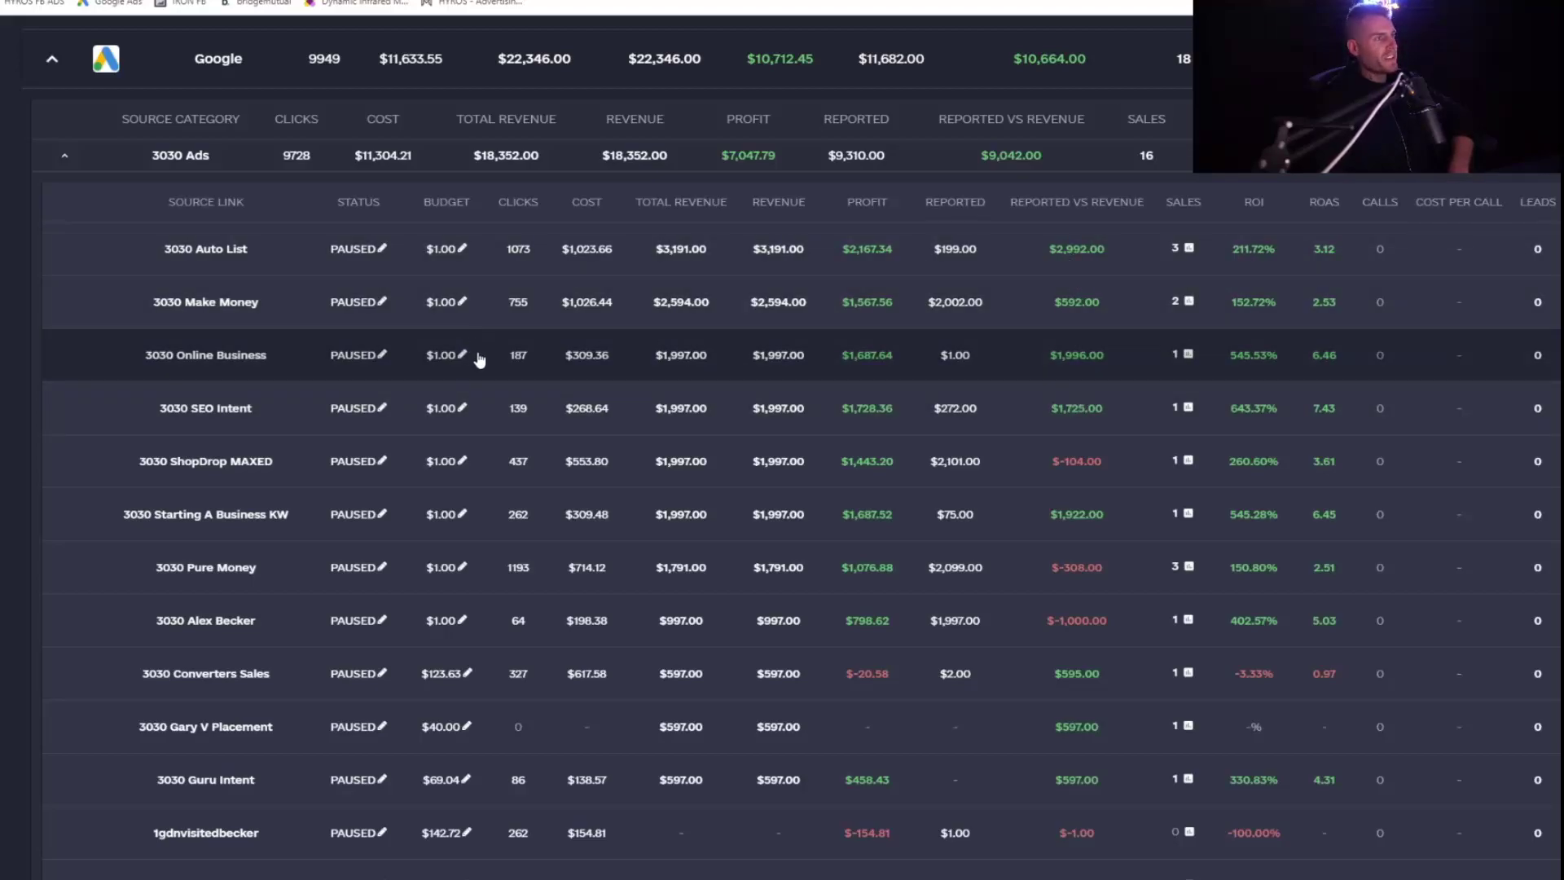
{"action": "mouse_move", "coordinate": [1133, 376]}
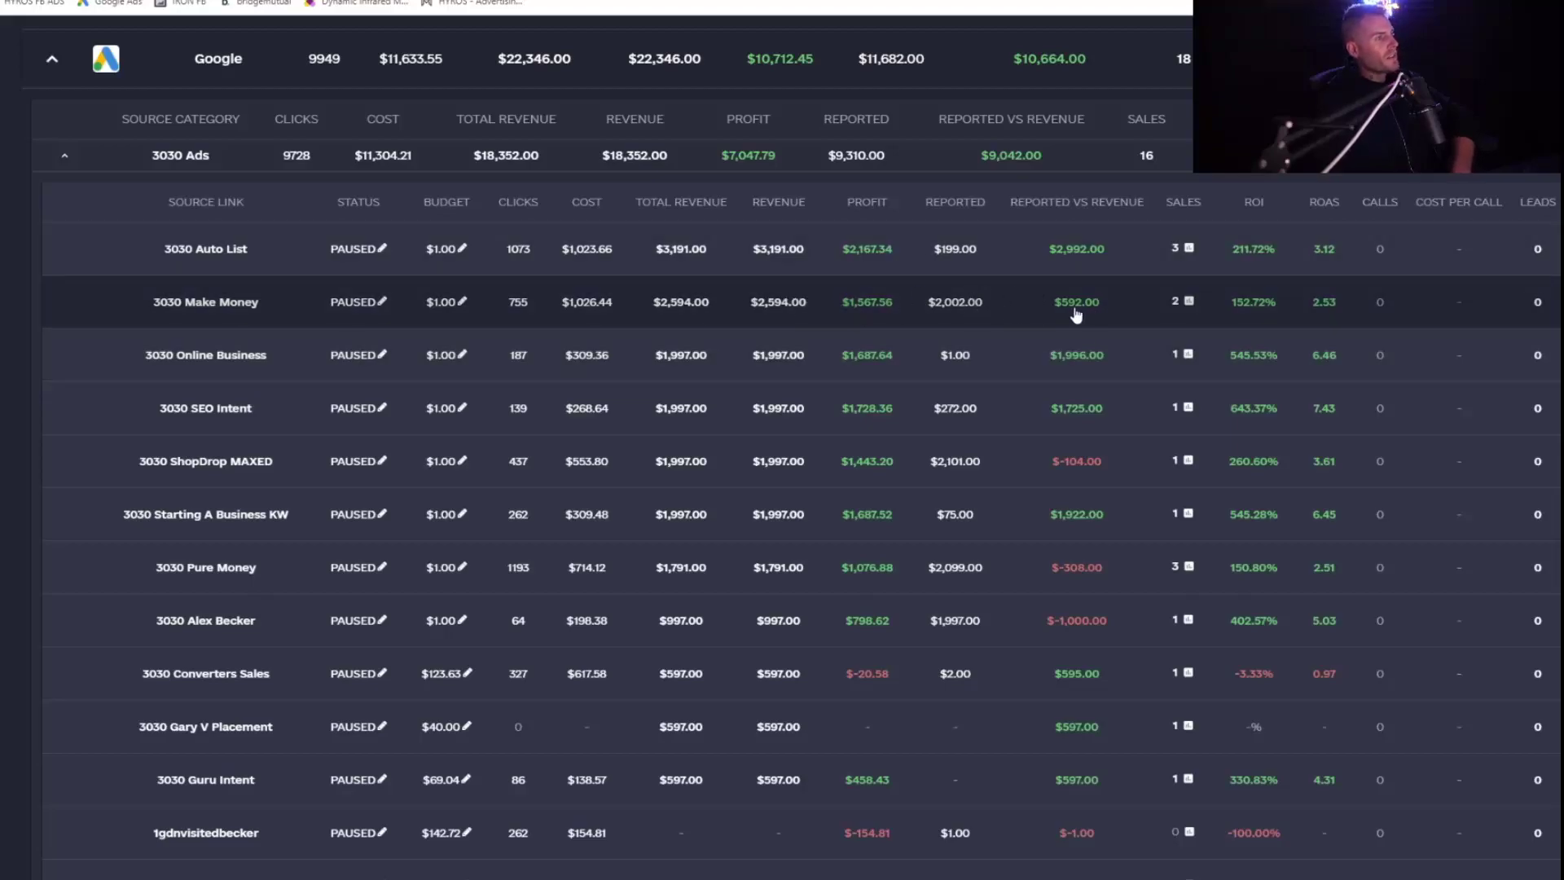
{"action": "mouse_move", "coordinate": [1092, 310]}
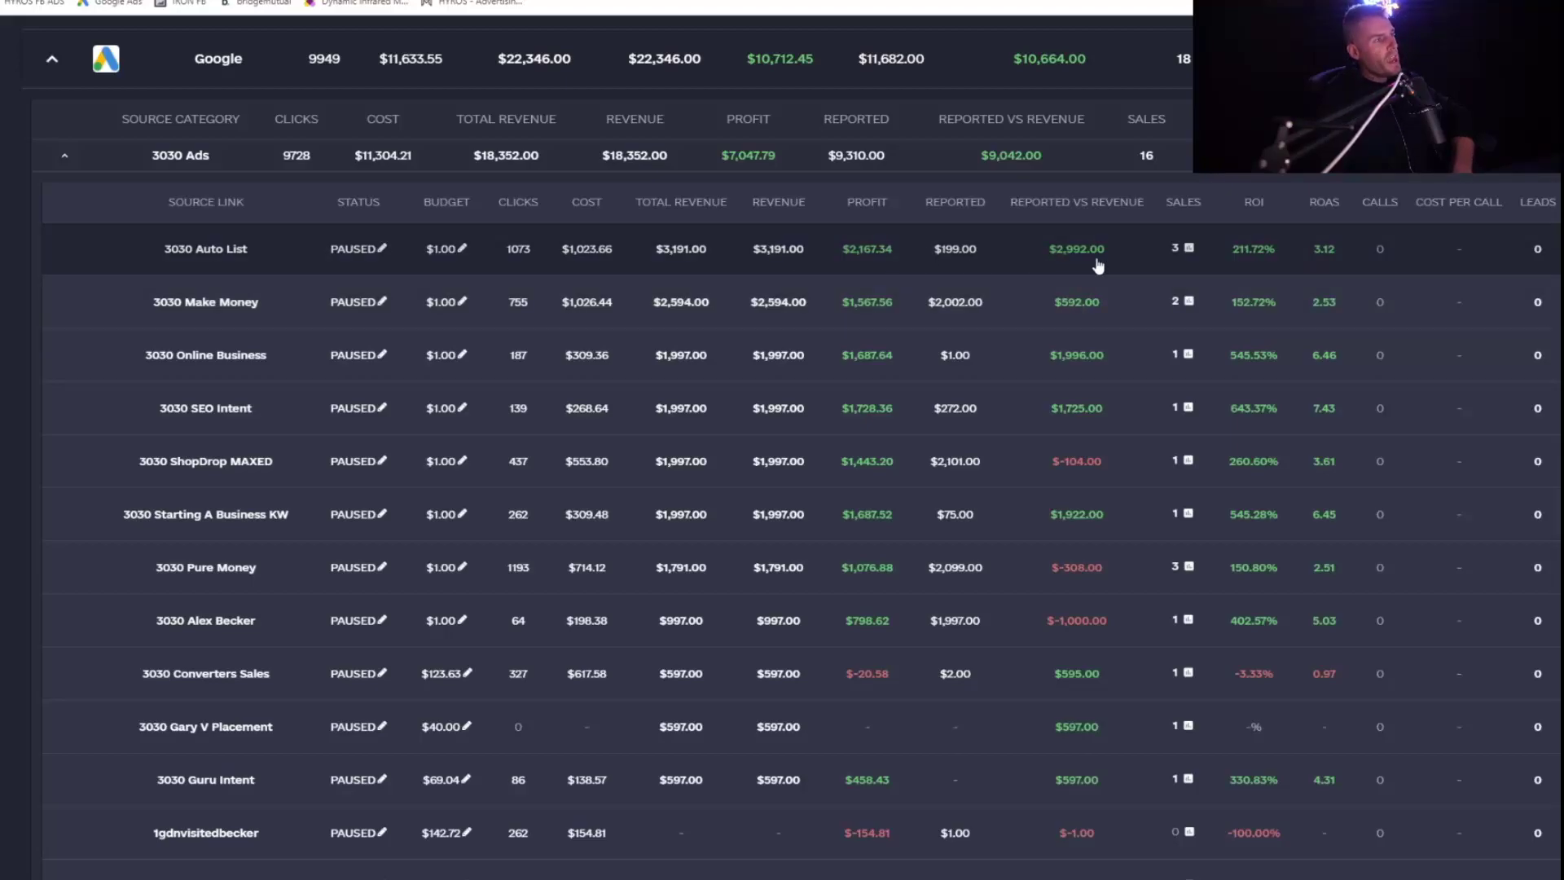
{"action": "mouse_move", "coordinate": [923, 232]}
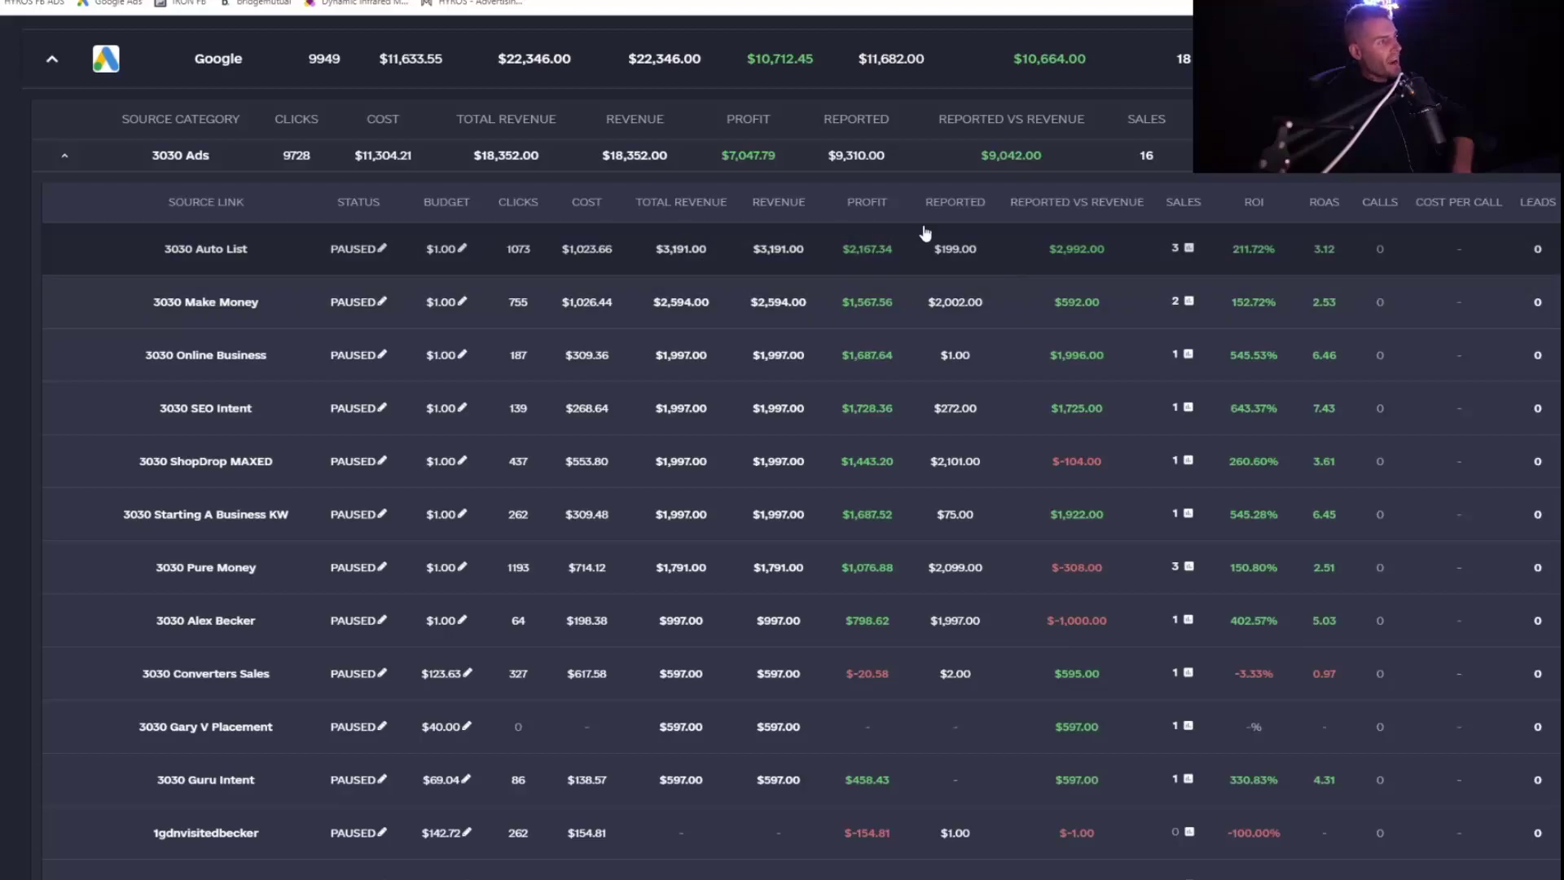
{"action": "mouse_move", "coordinate": [607, 256]}
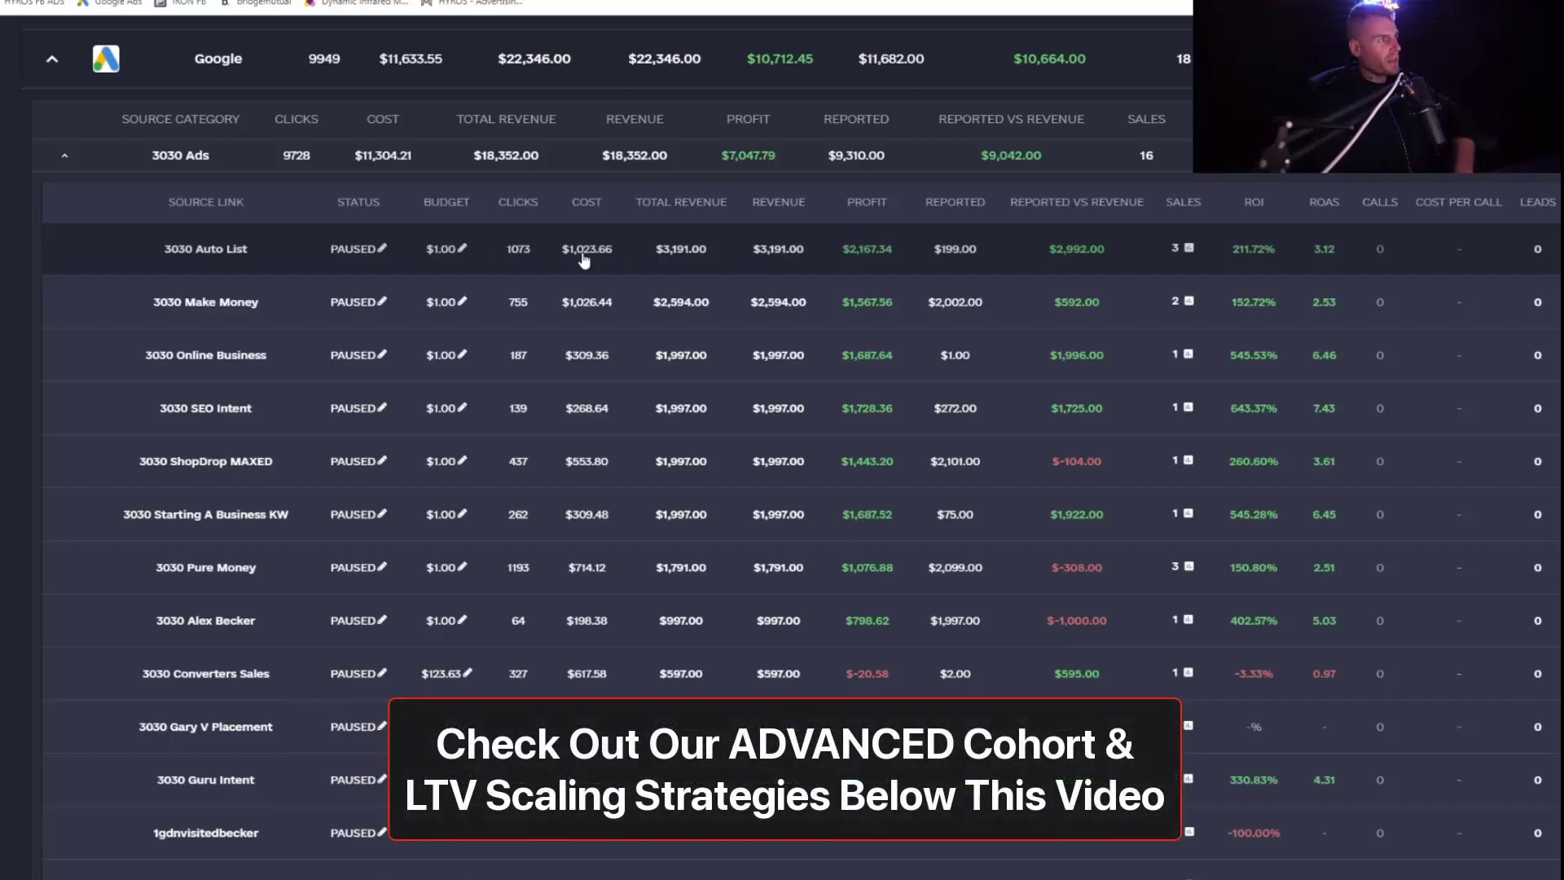
{"action": "mouse_move", "coordinate": [780, 240]}
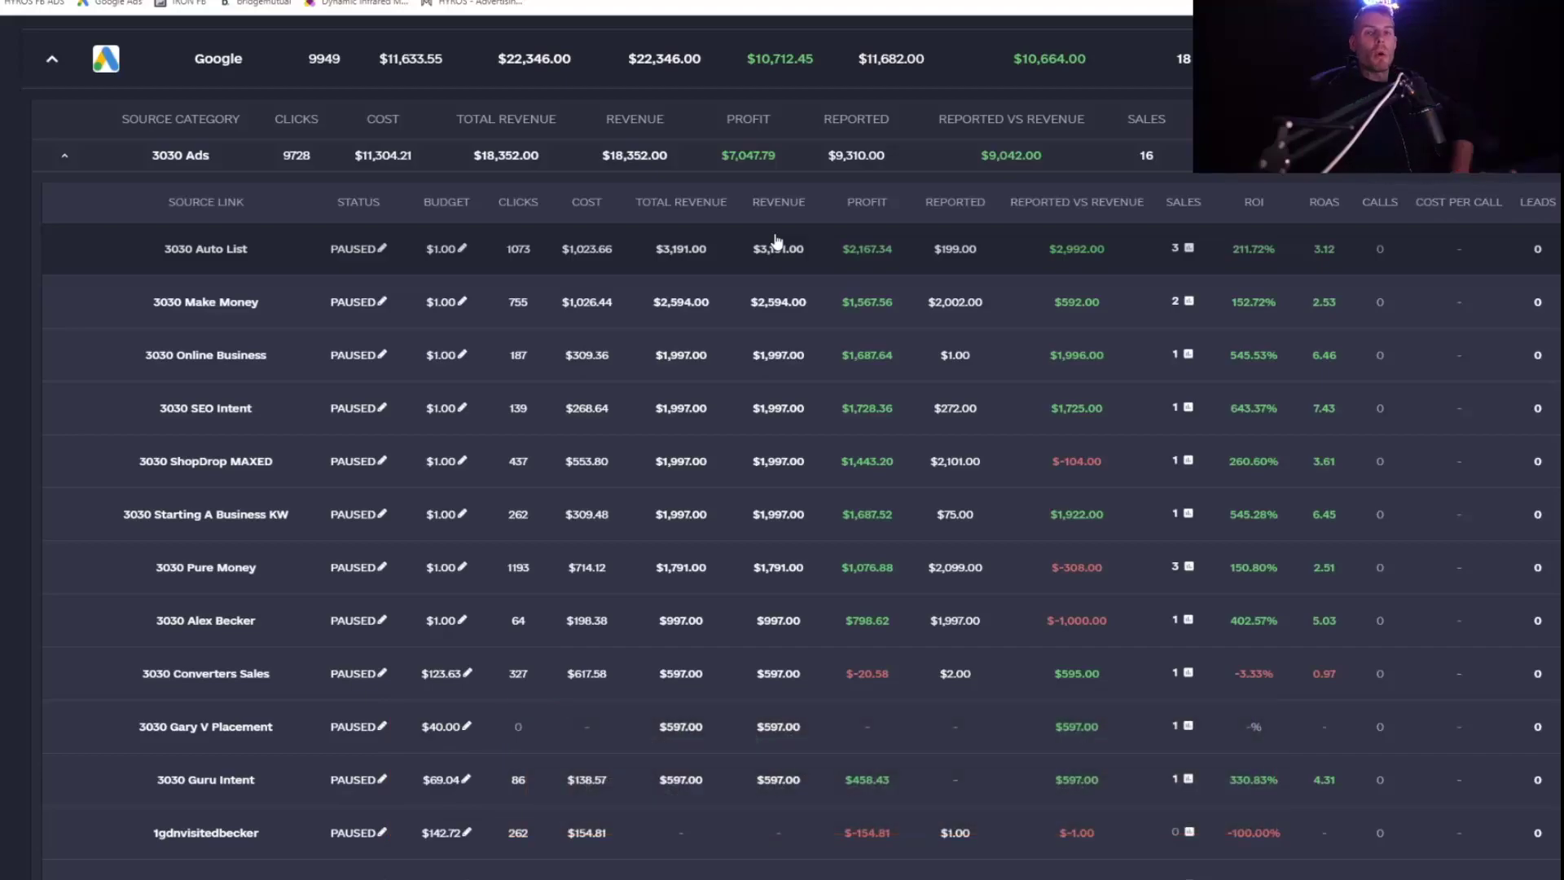
{"action": "mouse_move", "coordinate": [563, 268]}
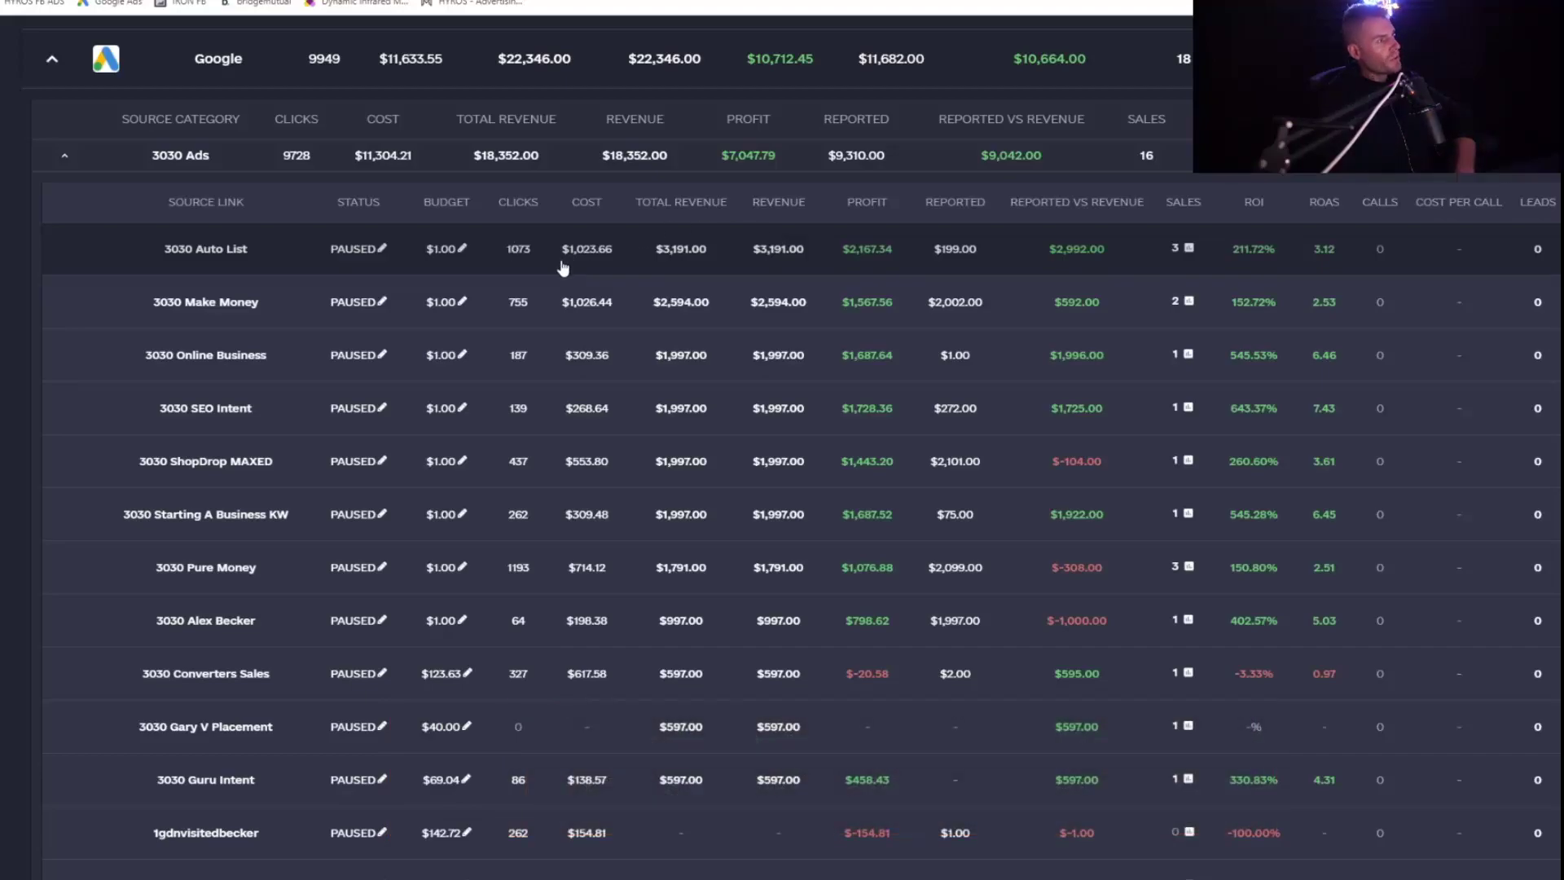
{"action": "mouse_move", "coordinate": [678, 265]}
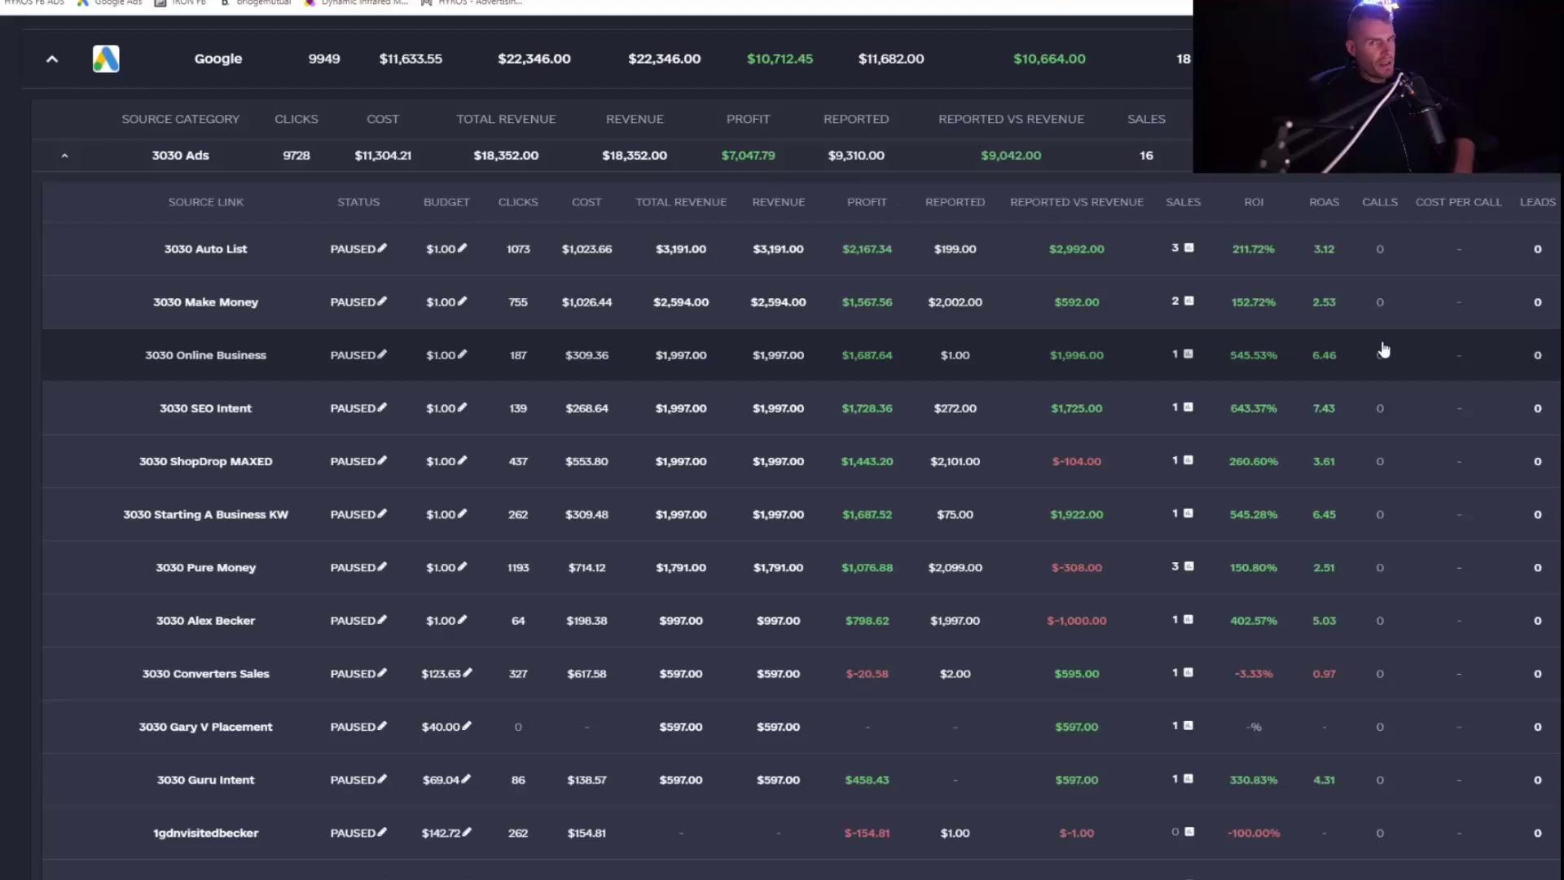
{"action": "mouse_move", "coordinate": [1409, 307]}
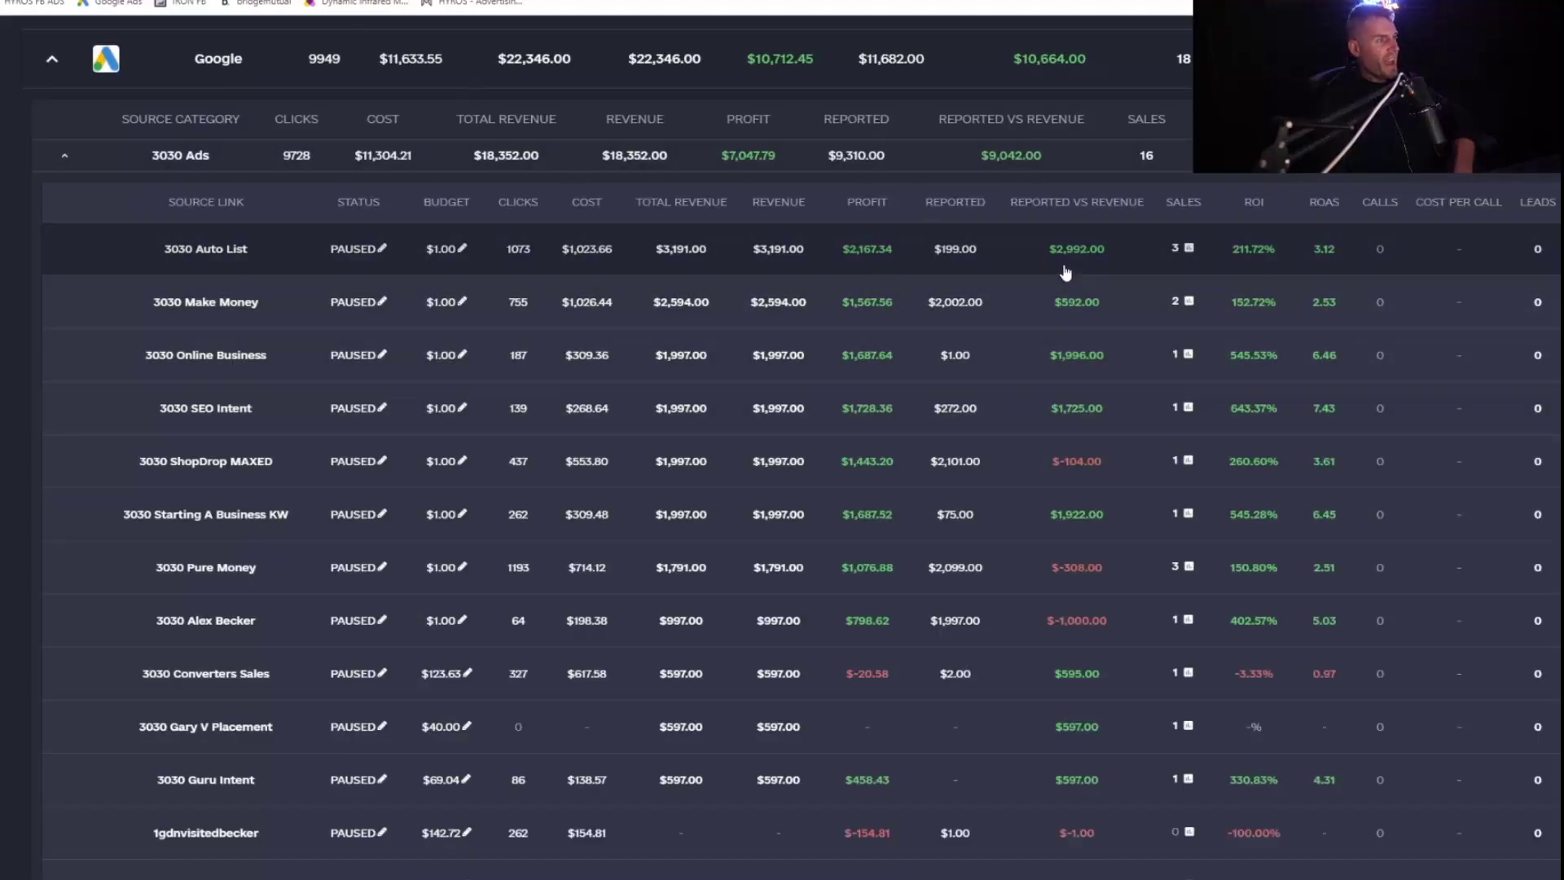
{"action": "mouse_move", "coordinate": [1119, 623]}
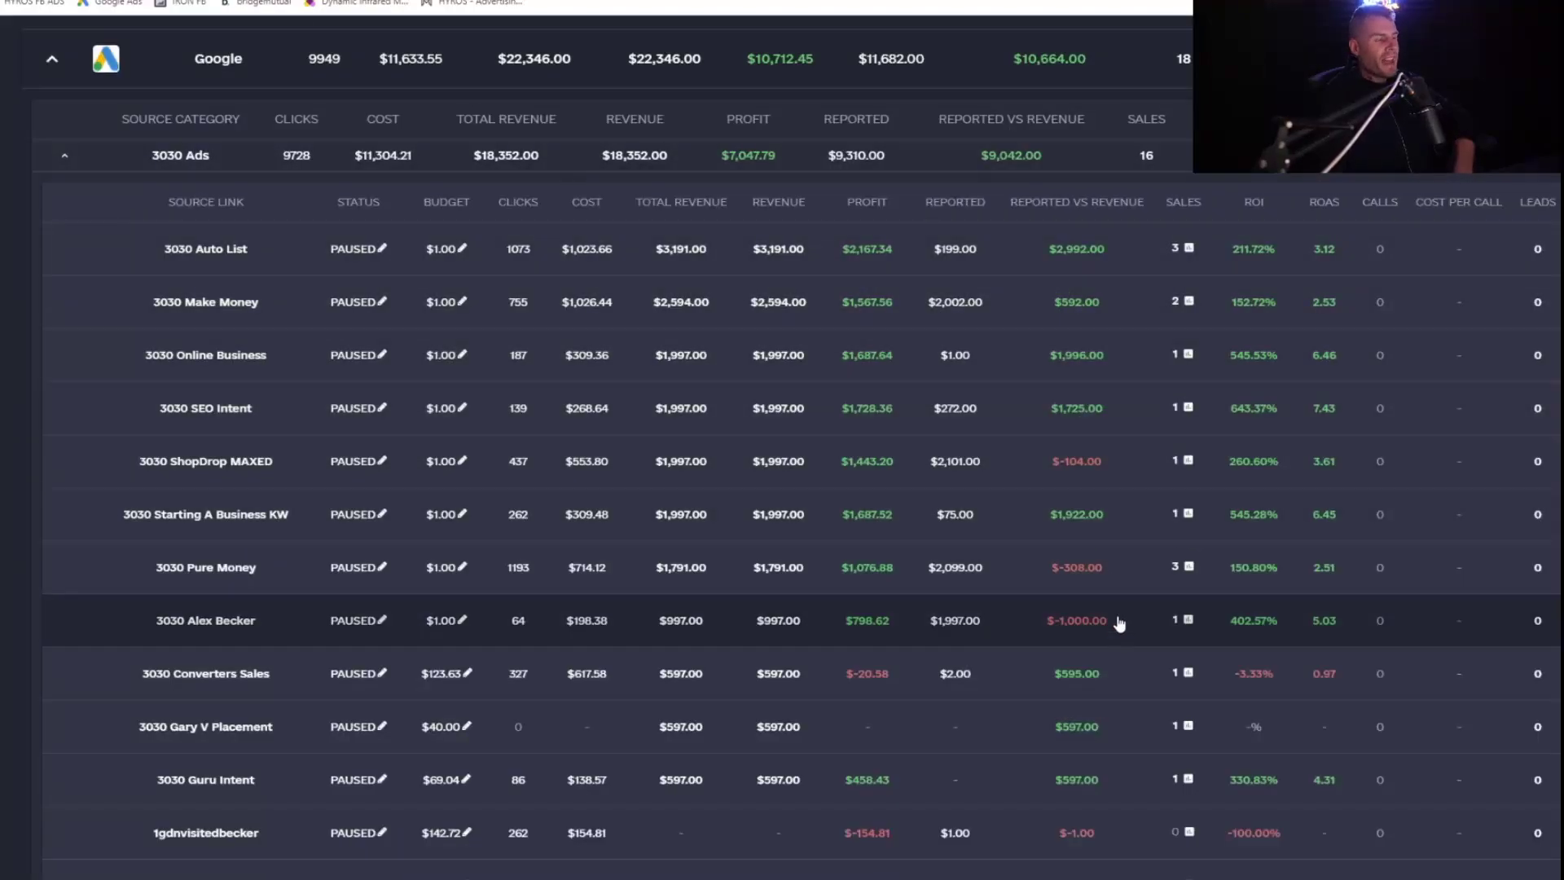
{"action": "mouse_move", "coordinate": [1081, 259]}
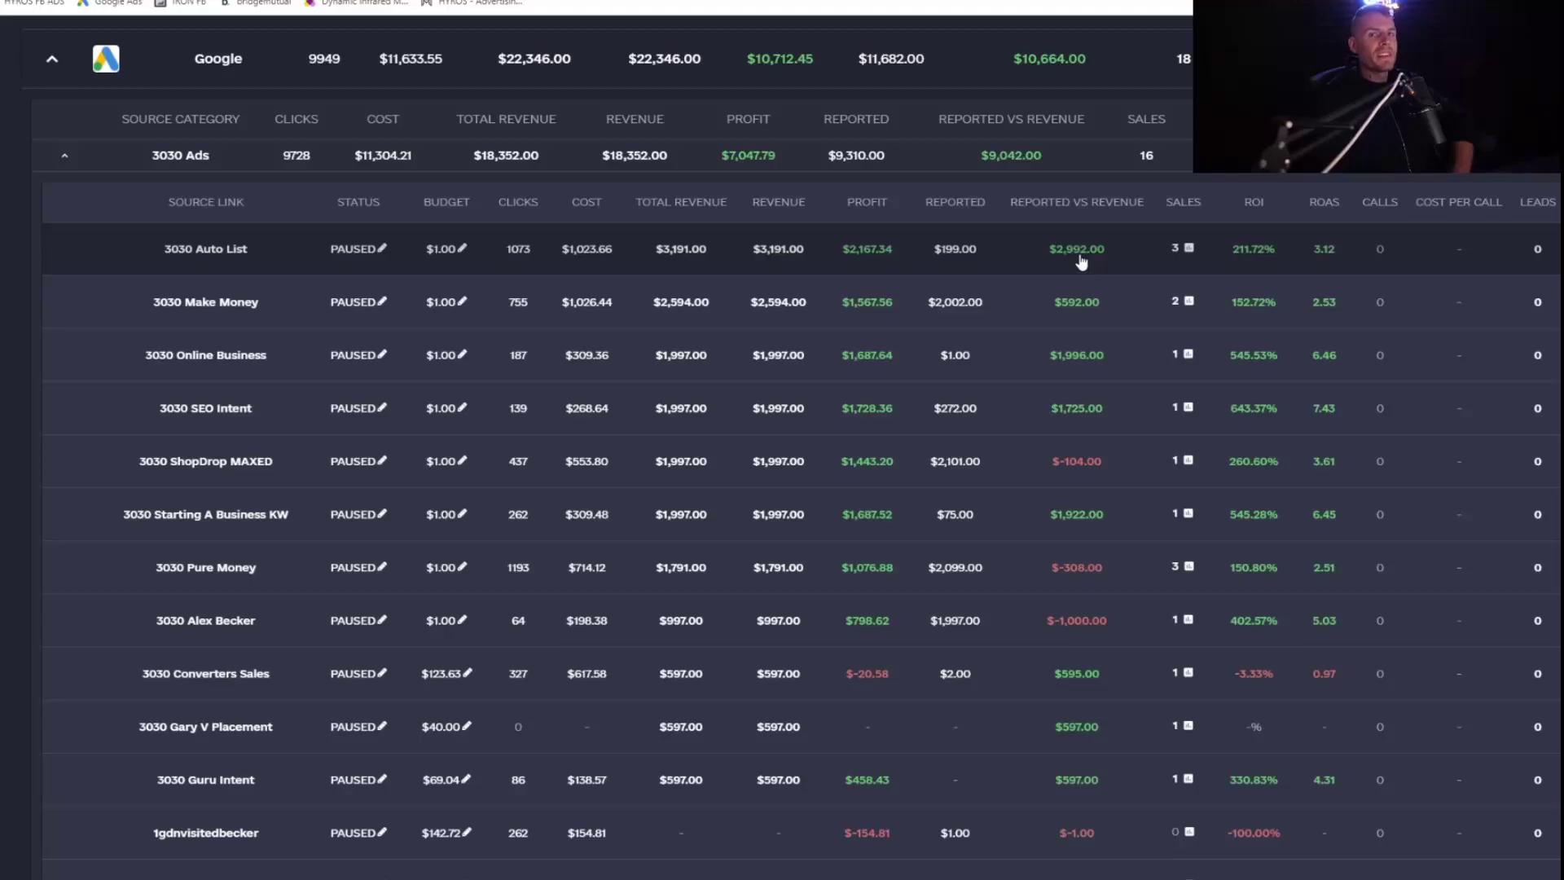
{"action": "mouse_move", "coordinate": [1061, 295]}
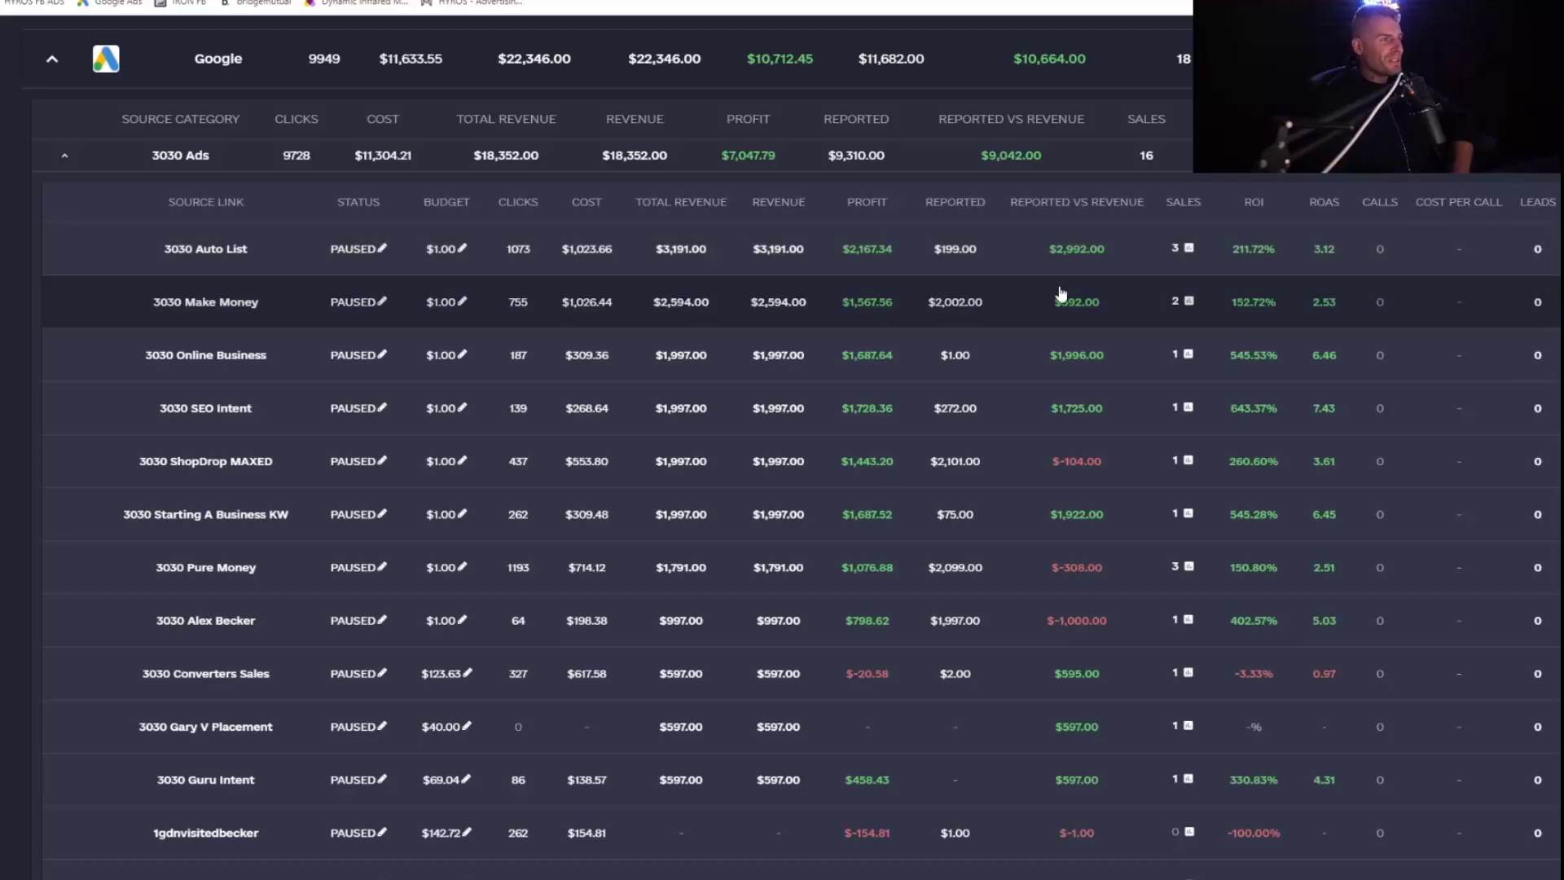
{"action": "mouse_move", "coordinate": [1118, 299]}
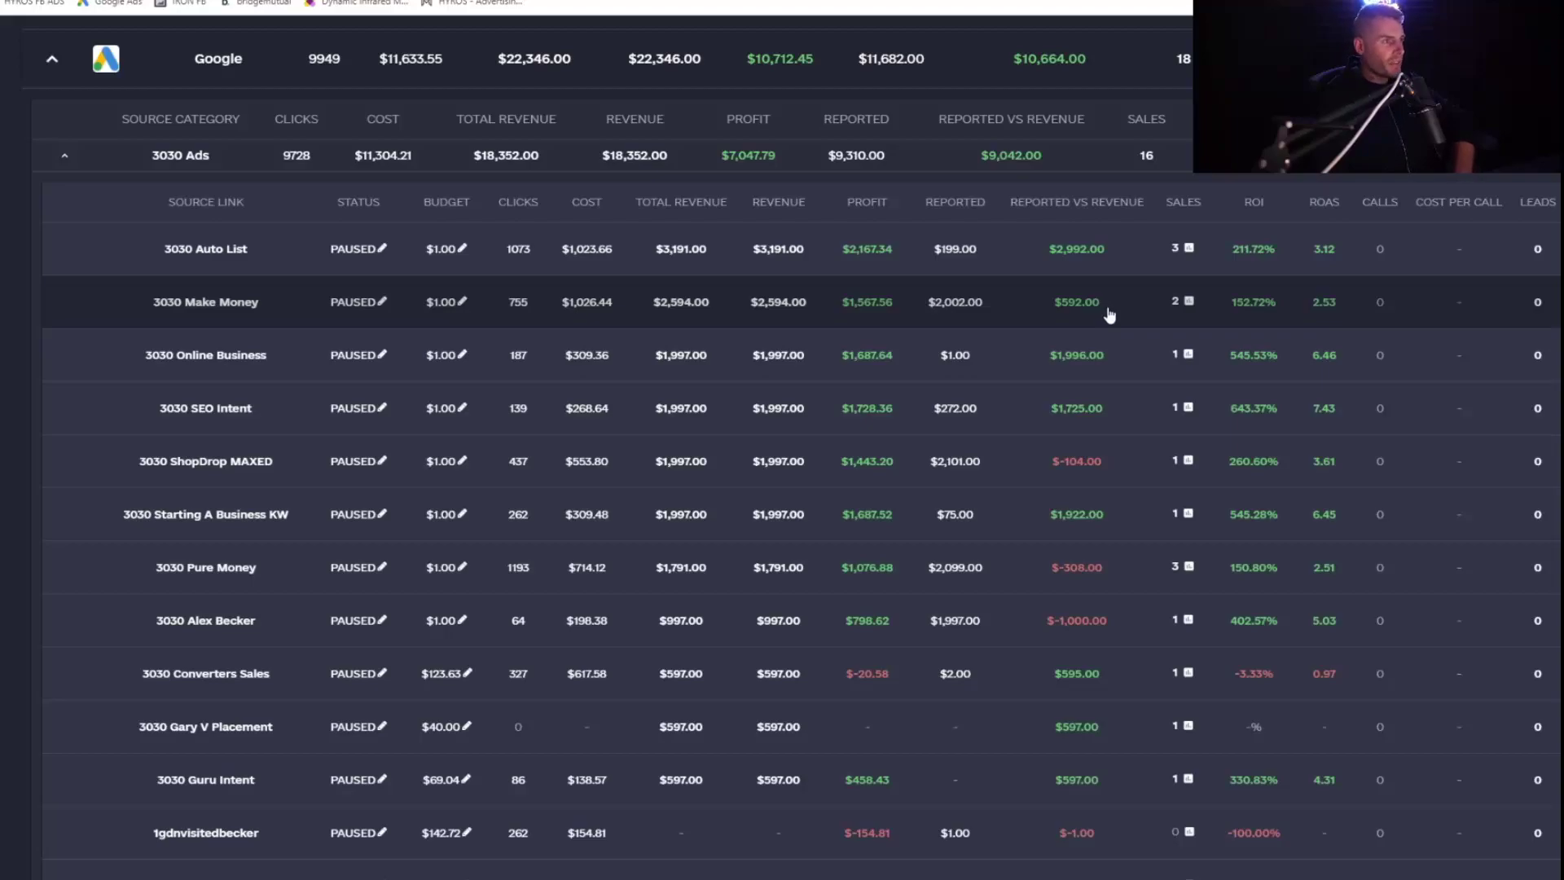
{"action": "mouse_move", "coordinate": [944, 305]}
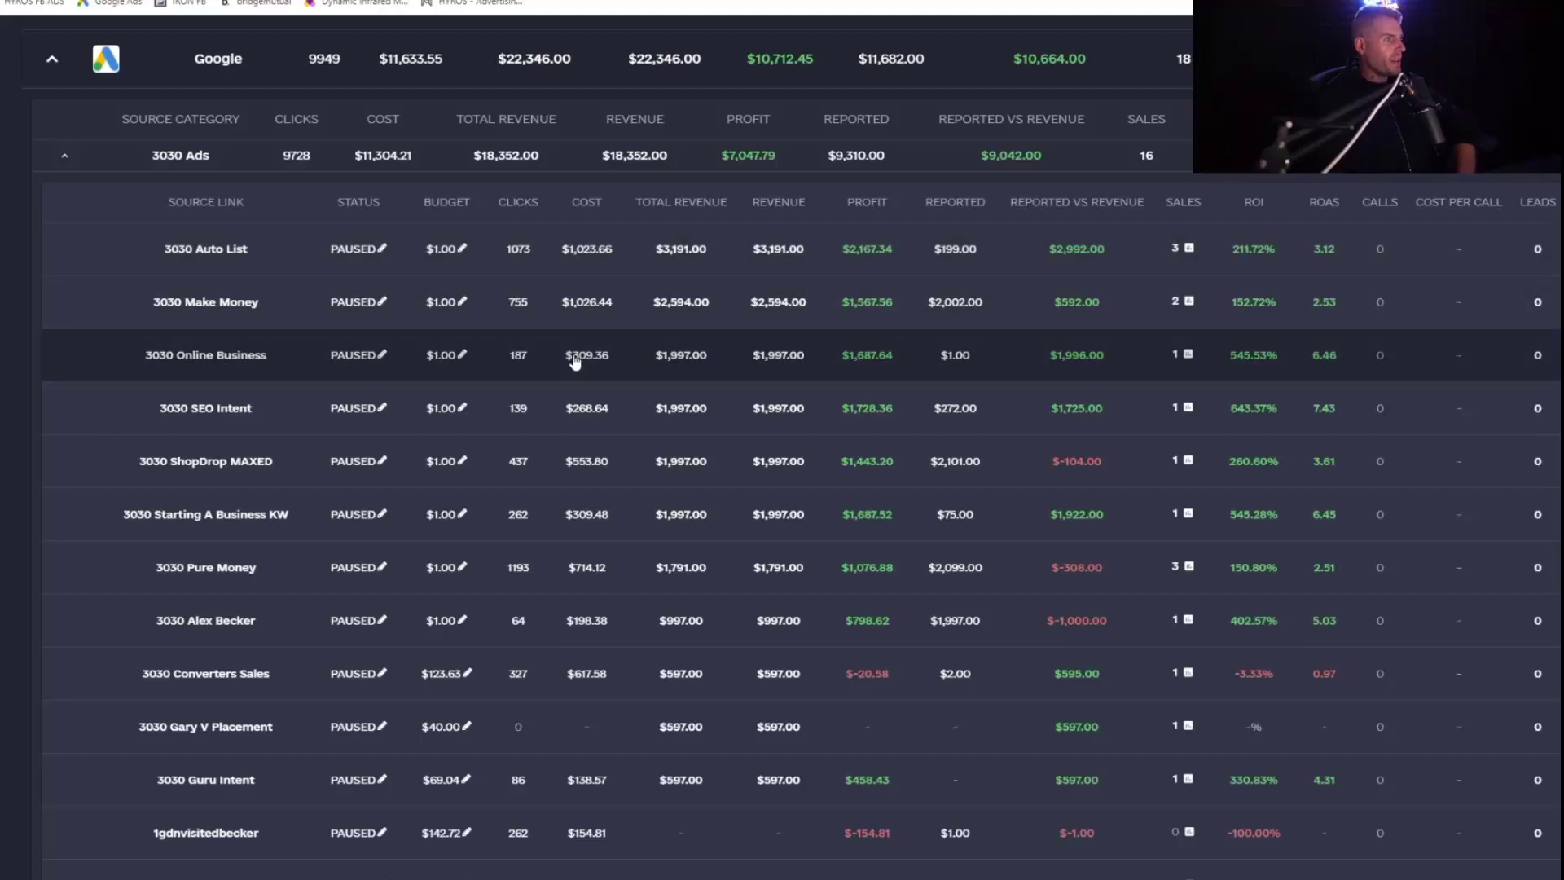
{"action": "mouse_move", "coordinate": [883, 373]}
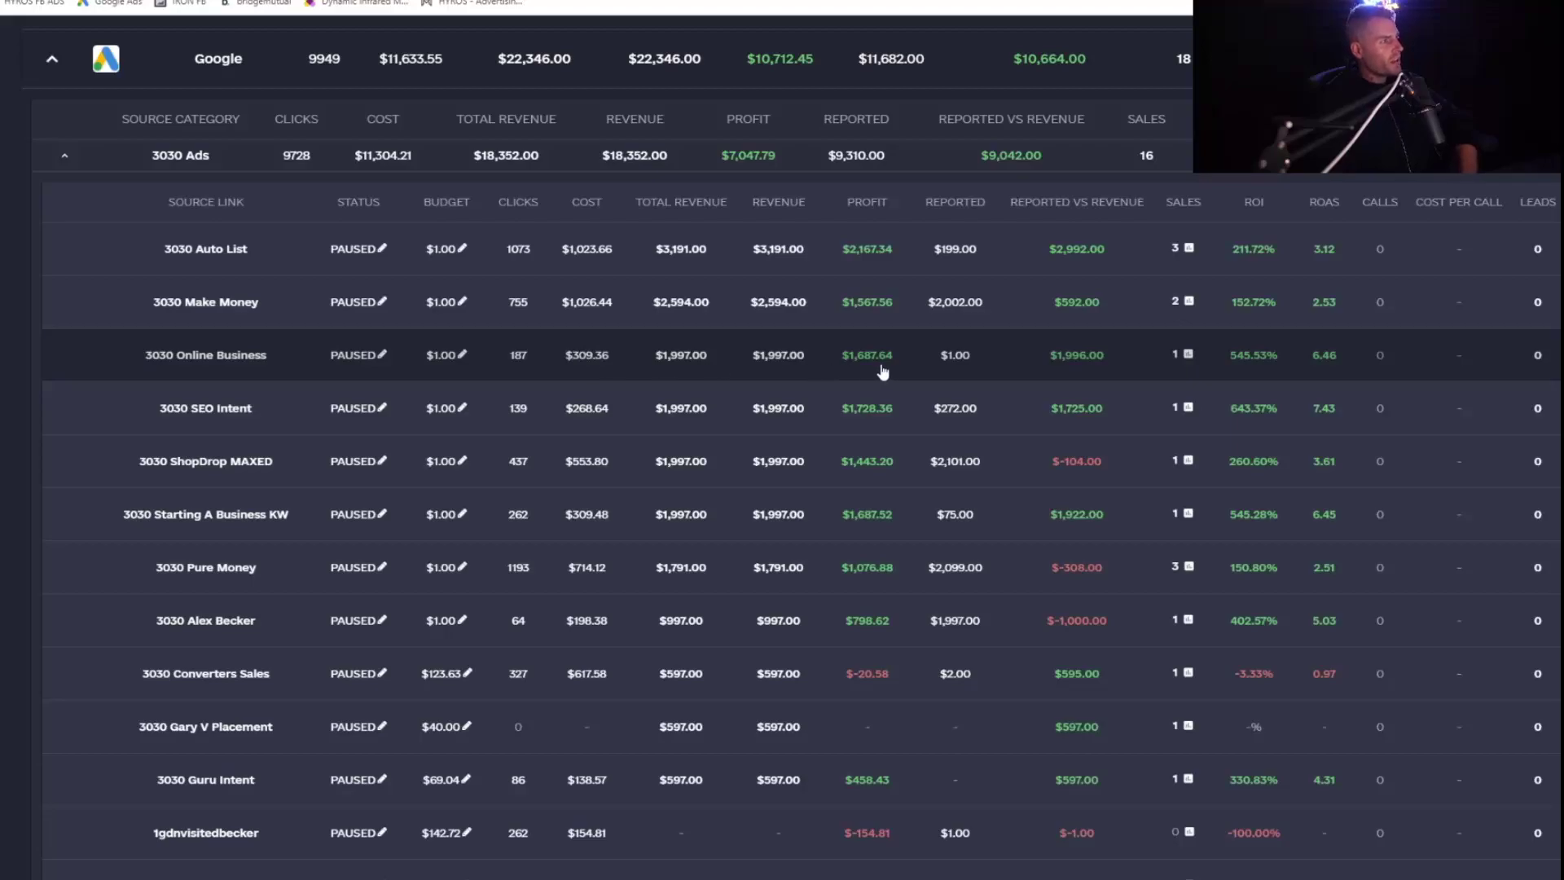
{"action": "mouse_move", "coordinate": [585, 369]}
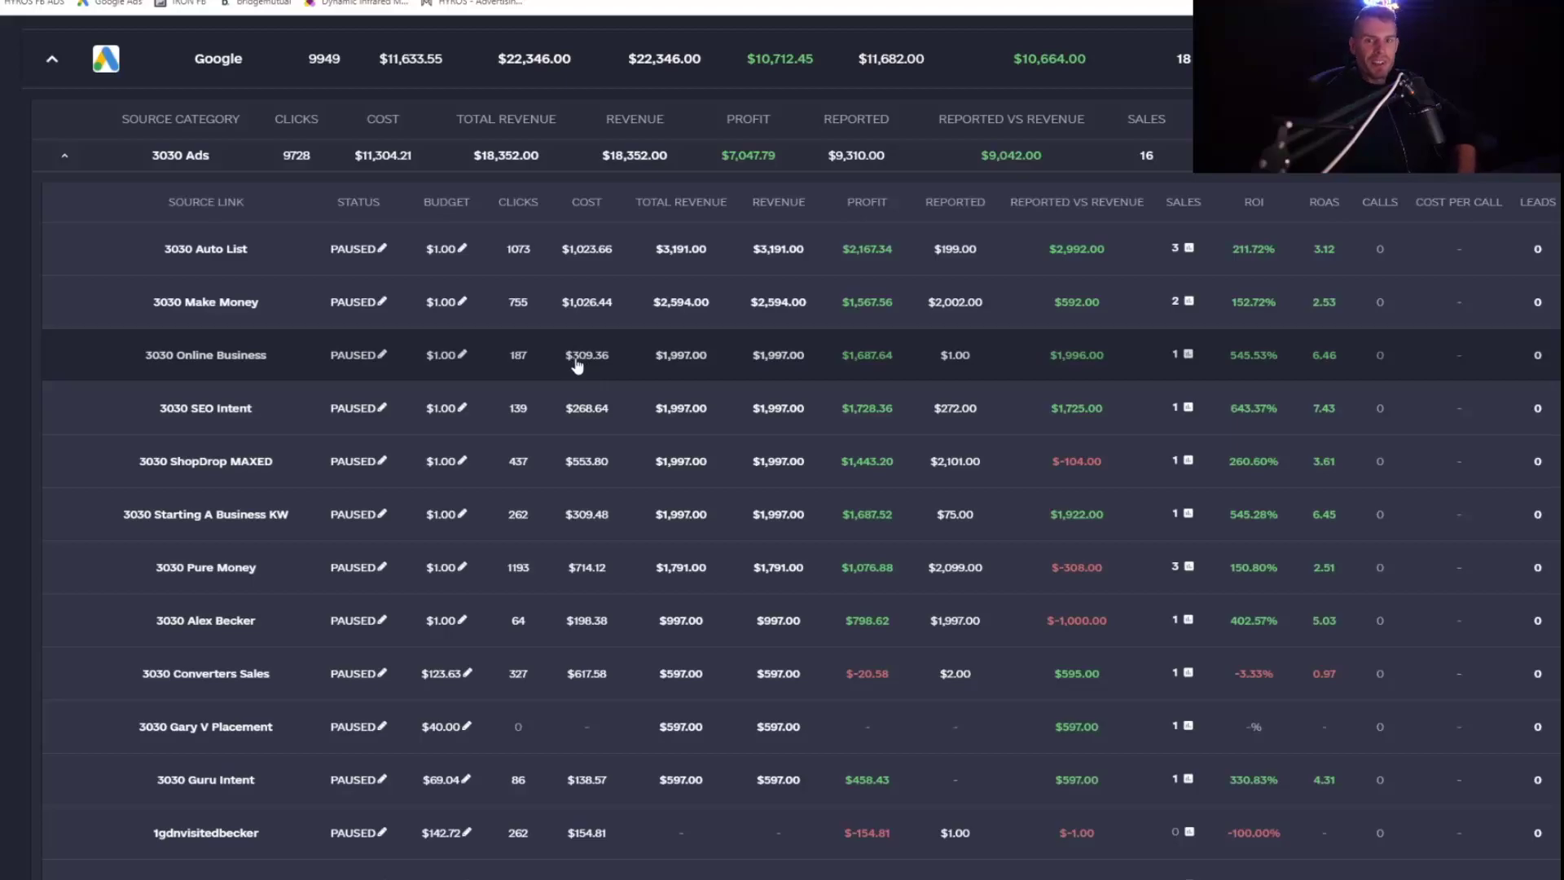
{"action": "mouse_move", "coordinate": [587, 305]}
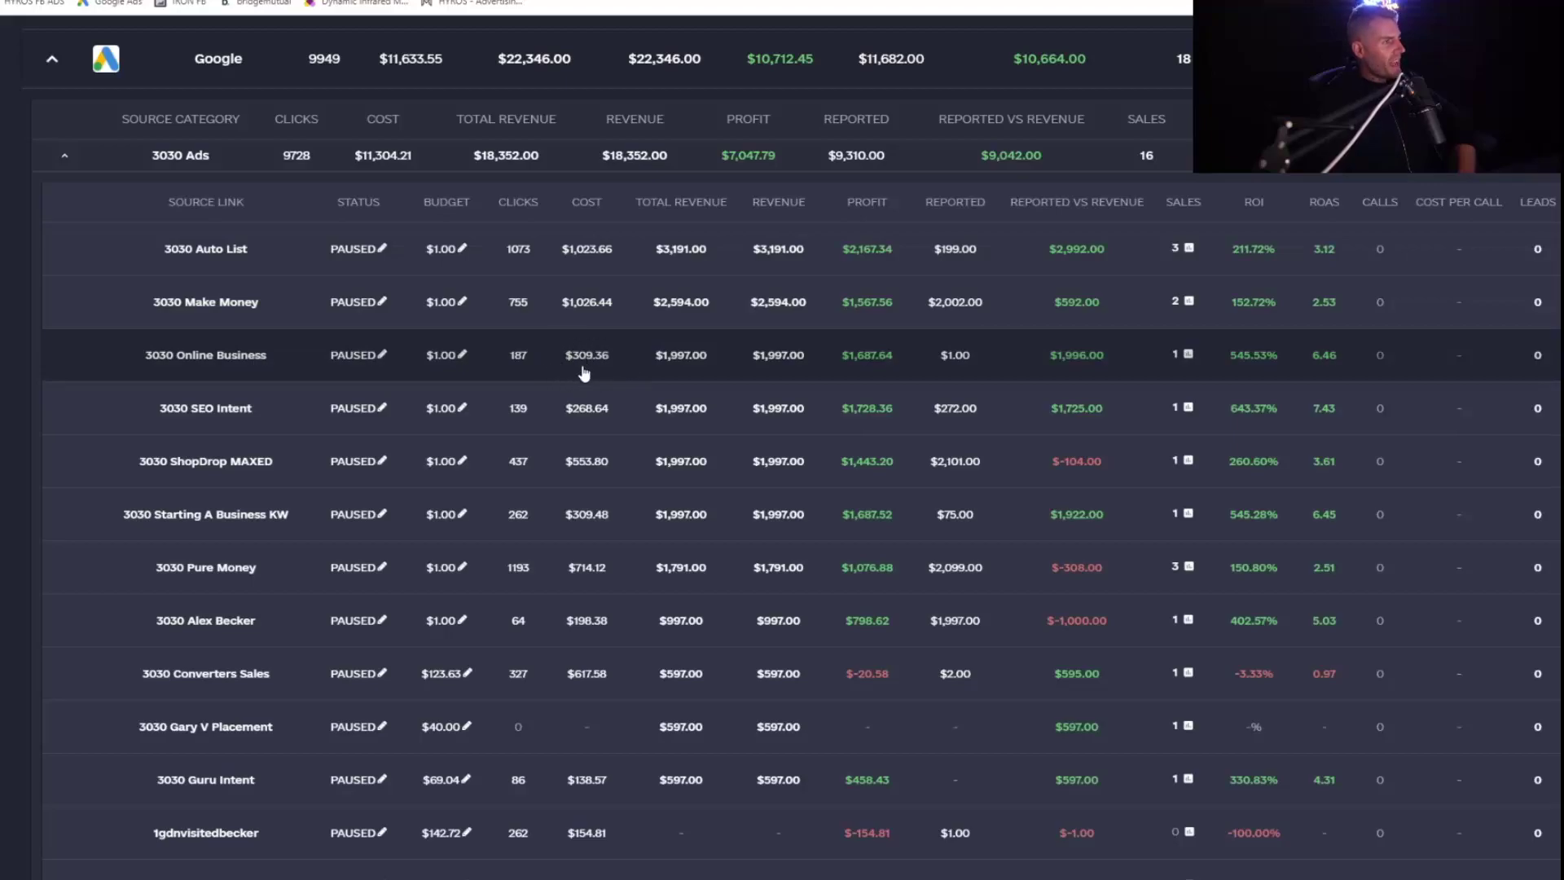
{"action": "mouse_move", "coordinate": [576, 249]}
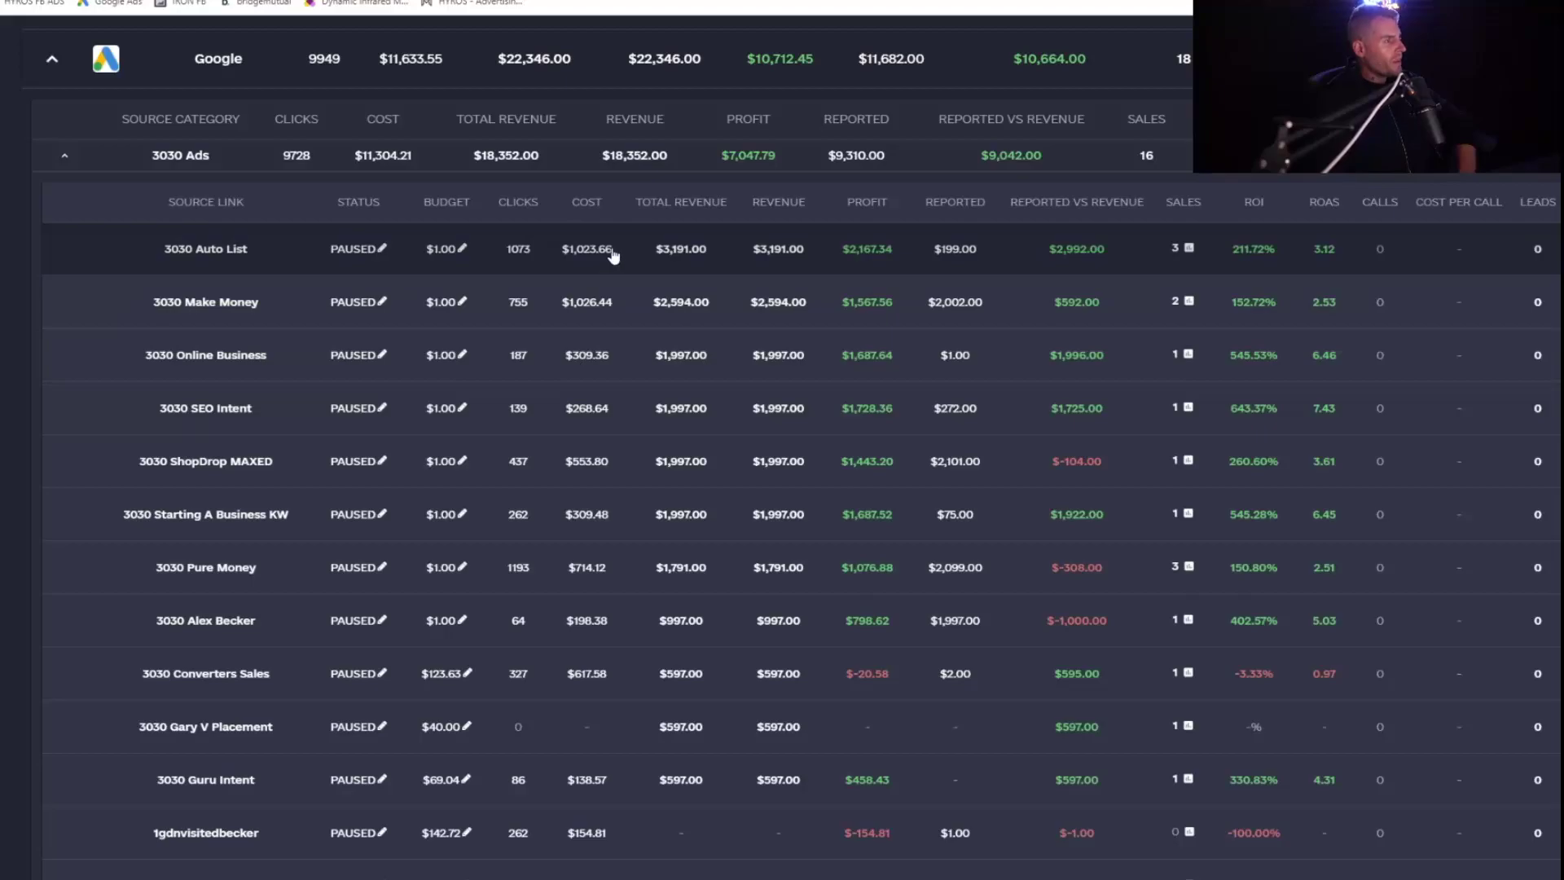
{"action": "mouse_move", "coordinate": [629, 350]}
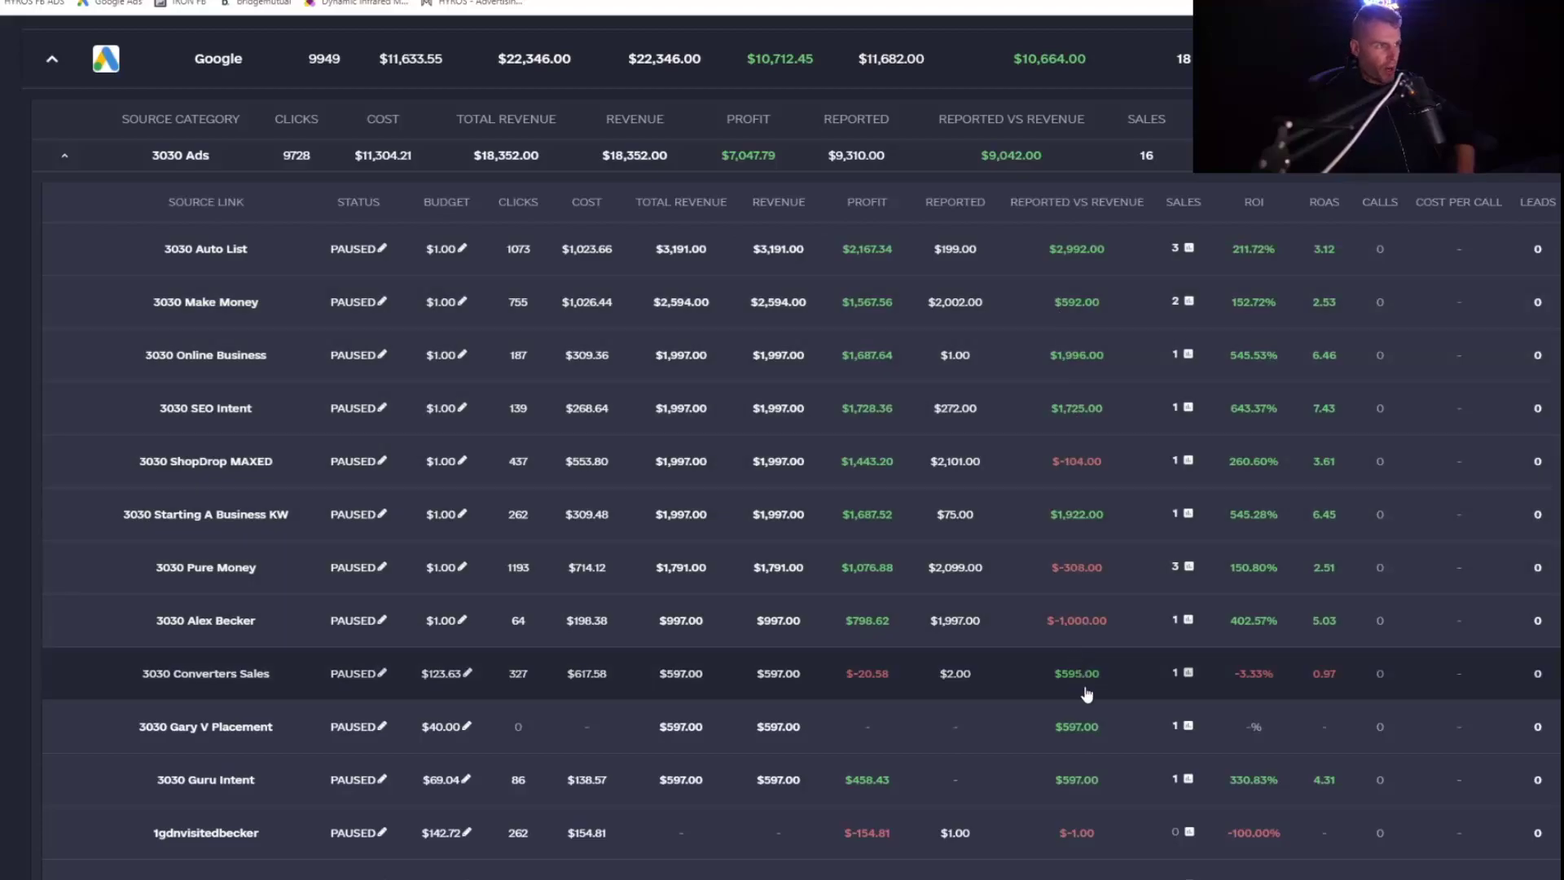
{"action": "mouse_move", "coordinate": [1089, 578]}
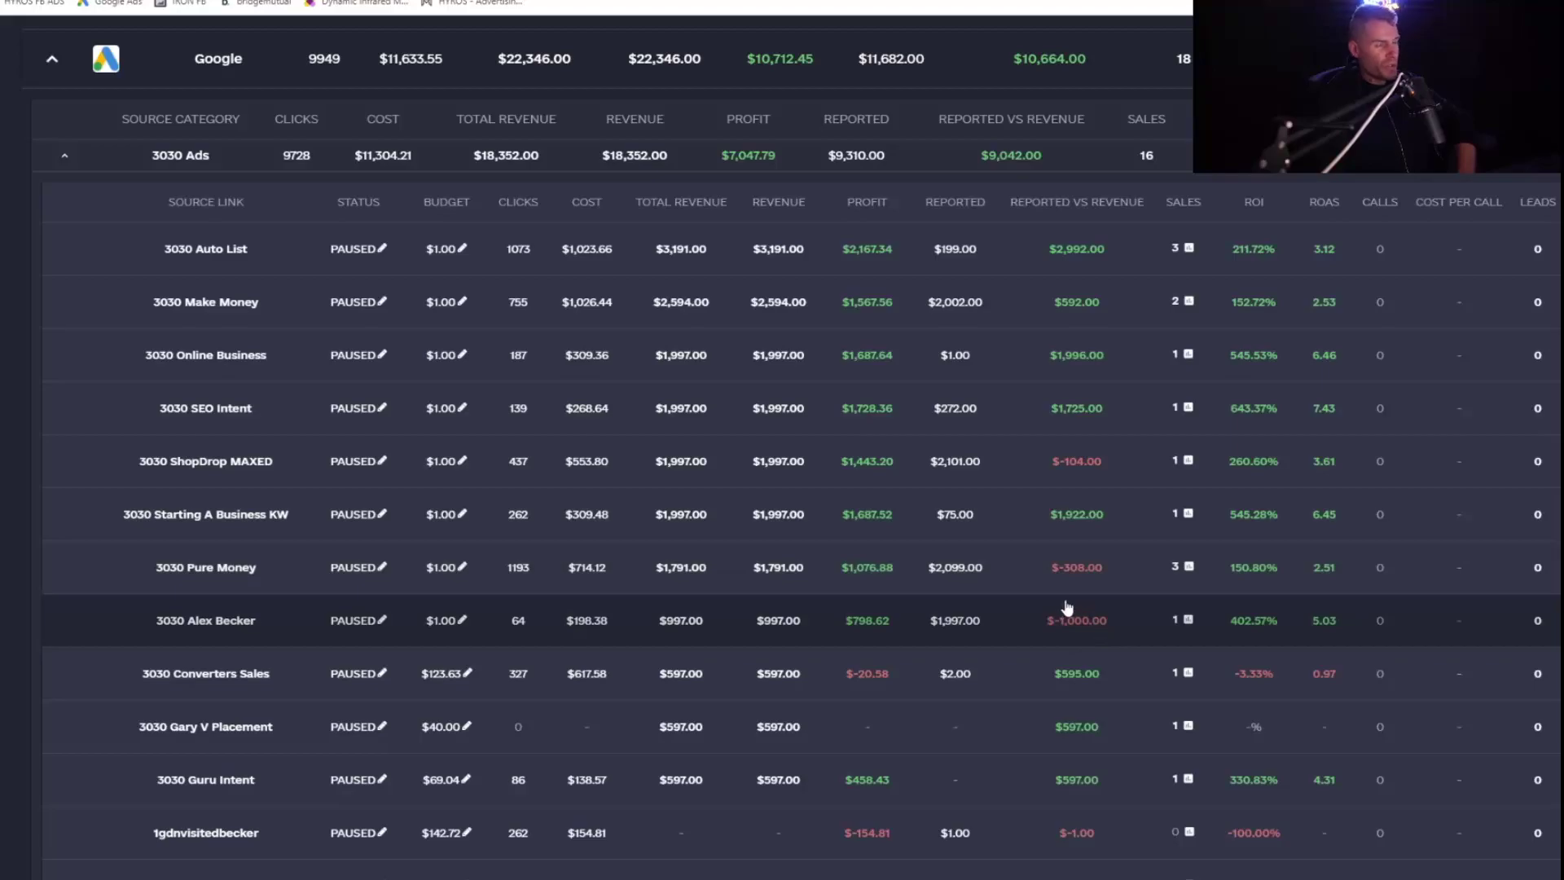
{"action": "mouse_move", "coordinate": [1044, 699]}
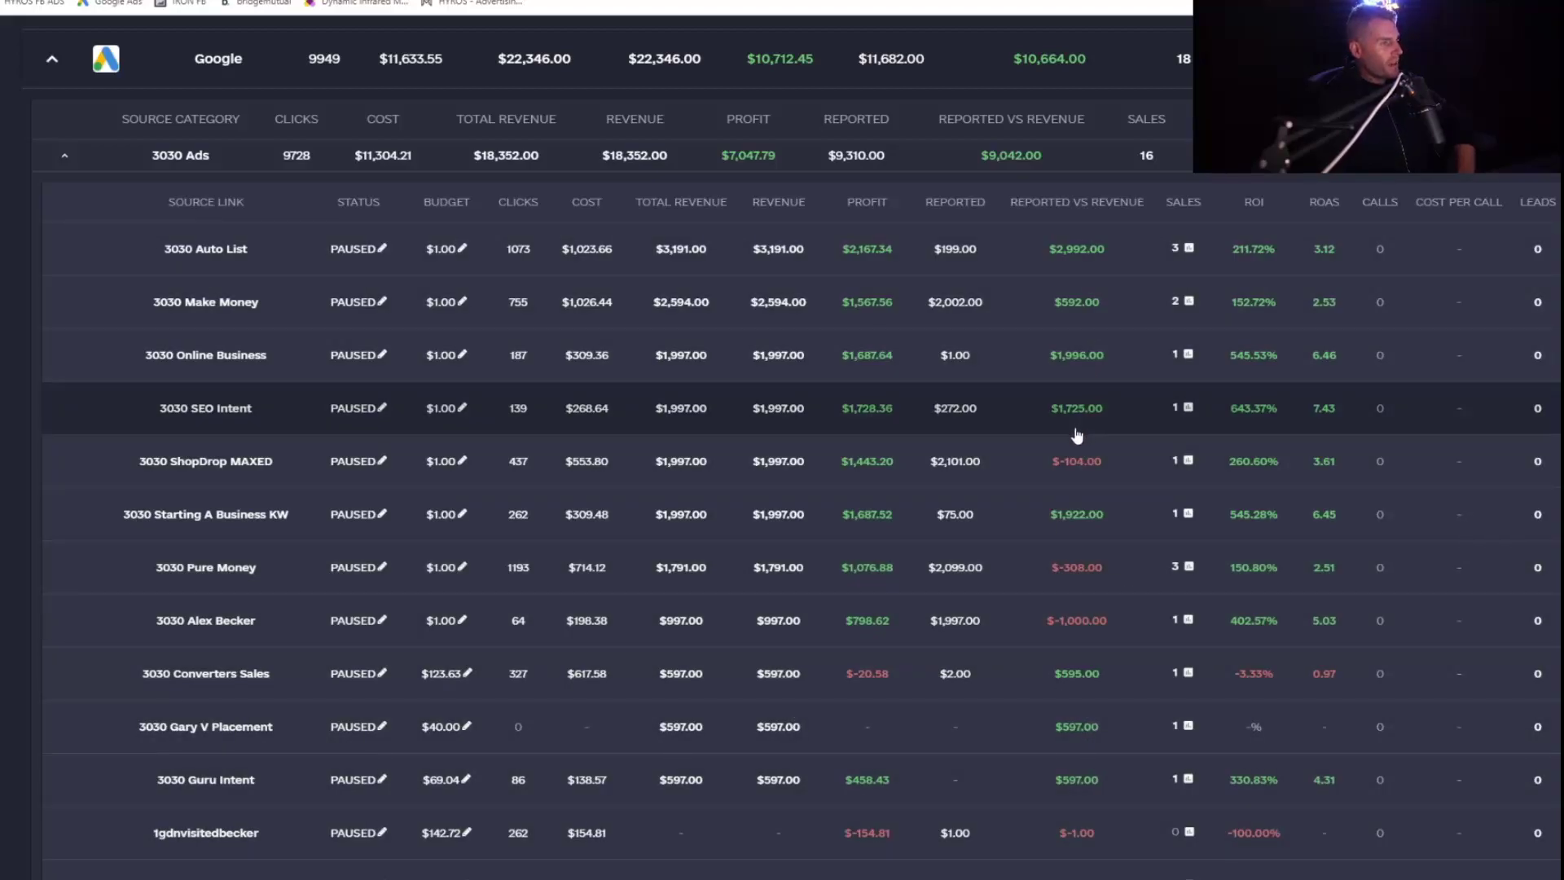
{"action": "mouse_move", "coordinate": [1095, 241]}
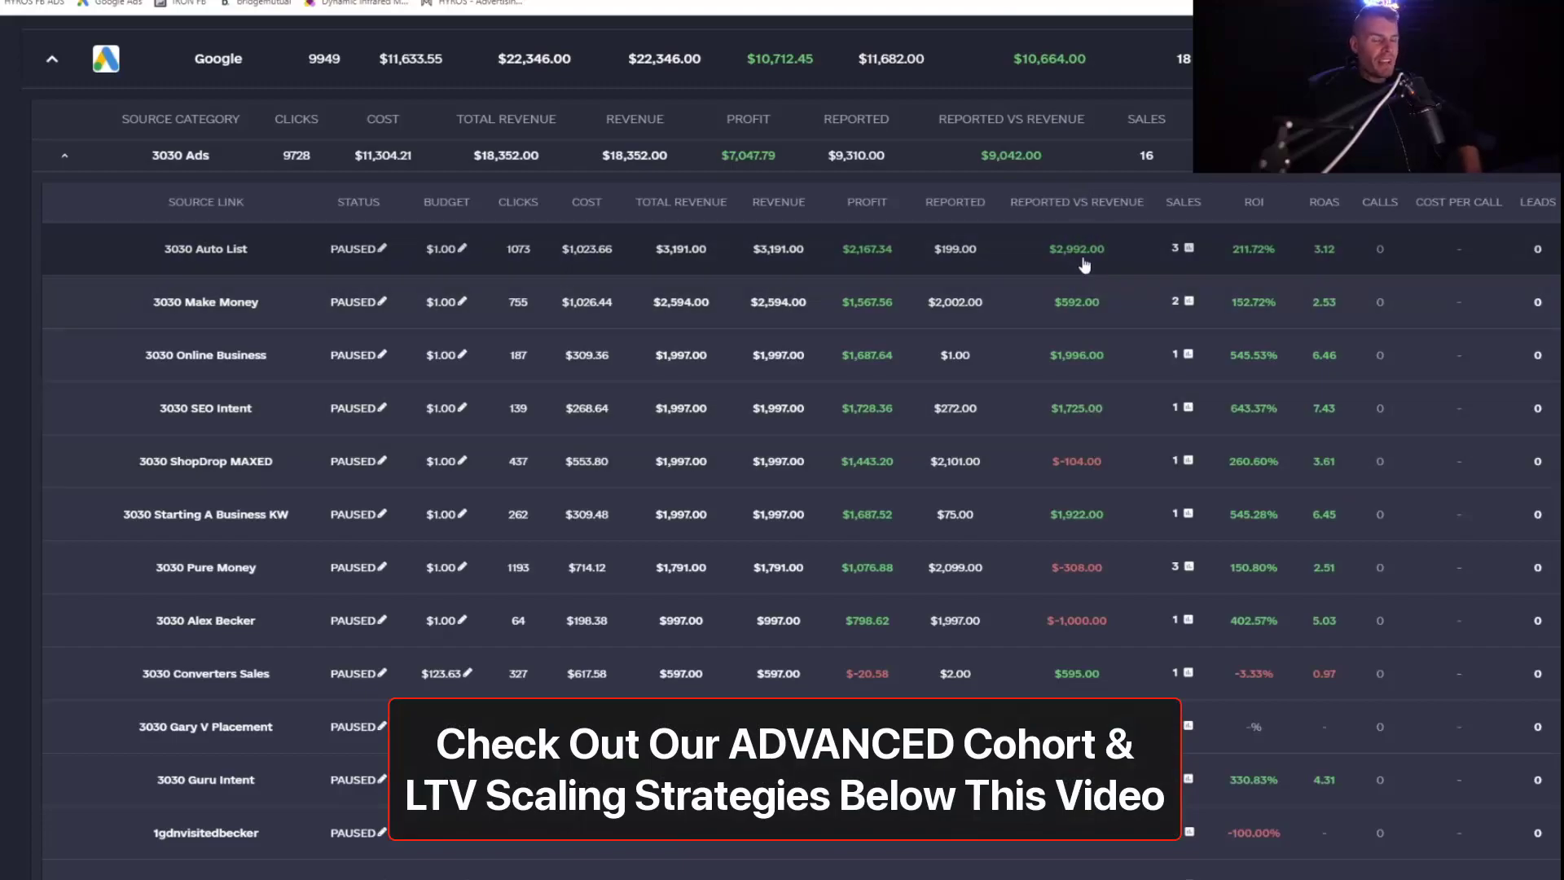
{"action": "mouse_move", "coordinate": [1062, 242]}
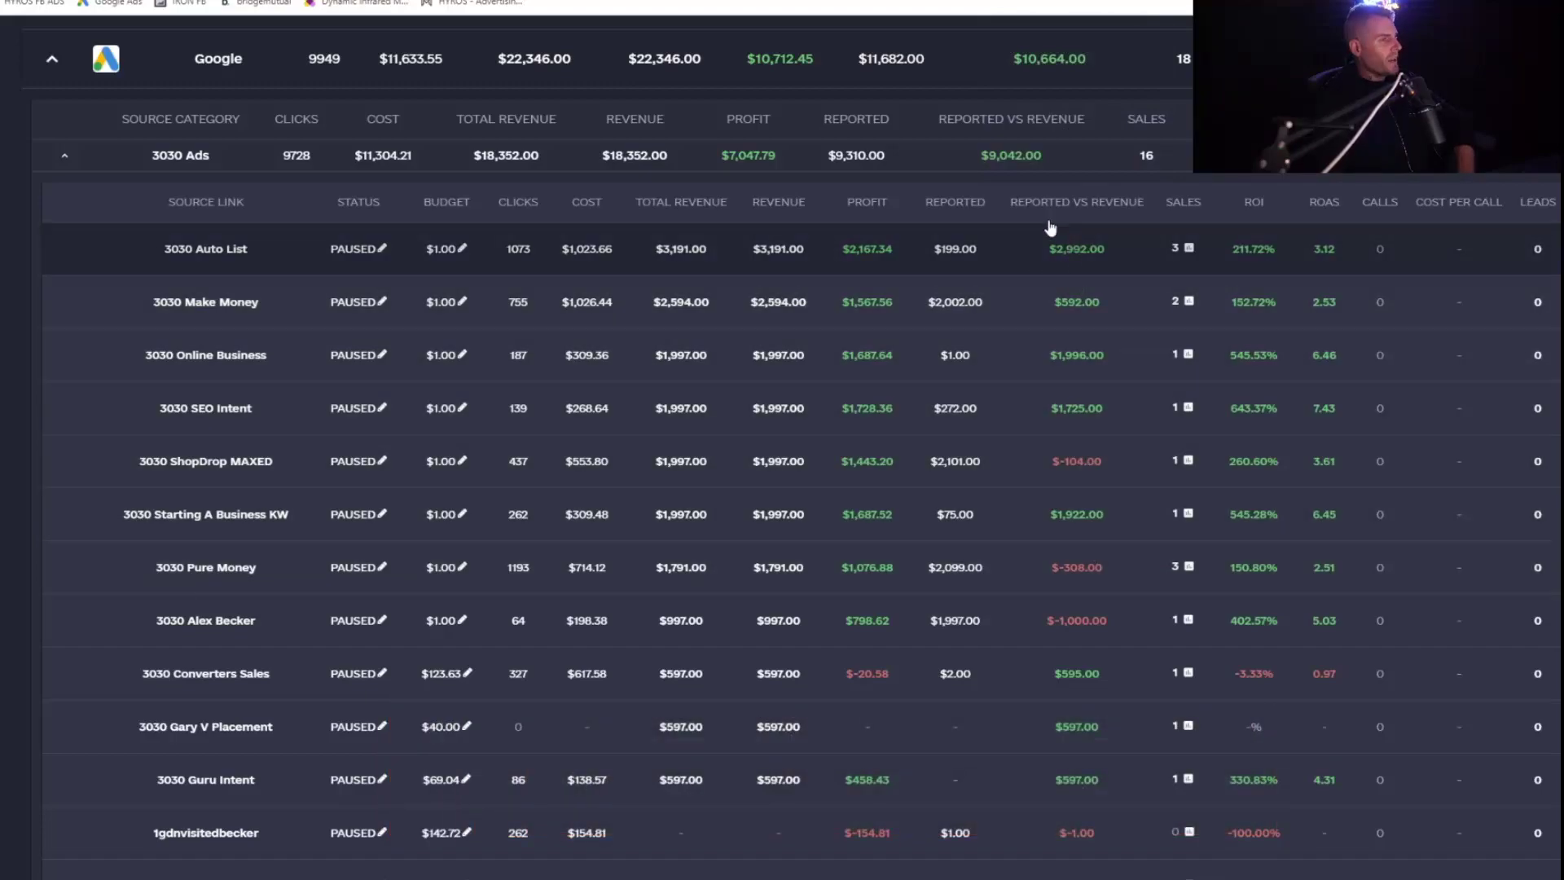
{"action": "mouse_move", "coordinate": [650, 234]}
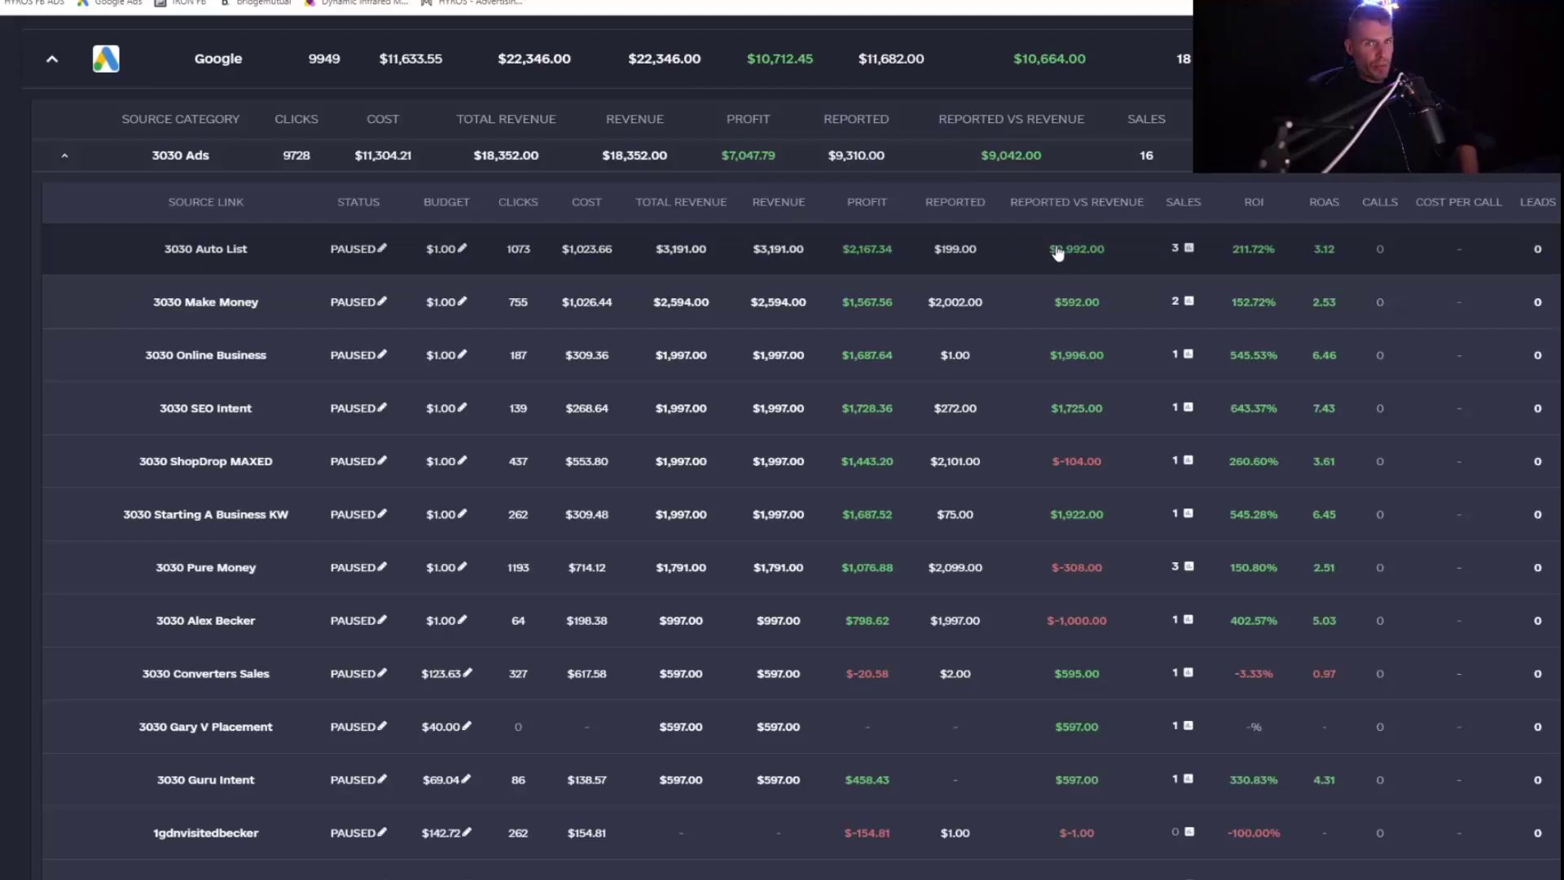
{"action": "mouse_move", "coordinate": [1111, 250]}
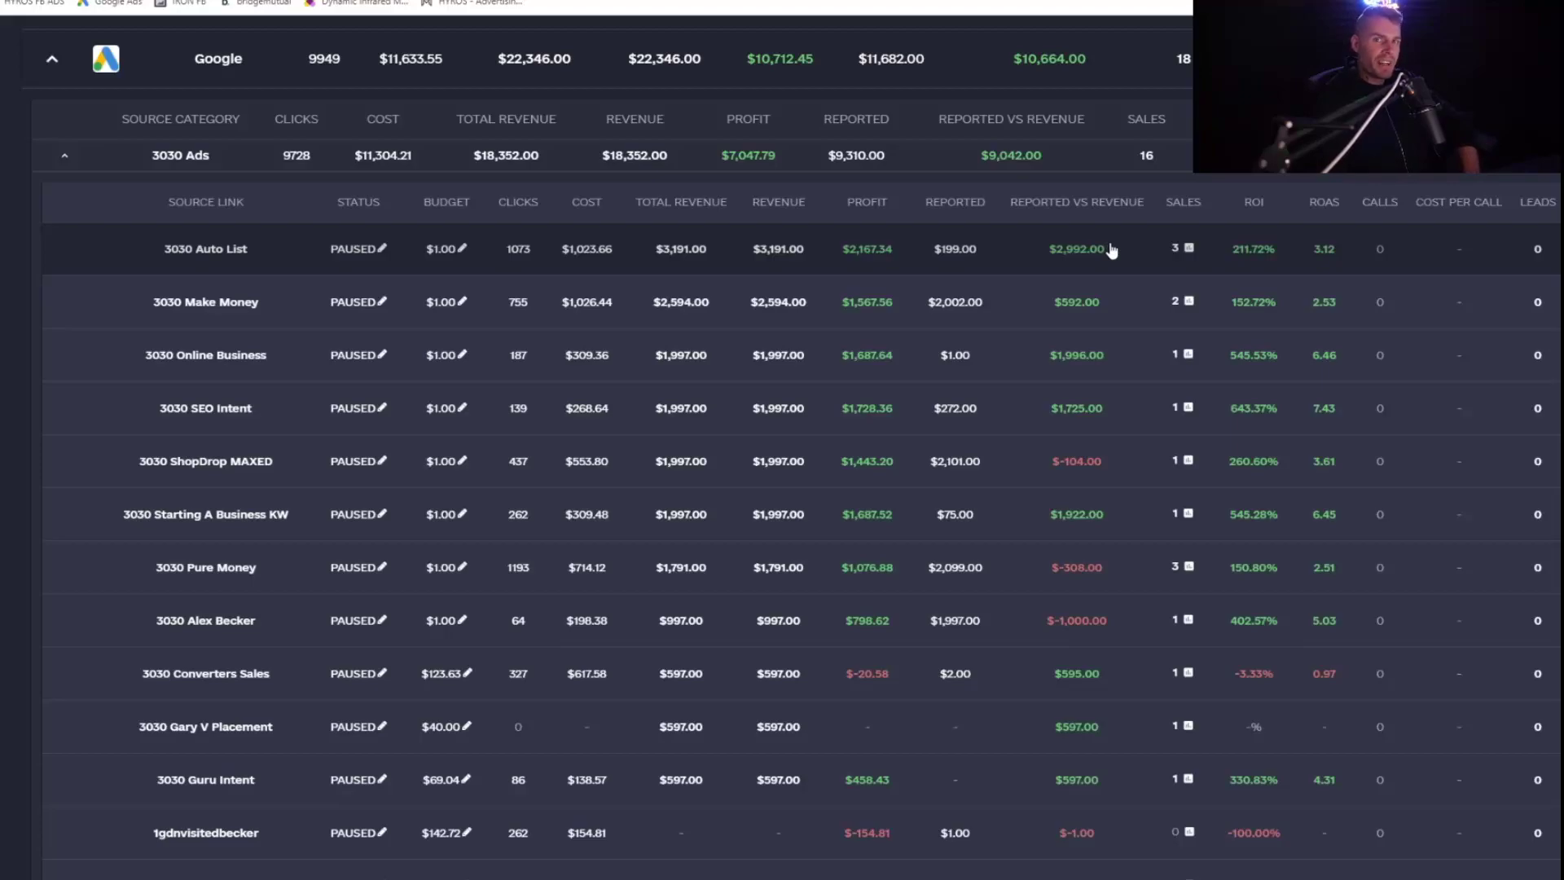
{"action": "mouse_move", "coordinate": [1120, 434]}
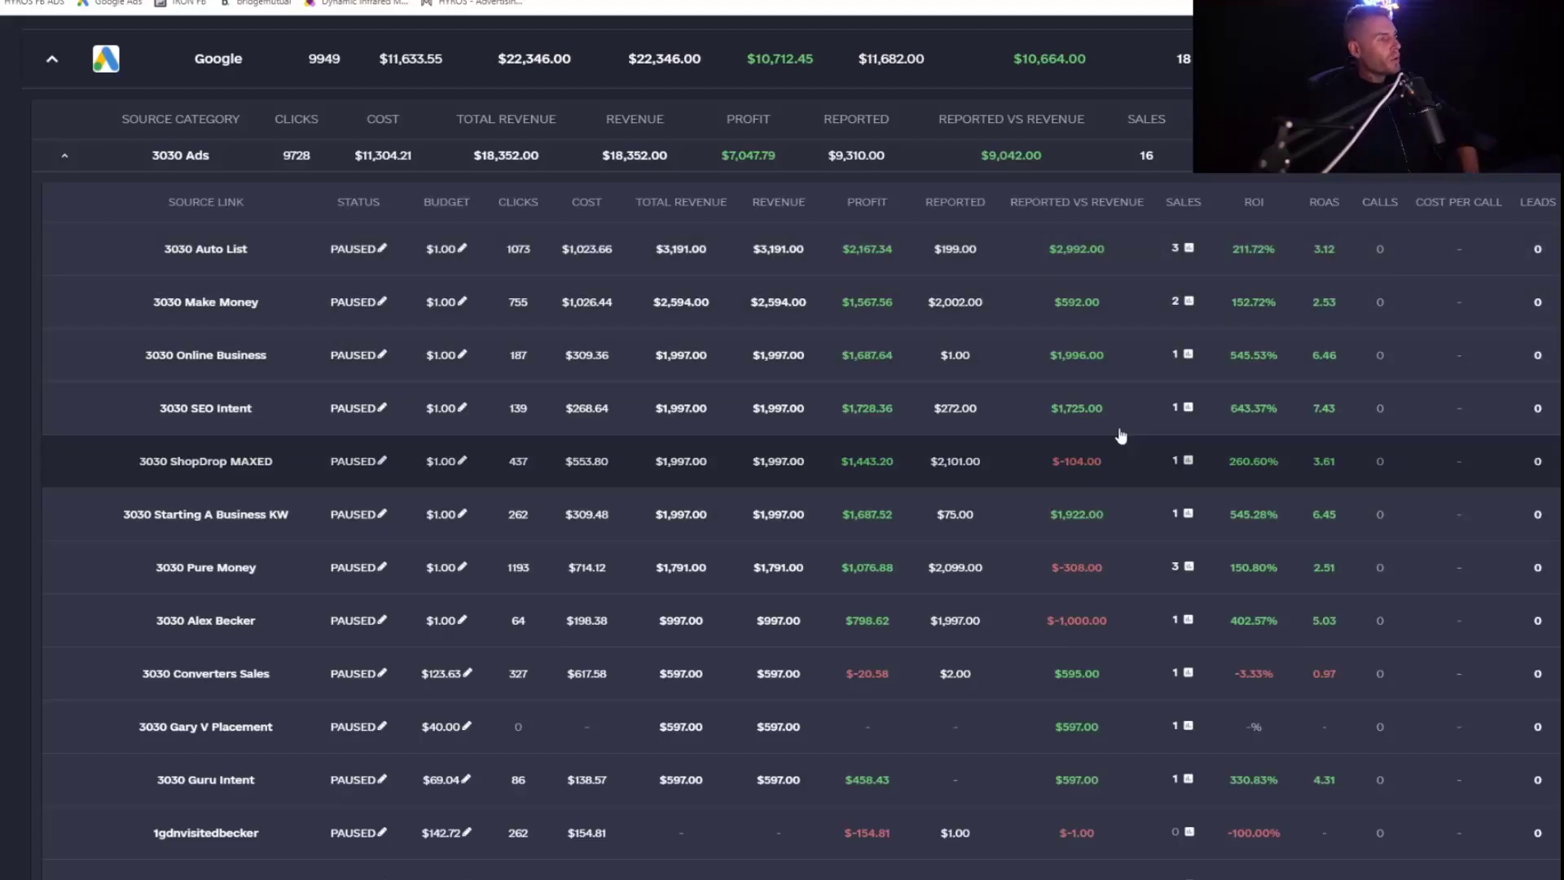
{"action": "mouse_move", "coordinate": [1179, 448]}
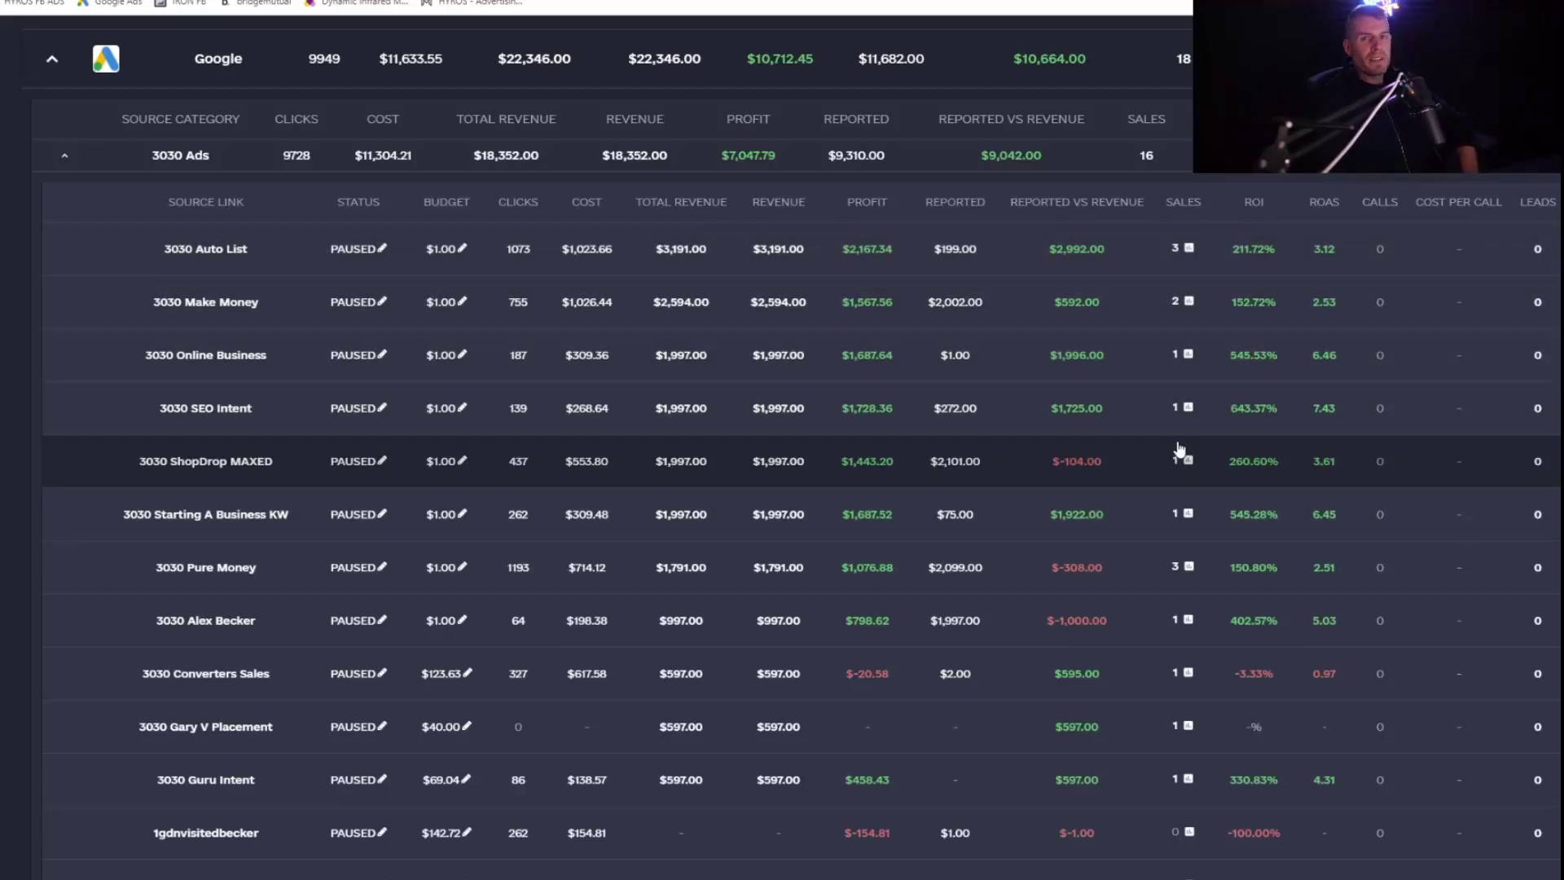